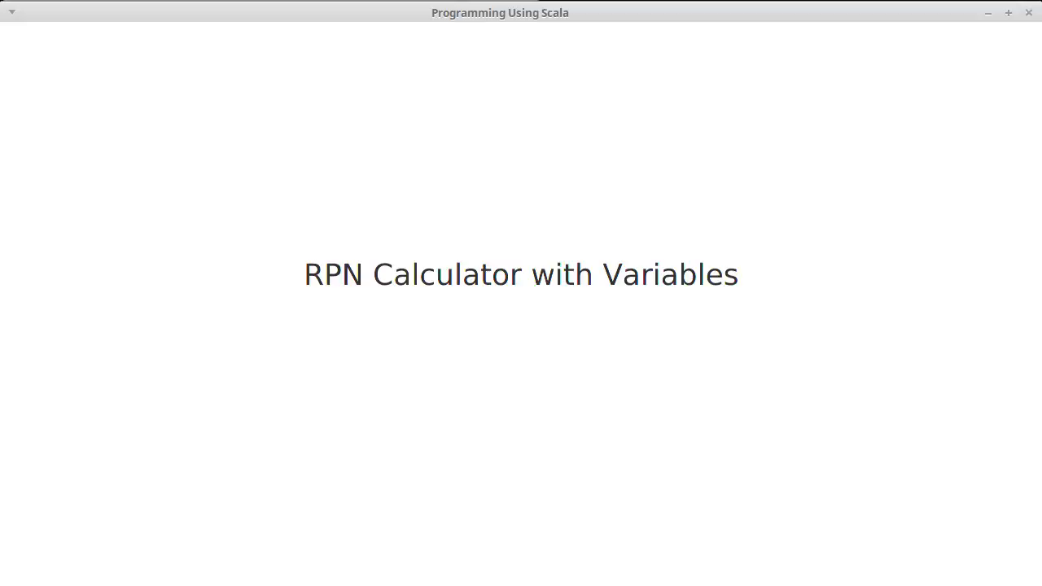
pyautogui.moveTo(833, 430)
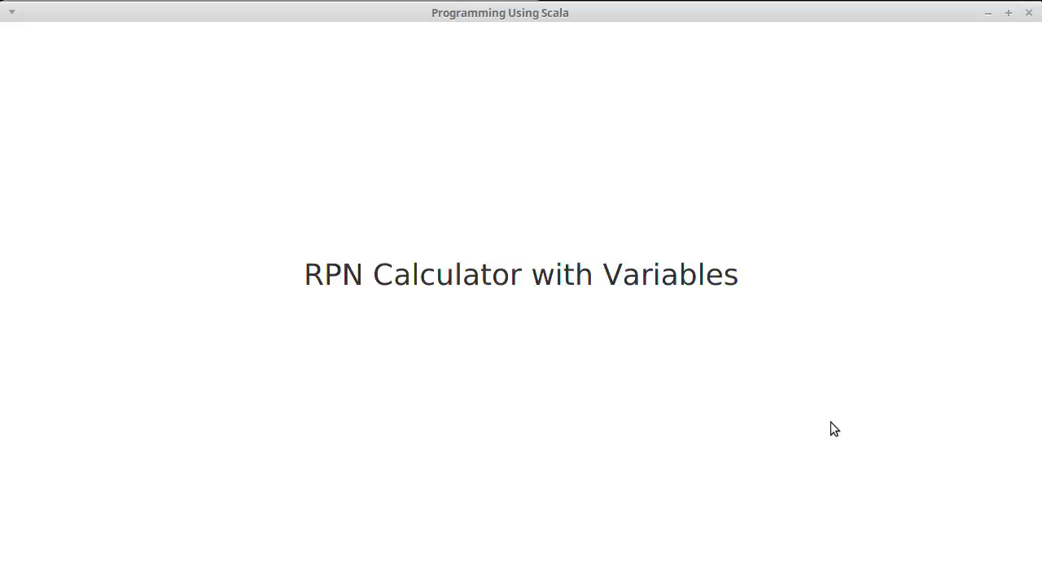
pyautogui.moveTo(823, 241)
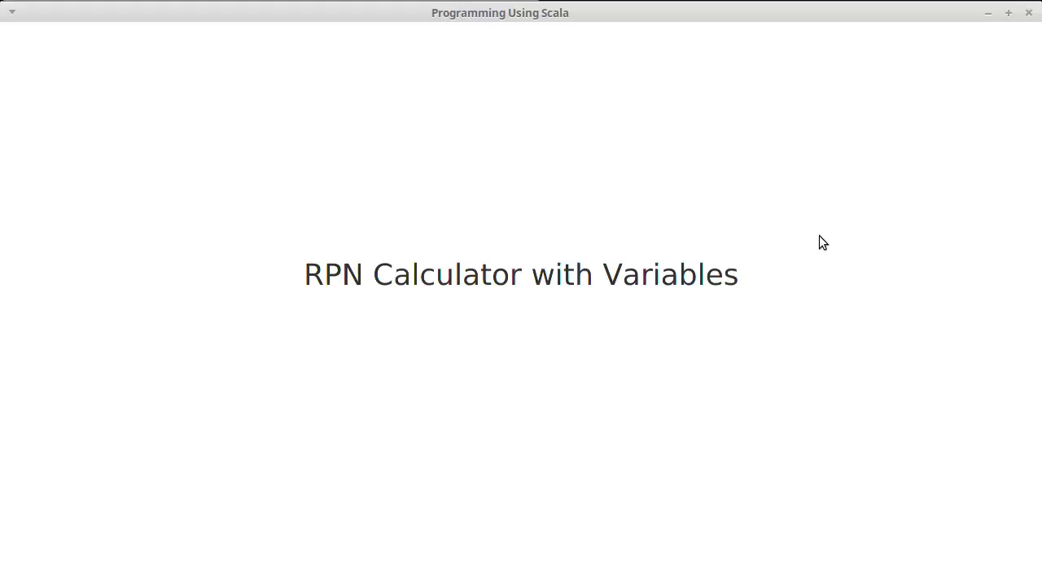
pyautogui.moveTo(821, 251)
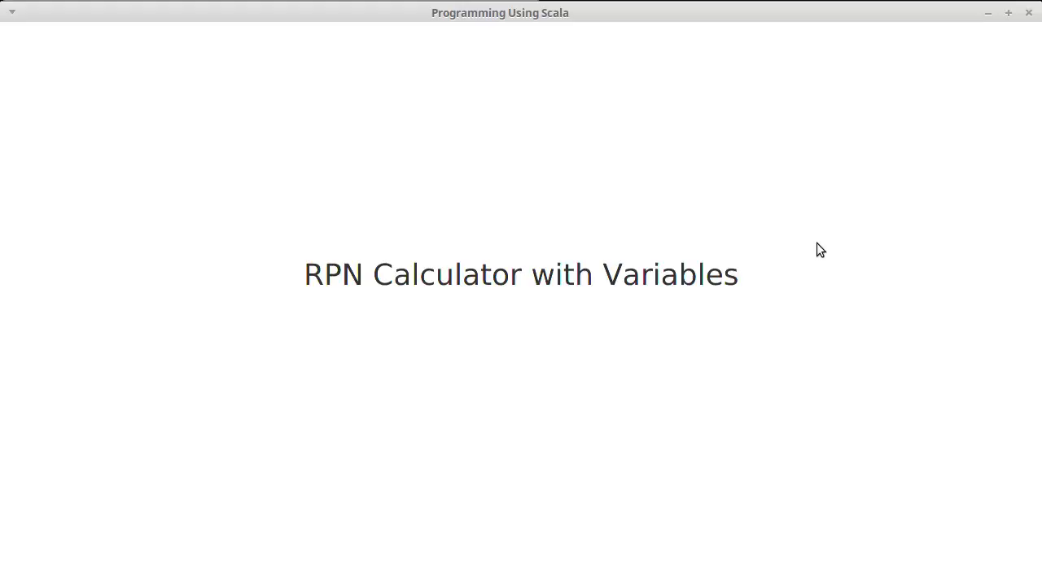
pyautogui.moveTo(731, 305)
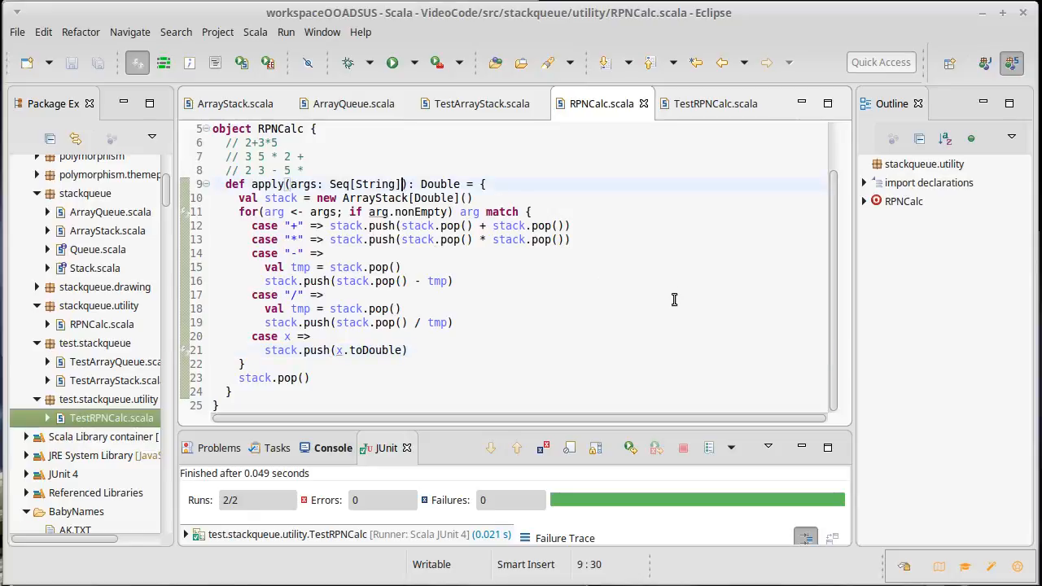
# Add 'vars: Map[String, Double]' as a second apply parameter in RPNCalc.scala and save
pyautogui.write(', v')
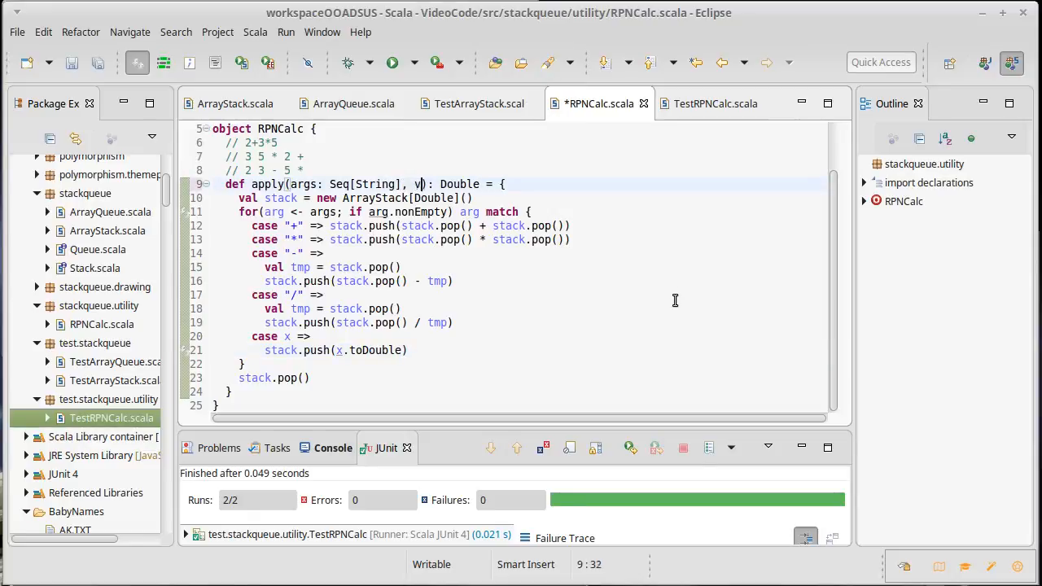
pyautogui.write('ars:')
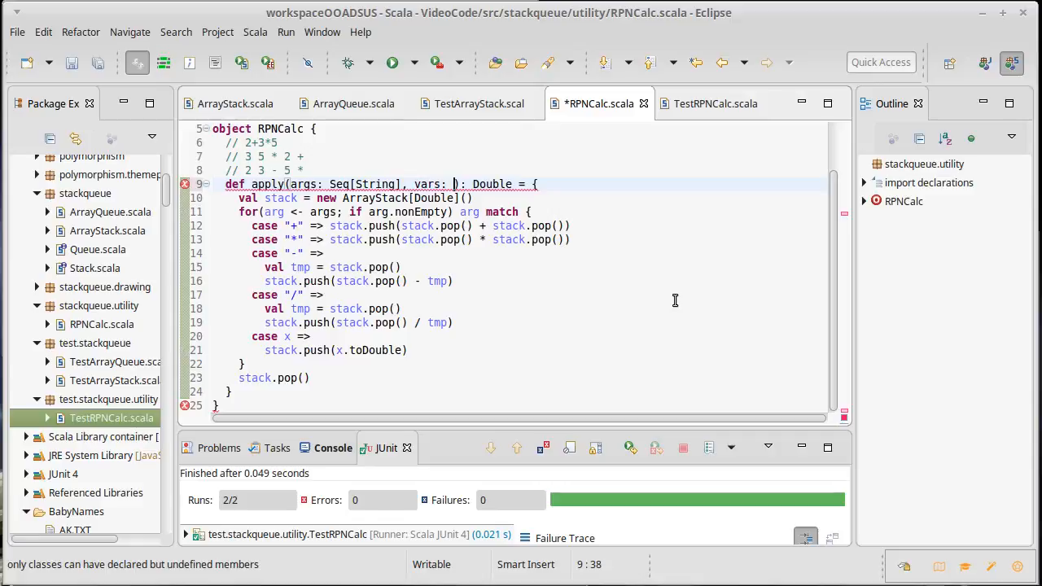
pyautogui.write('Map[String,')
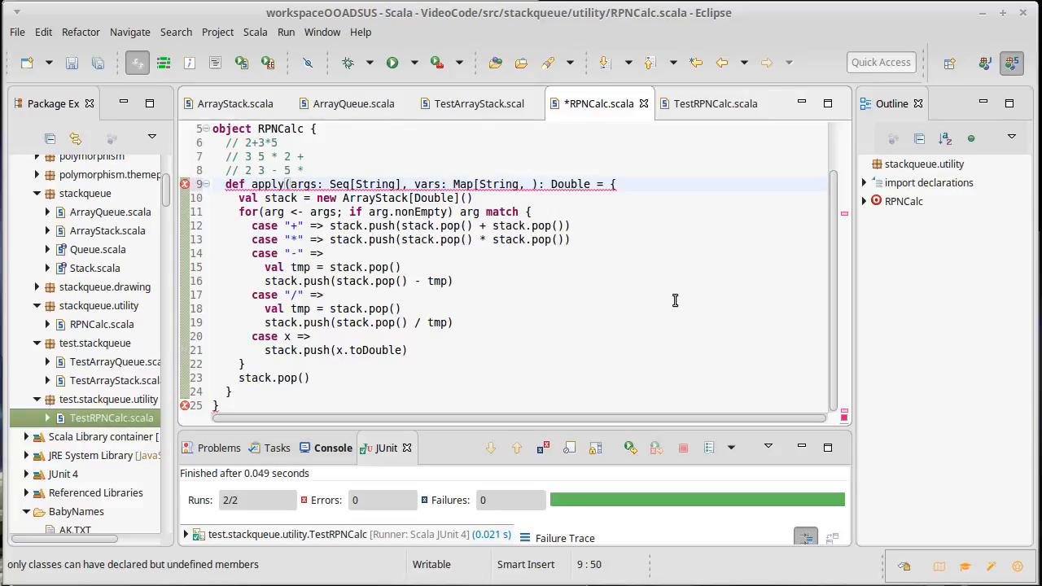
pyautogui.write('Double]')
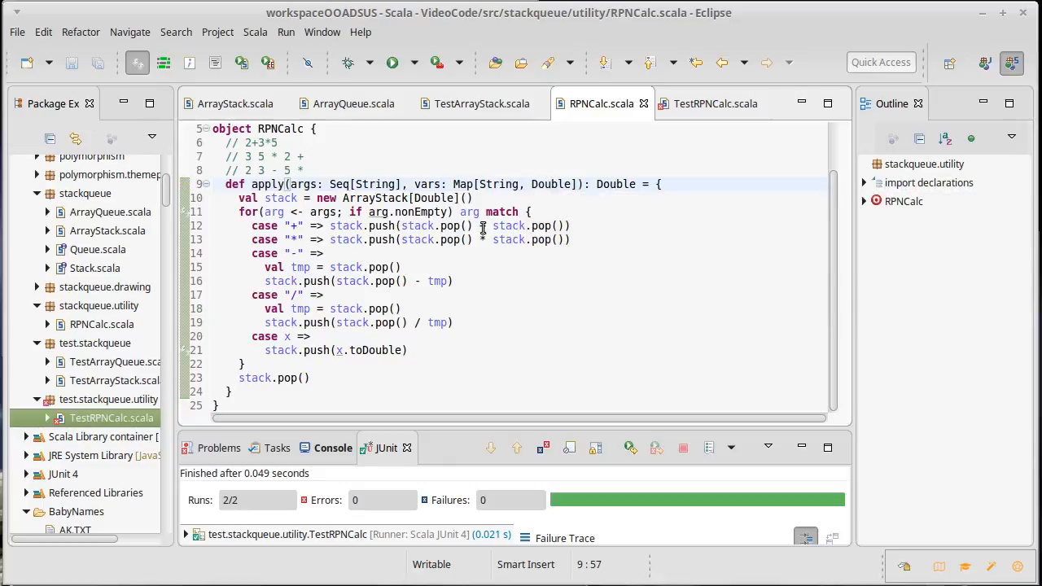
pyautogui.moveTo(715, 104)
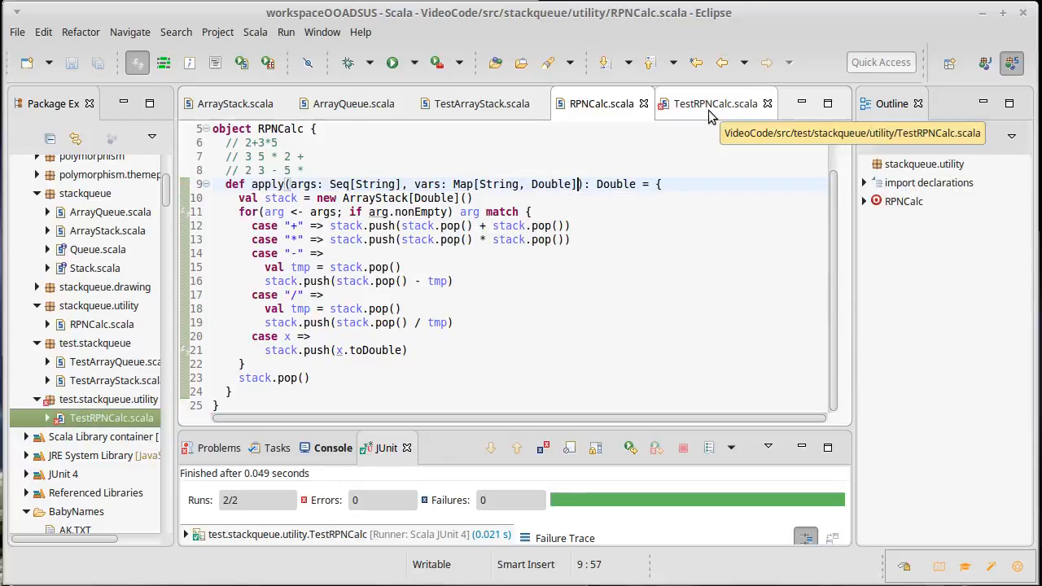
# Pass an empty Map() to each RPNCalc call in TestRPNCalc.scala, save, and return to RPNCalc.scala
pyautogui.click(715, 104)
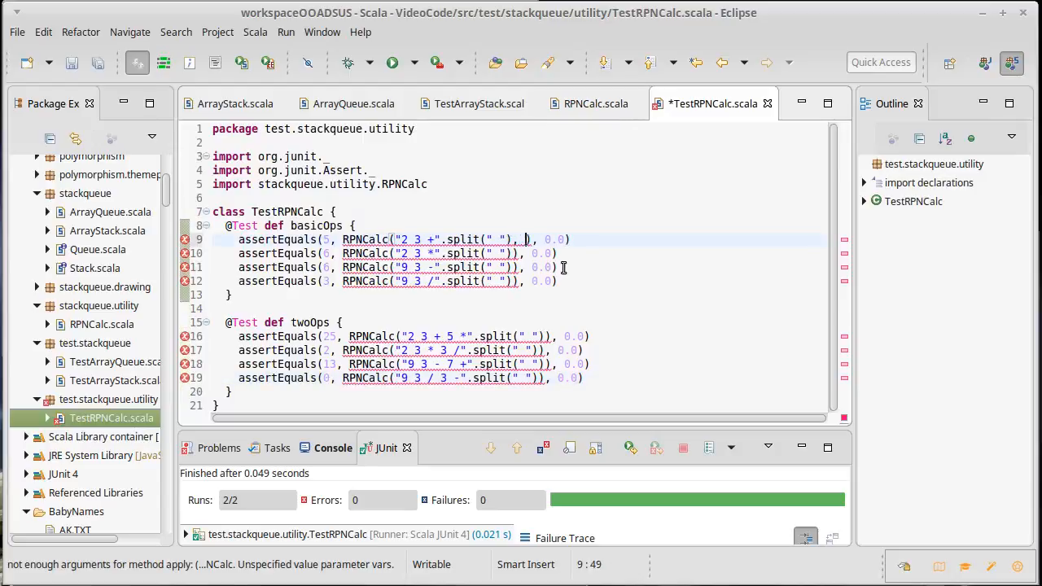
pyautogui.write('ull')
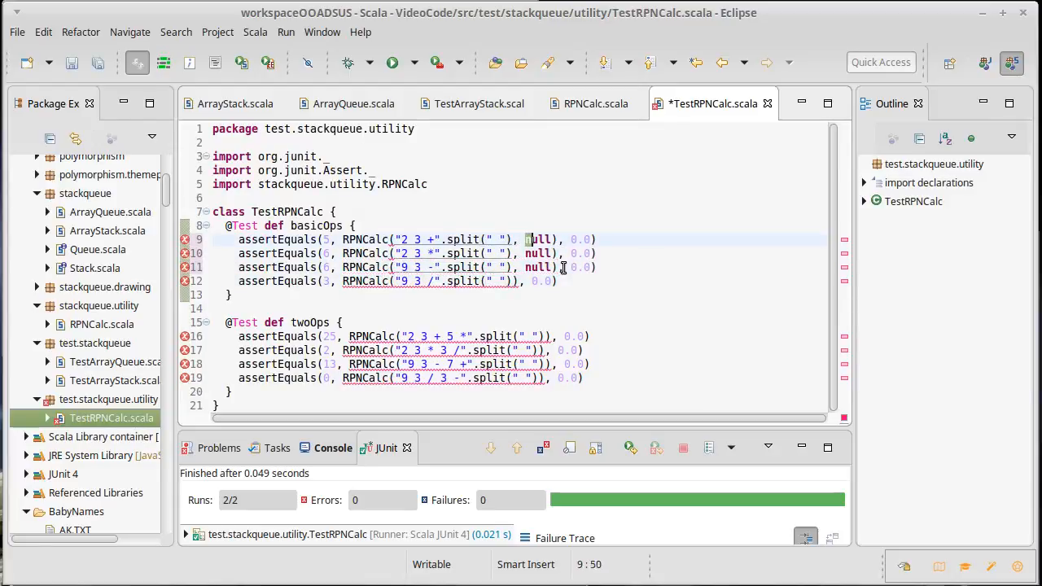
pyautogui.write('Map(')
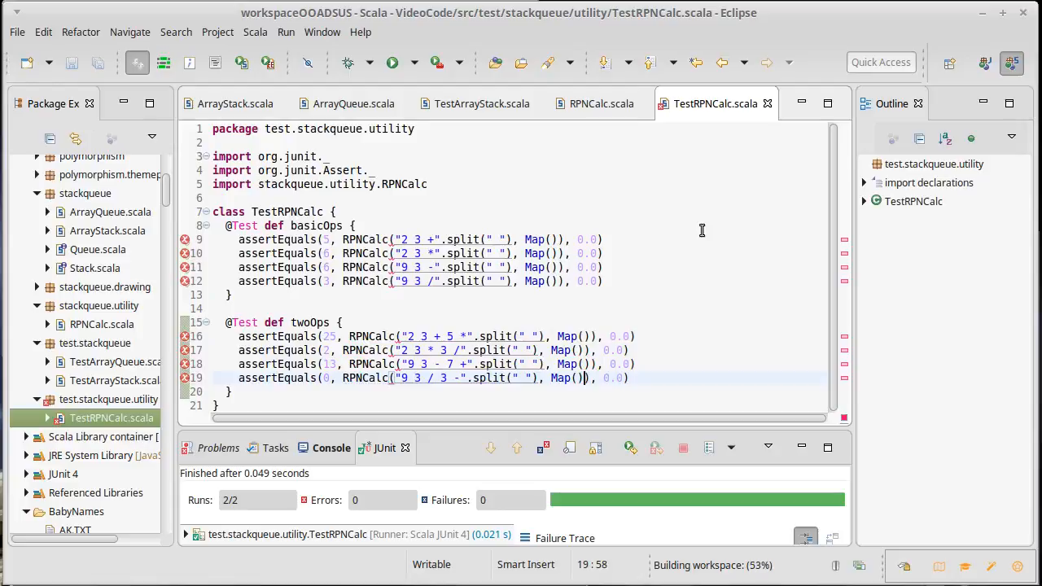
pyautogui.click(602, 105)
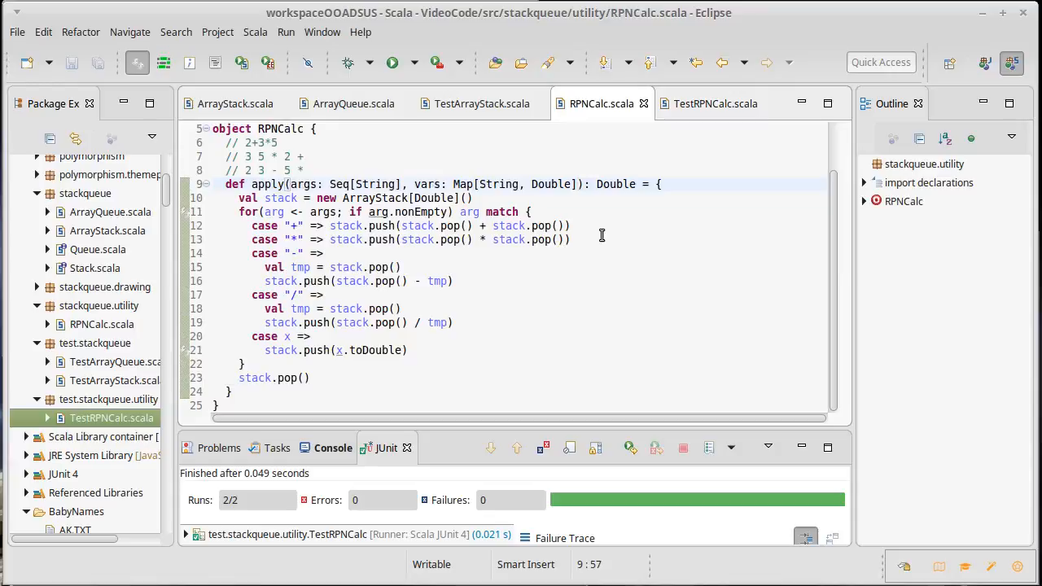
pyautogui.moveTo(576, 309)
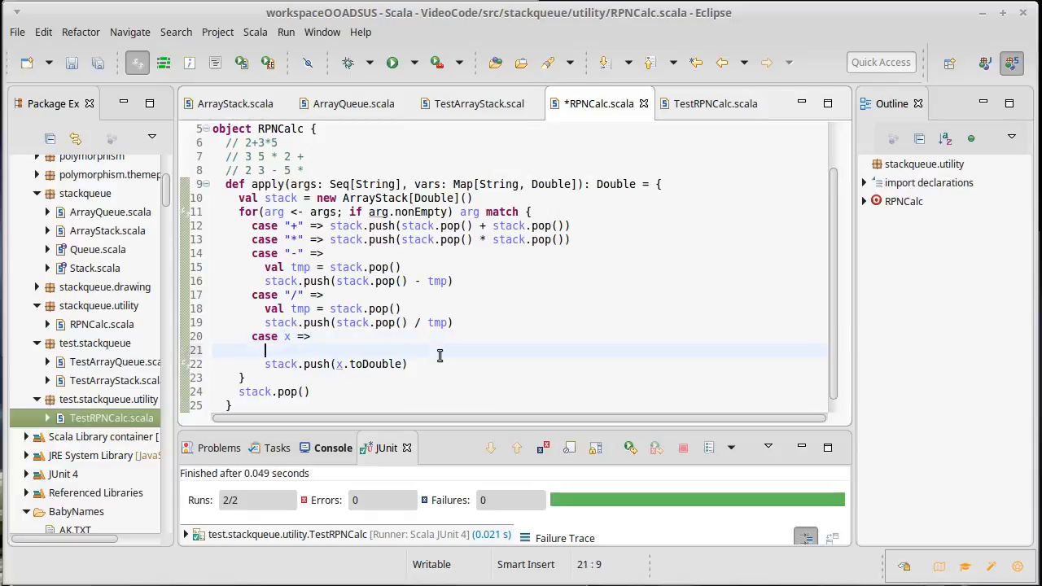
# Wrap stack.push(x.toDouble) in a try with a catch for nfe: NumberFormatException
pyautogui.write('try {')
pyautogui.write('}')
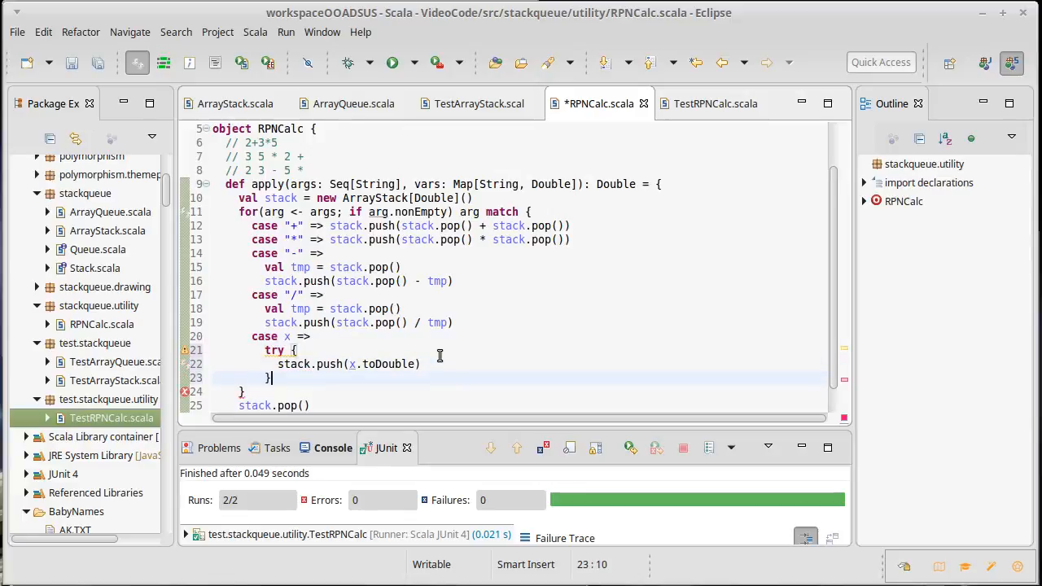
pyautogui.write('cat')
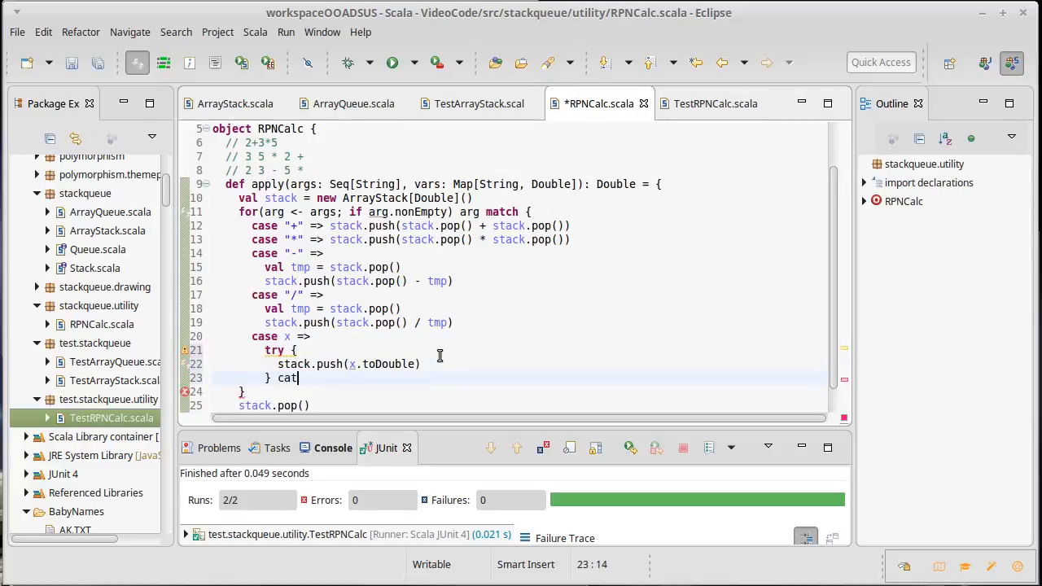
pyautogui.write('ch {')
pyautogui.write('case')
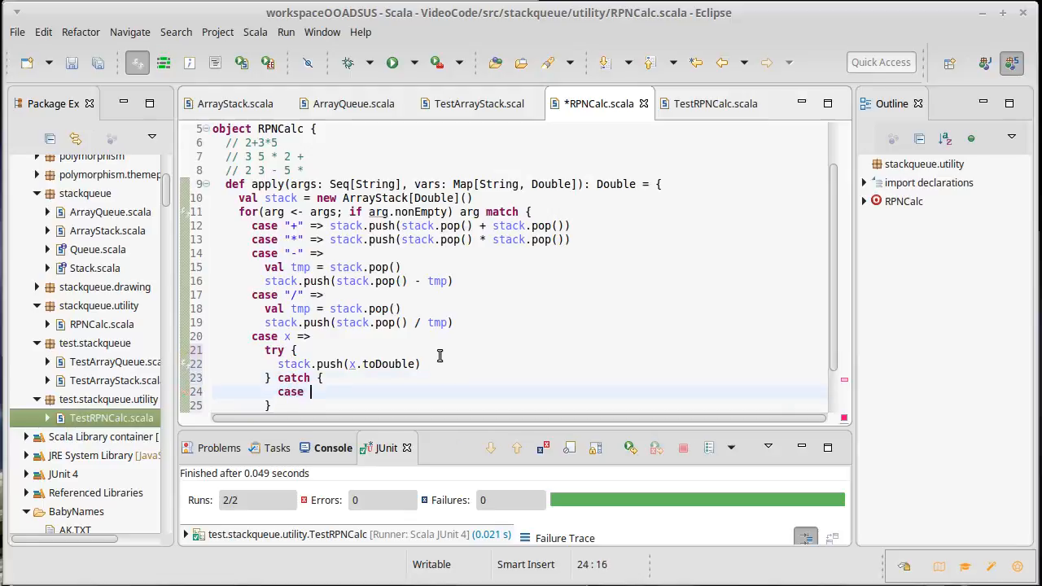
pyautogui.write('ne: Number')
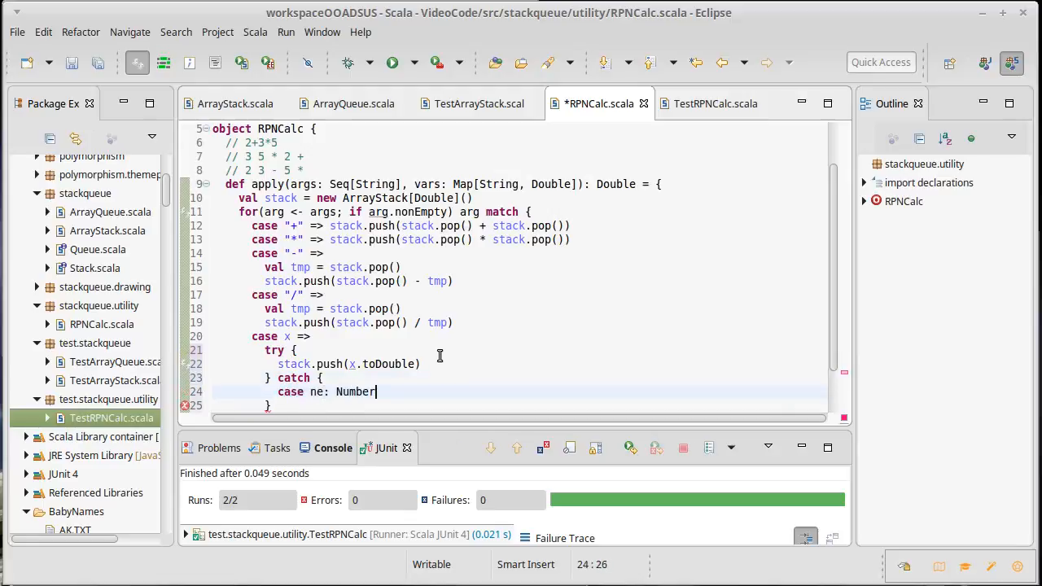
pyautogui.write('Format')
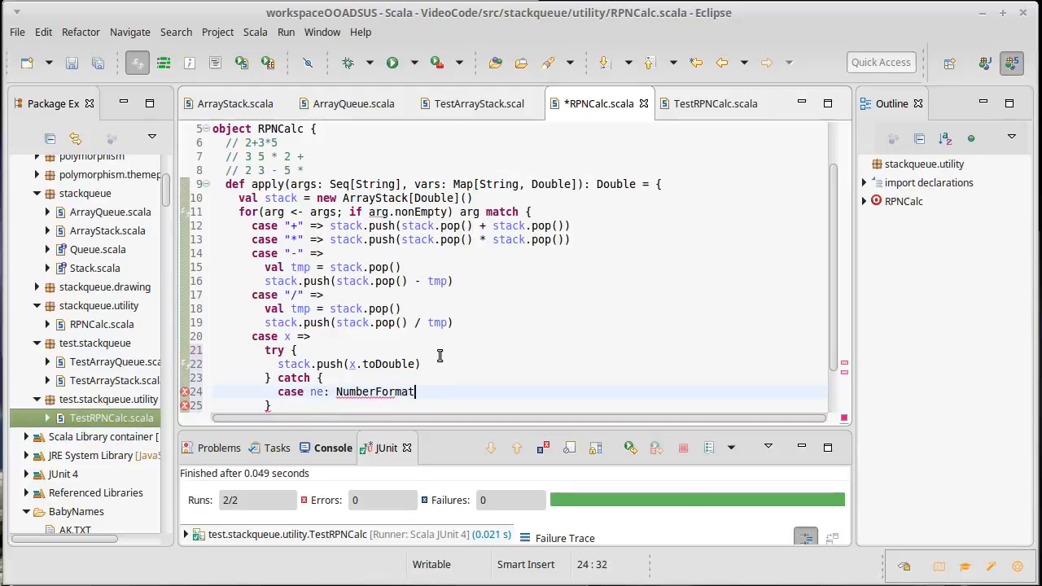
pyautogui.write('Exception =>')
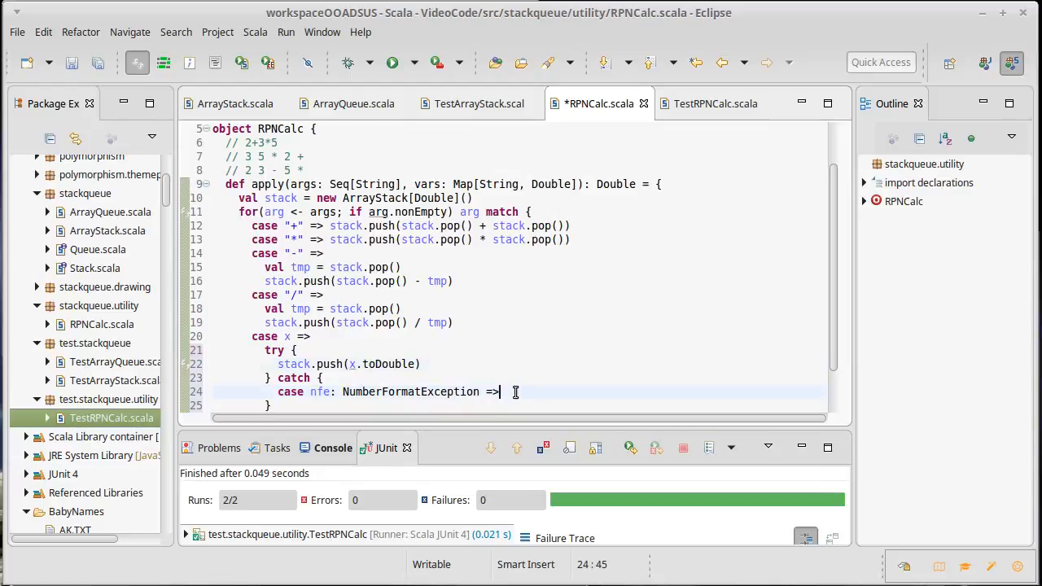
pyautogui.moveTo(625, 345)
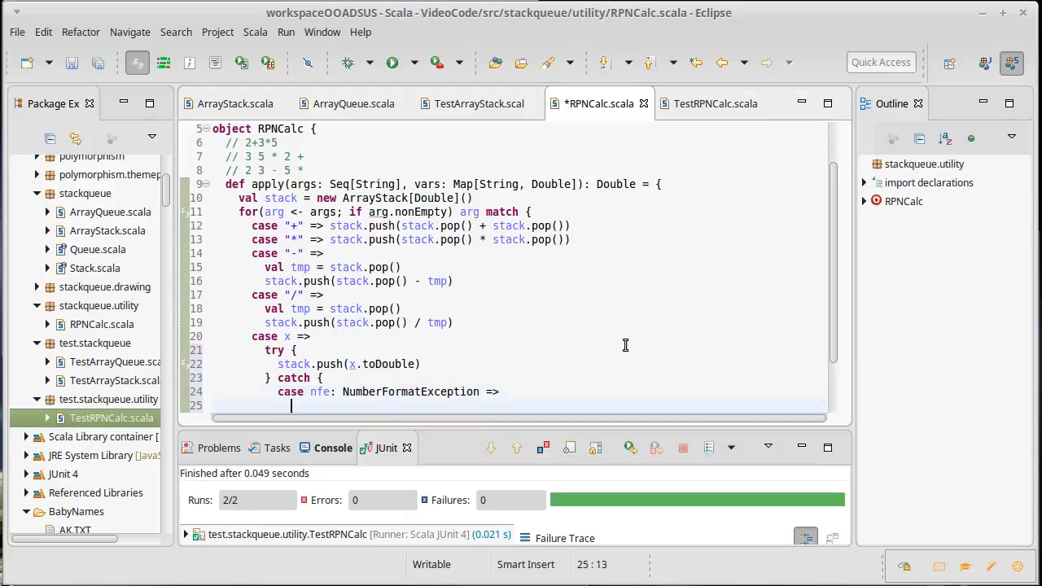
# Push vars(x) onto the stack in the NumberFormatException case and save
pyautogui.write('stack.push(v')
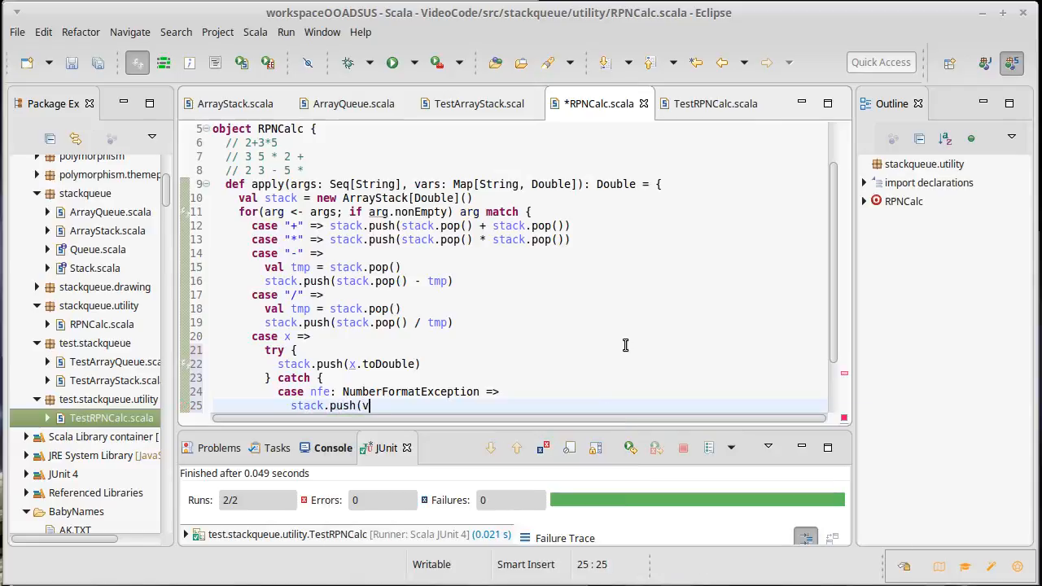
pyautogui.write('ars(')
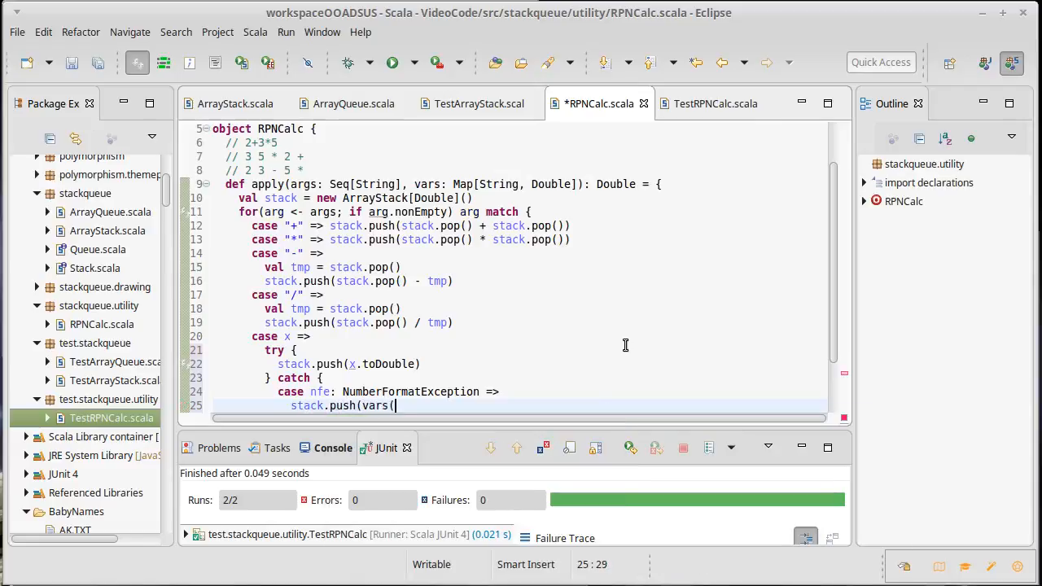
pyautogui.write('x))')
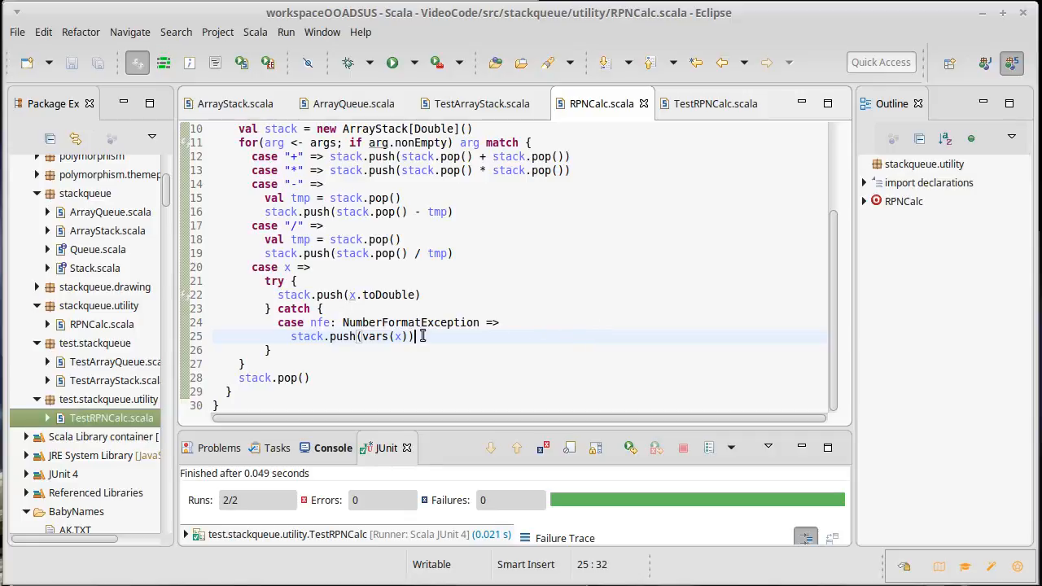
pyautogui.moveTo(439, 335)
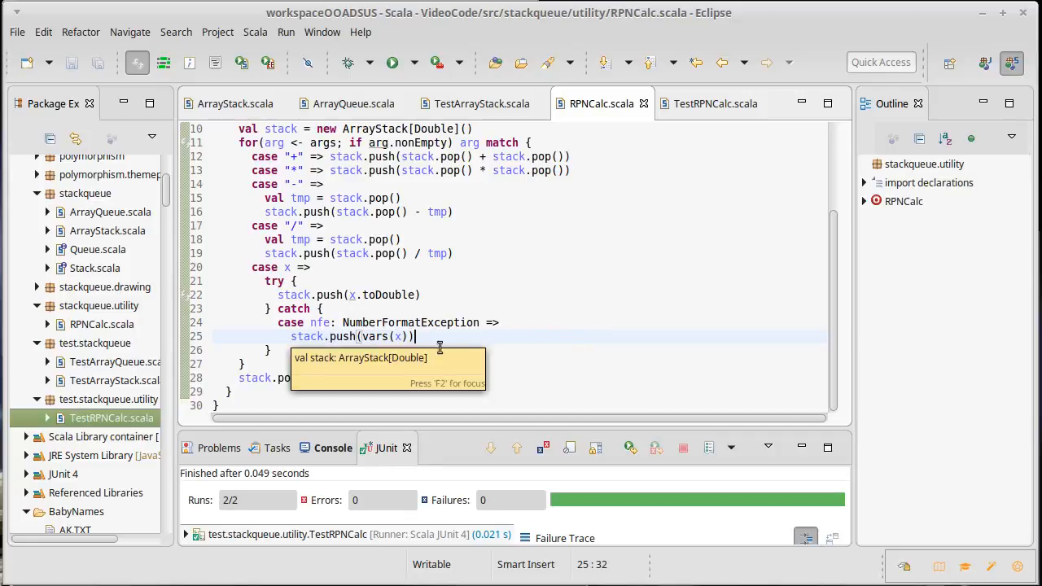
pyautogui.moveTo(597, 368)
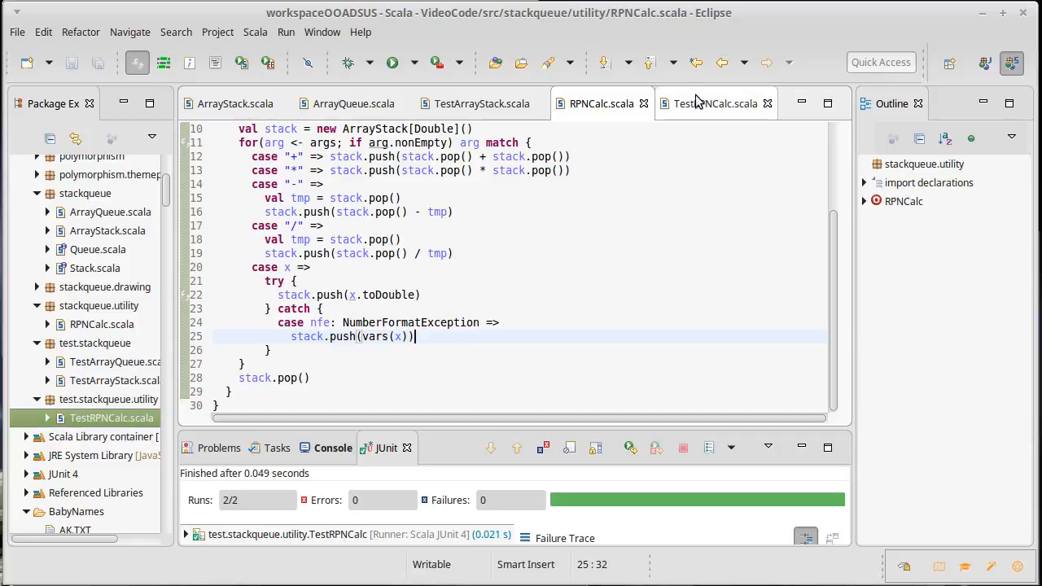
# Rename the copied test in TestRPNCalc.scala to withVars
pyautogui.click(714, 104)
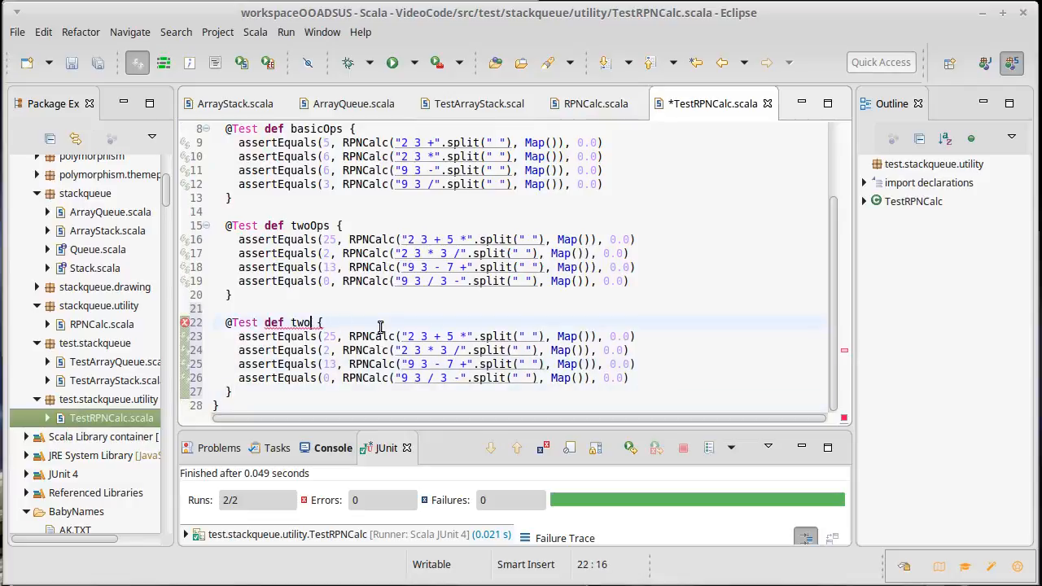
pyautogui.press('BackSpace')
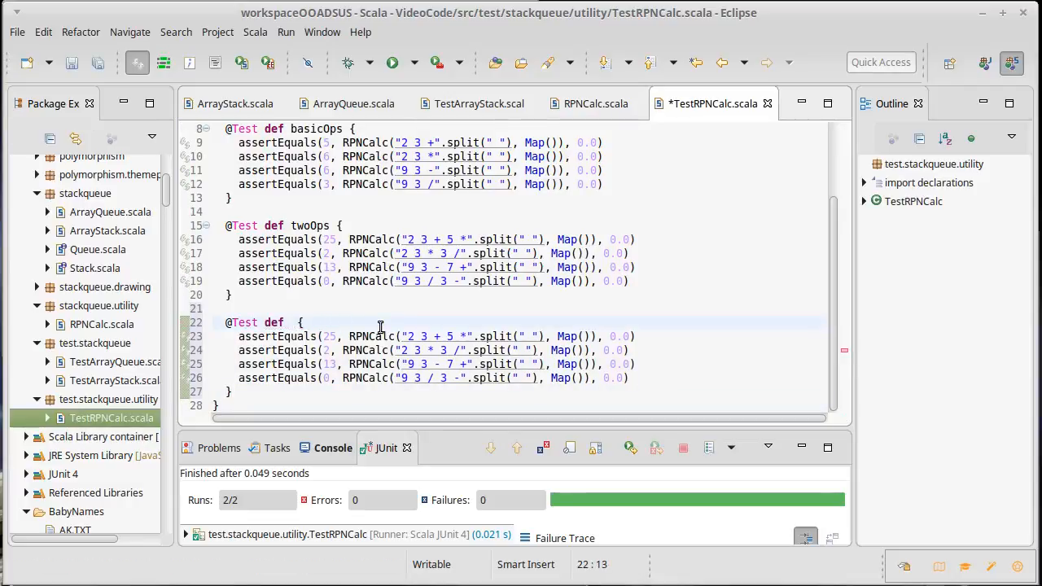
pyautogui.write('withVars')
pyautogui.write('val v')
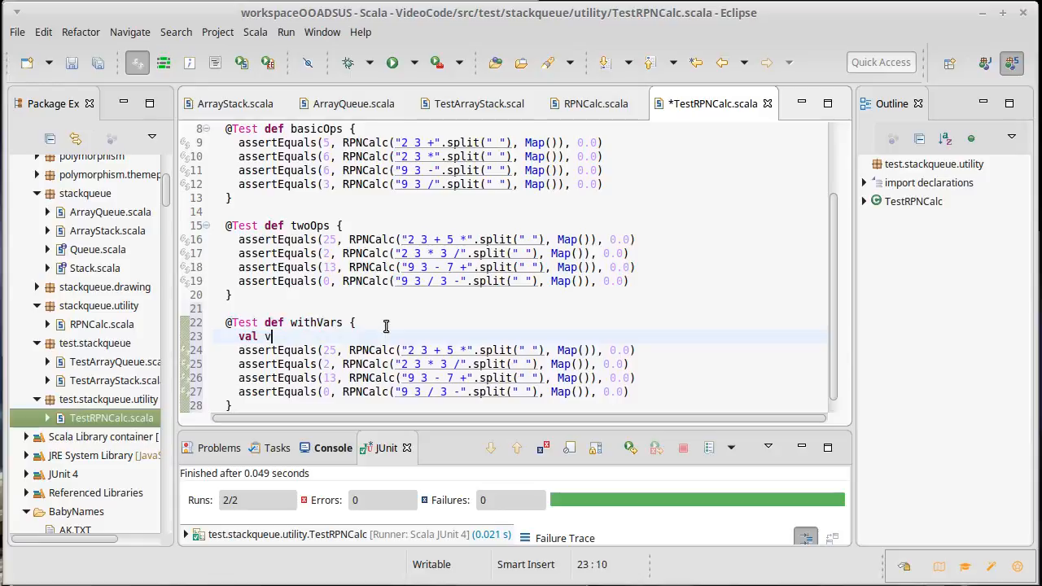
# Define val vars = Map("x" -> 3, "y" -> 2) in the withVars test
pyautogui.write('ars = Map')
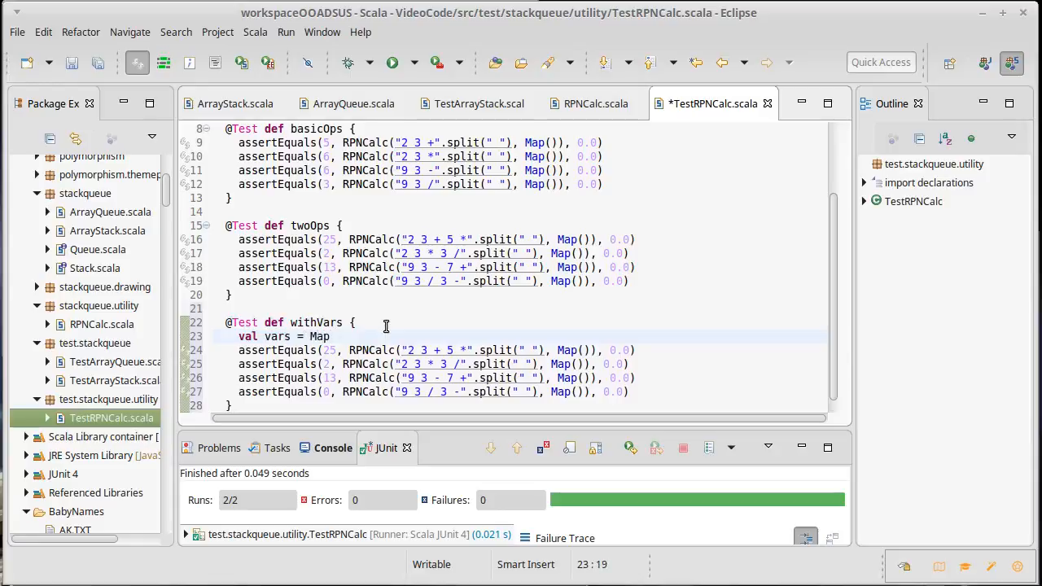
pyautogui.write('("')
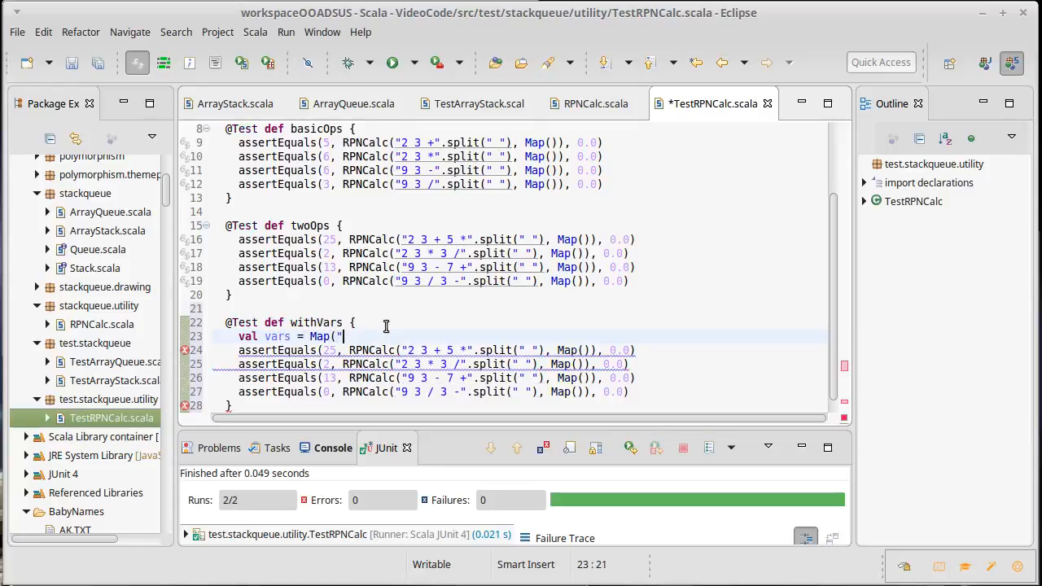
pyautogui.write('x" -> 3')
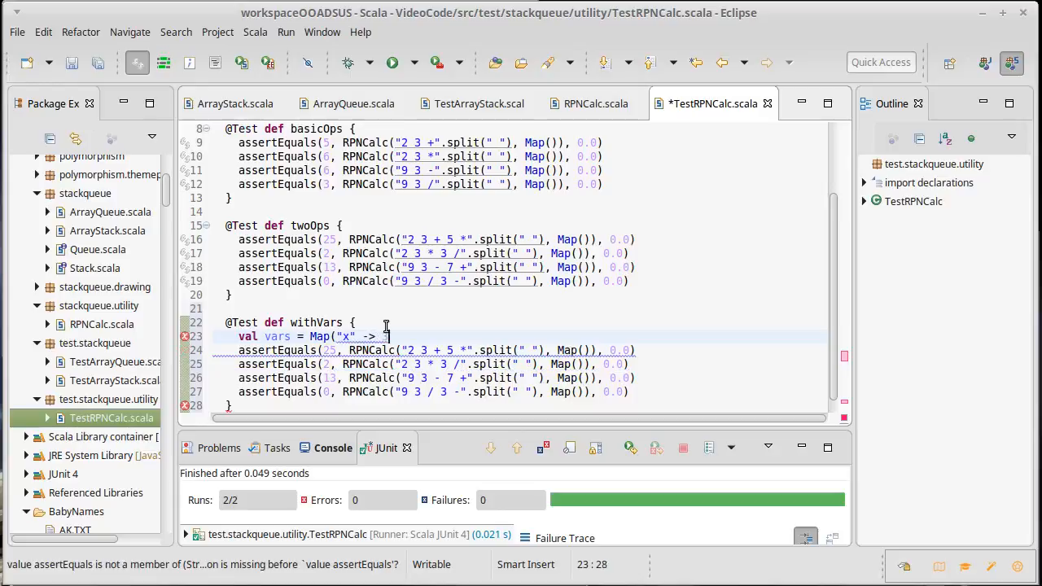
pyautogui.write(', "y" -> 2')
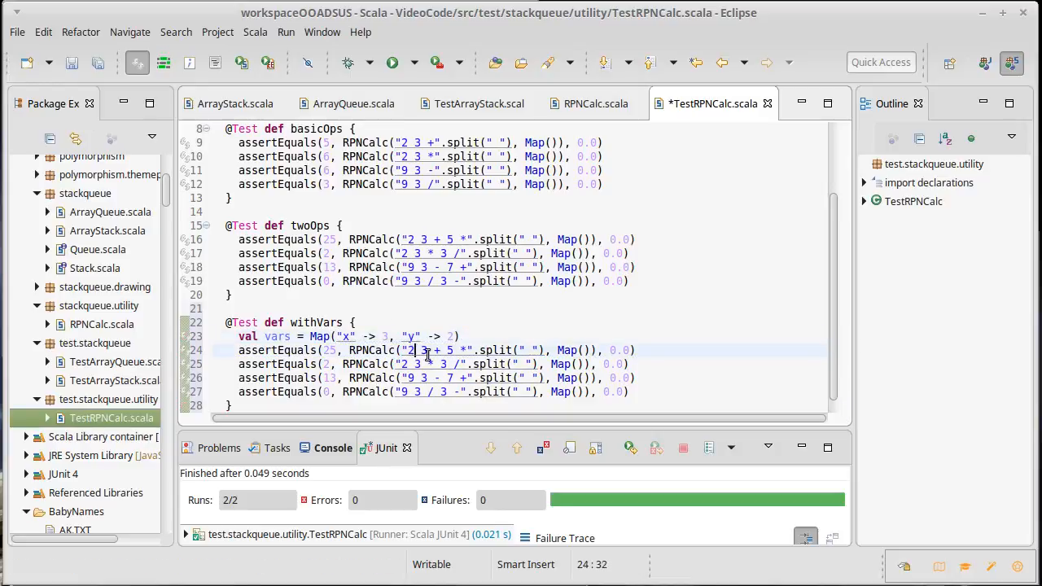
pyautogui.write('y')
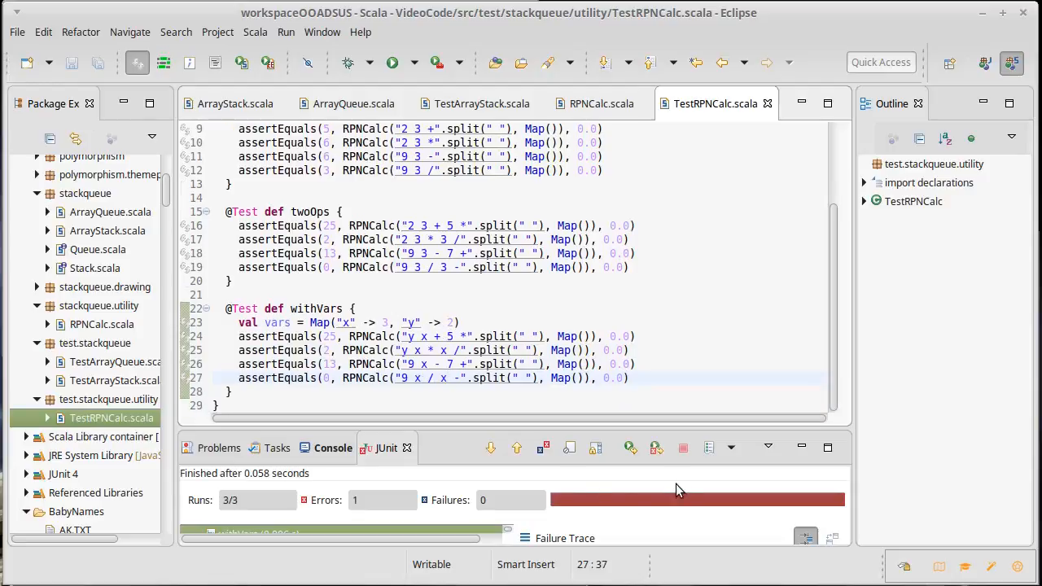
pyautogui.moveTo(478, 433)
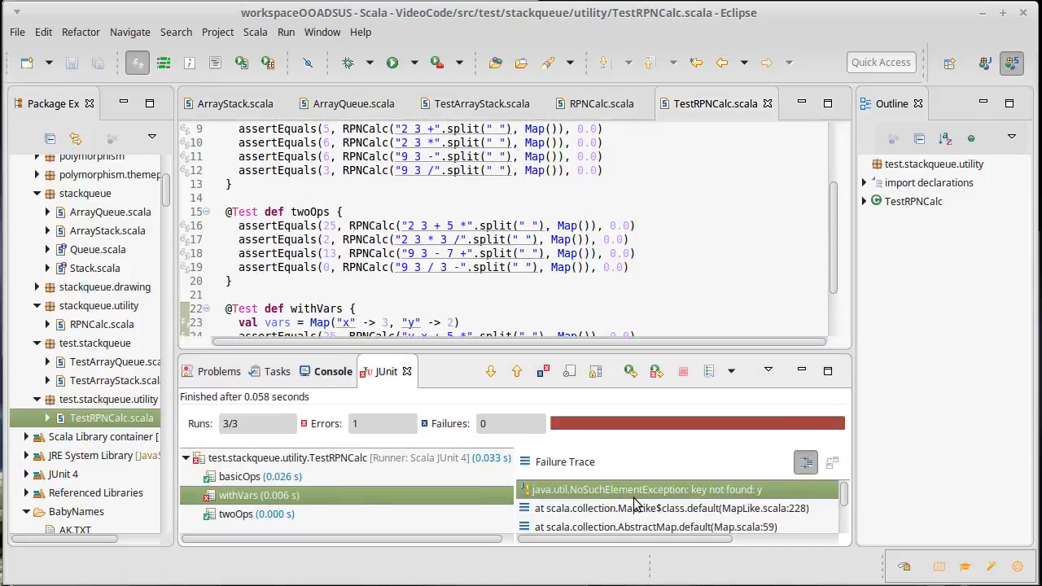
# Replace Map() with vars in the withVars assertions, using 3.0 and 2.0, and rerun the tests
pyautogui.scroll(-3)
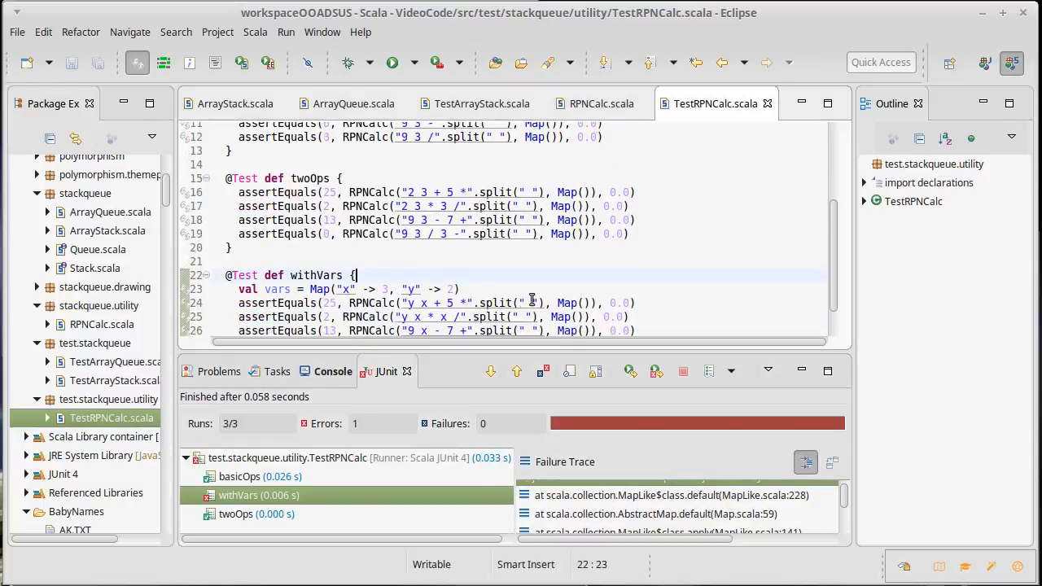
pyautogui.scroll(-3)
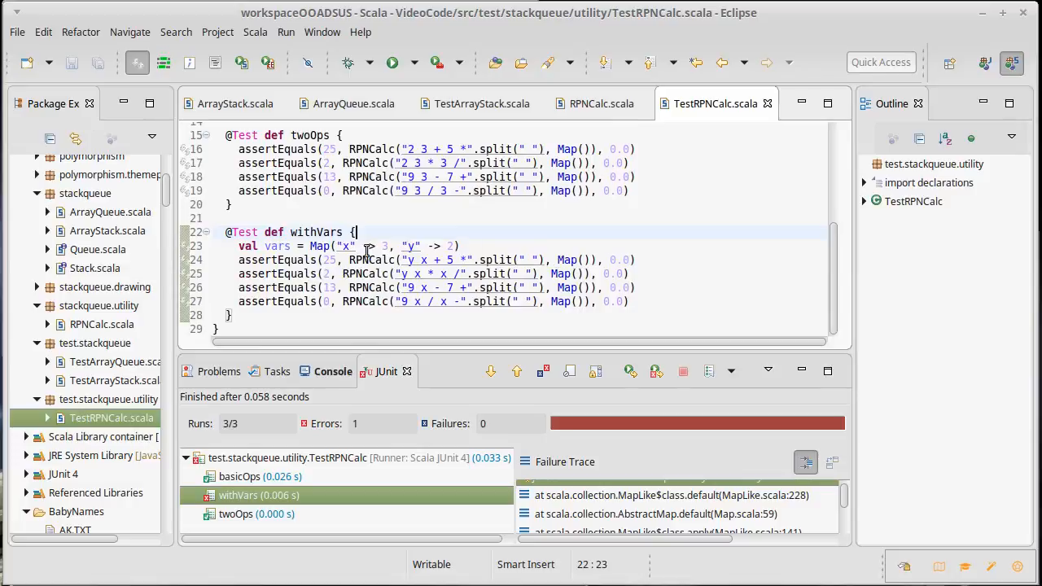
pyautogui.doubleClick(277, 245)
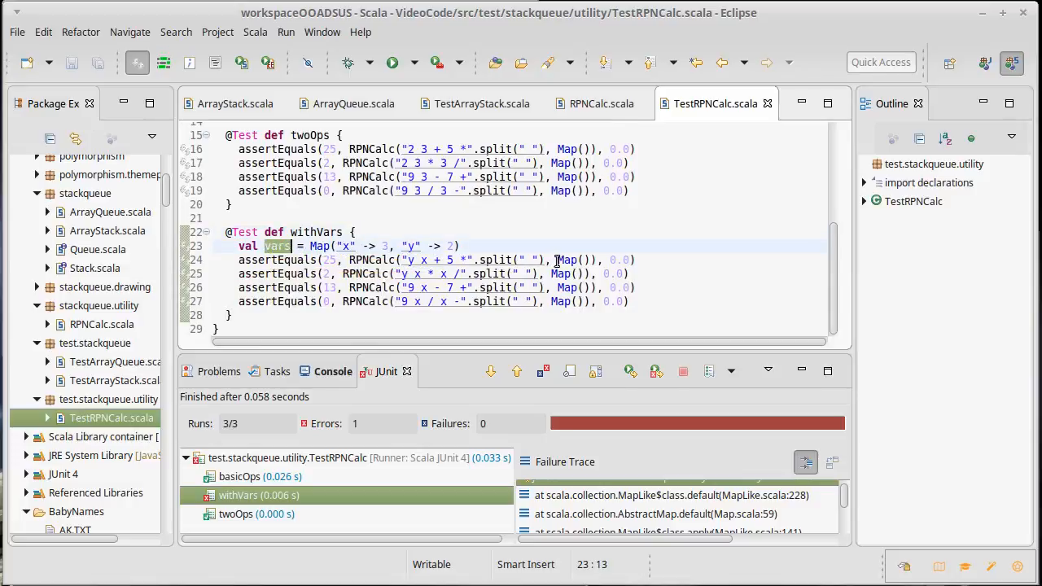
pyautogui.write('vars')
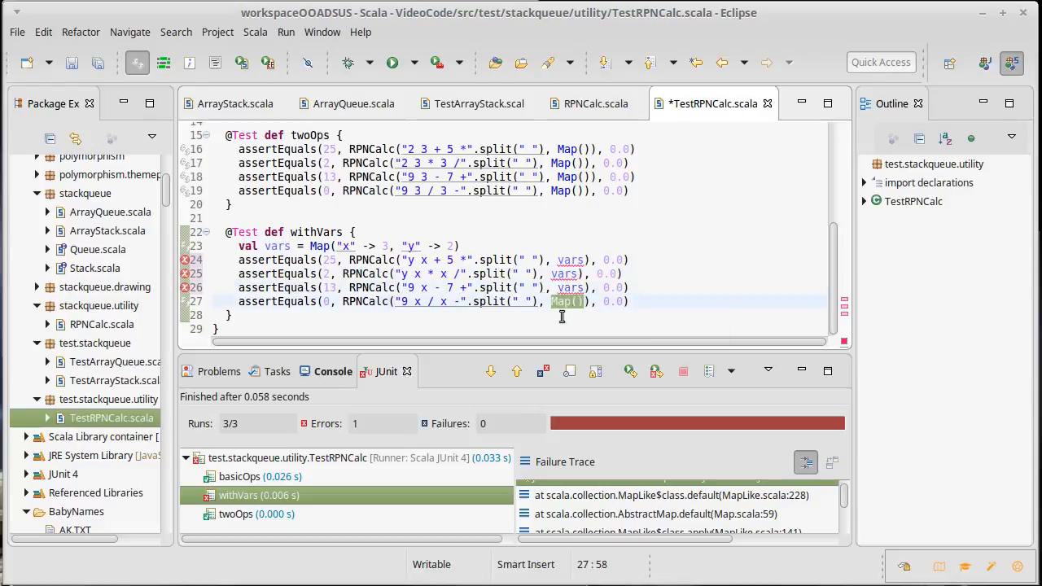
pyautogui.write('.0')
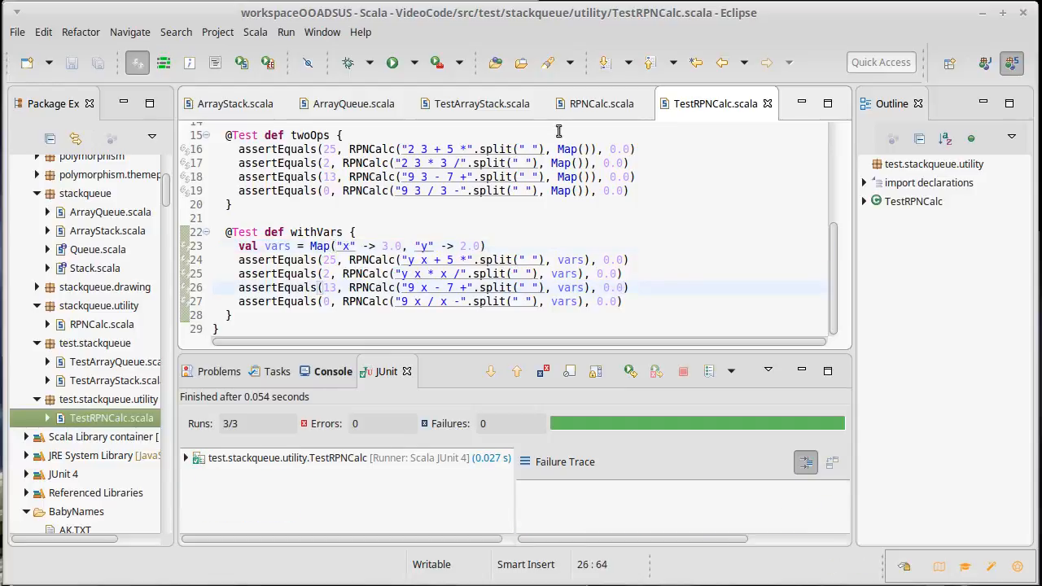
# Return to RPNCalc.scala and start a new line after the division case
pyautogui.click(600, 104)
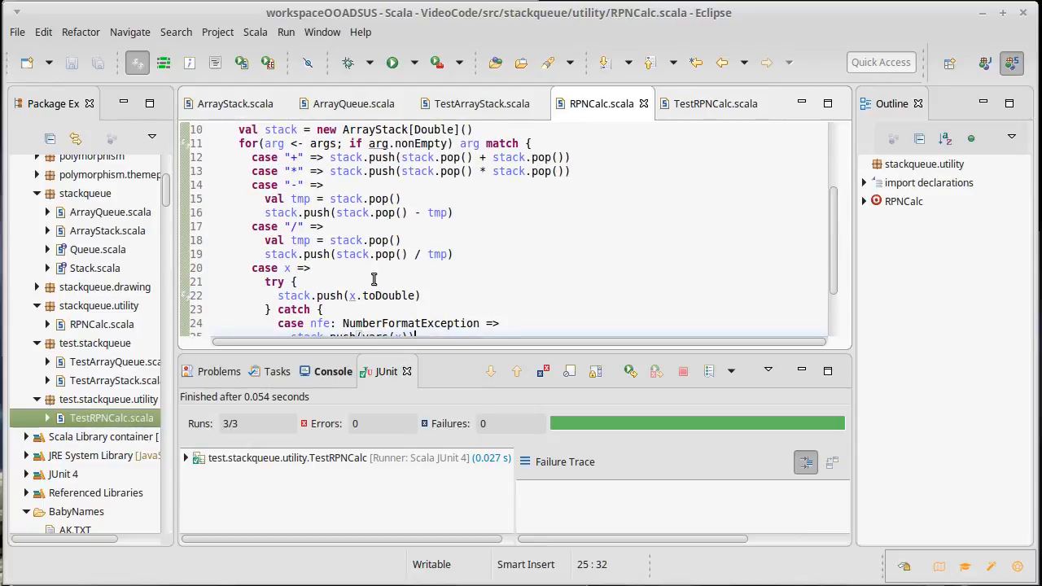
pyautogui.click(478, 254)
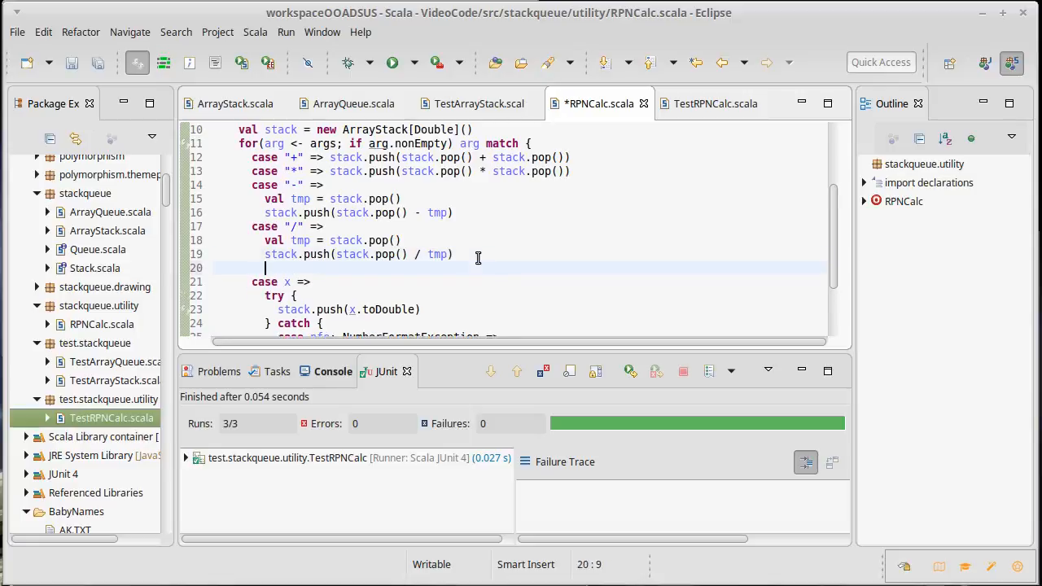
# Add case "sin" => stack.push(math.sin(stack.pop())) and save
pyautogui.write('case')
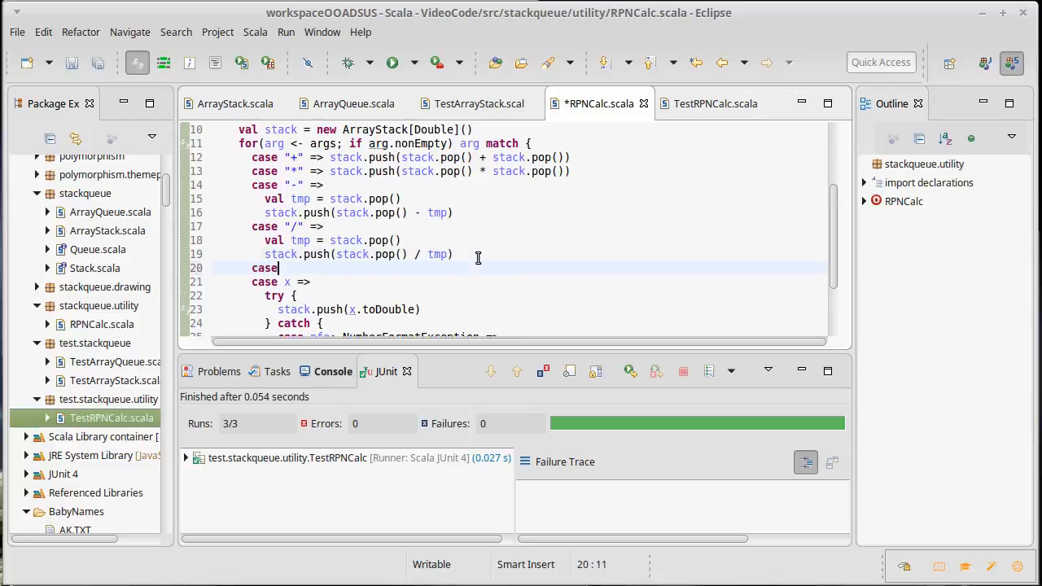
pyautogui.write('"sin" =>')
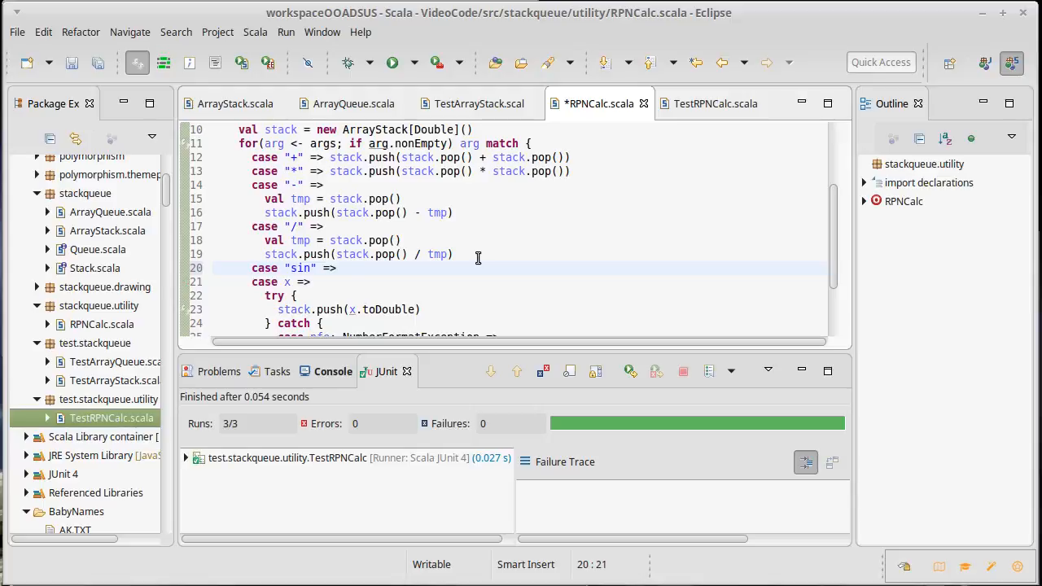
pyautogui.write('stack.push(')
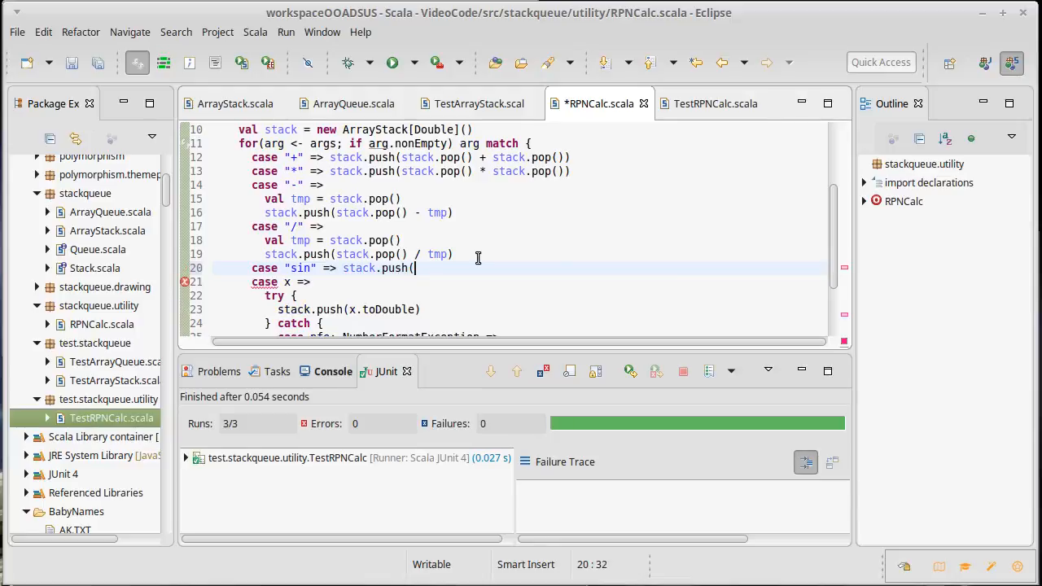
pyautogui.write('math.sin(')
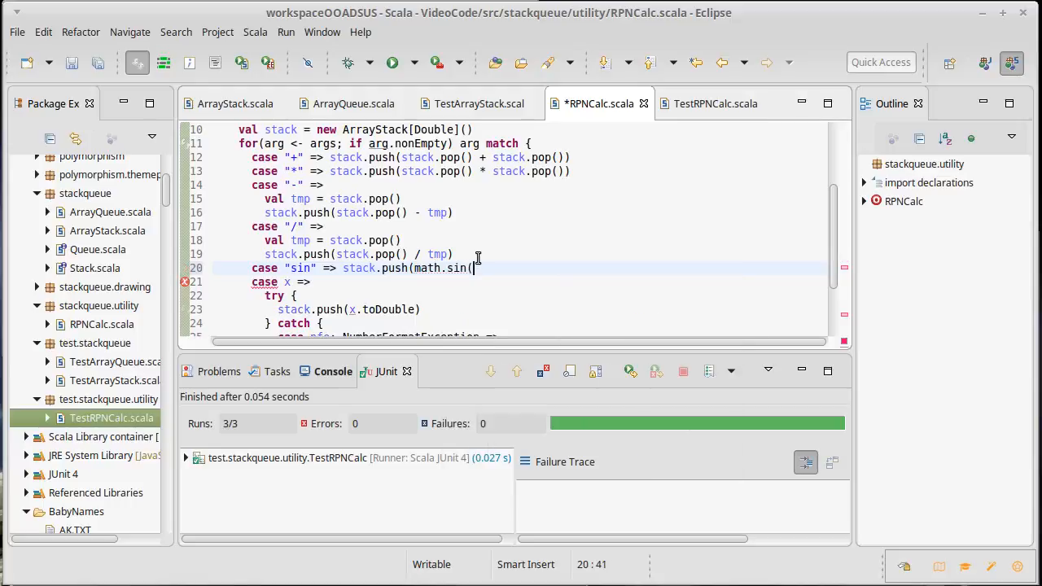
pyautogui.write('stack.pop()))')
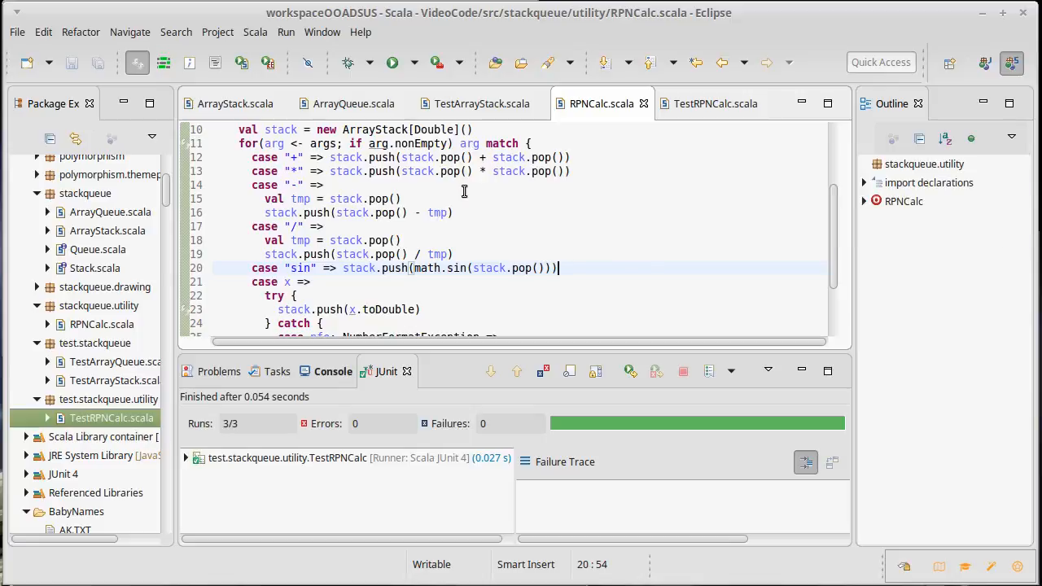
pyautogui.moveTo(615, 250)
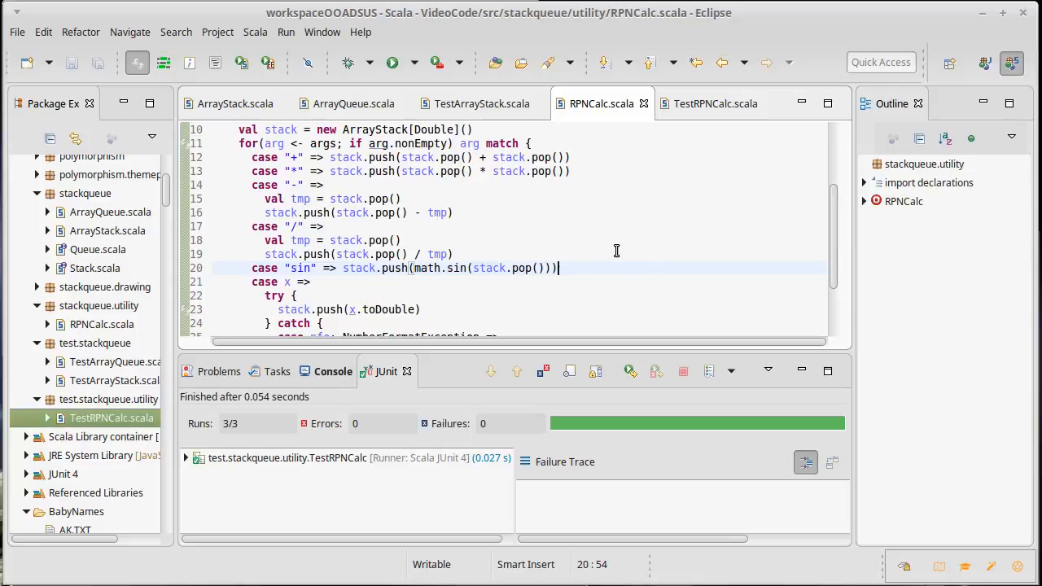
pyautogui.moveTo(455, 267)
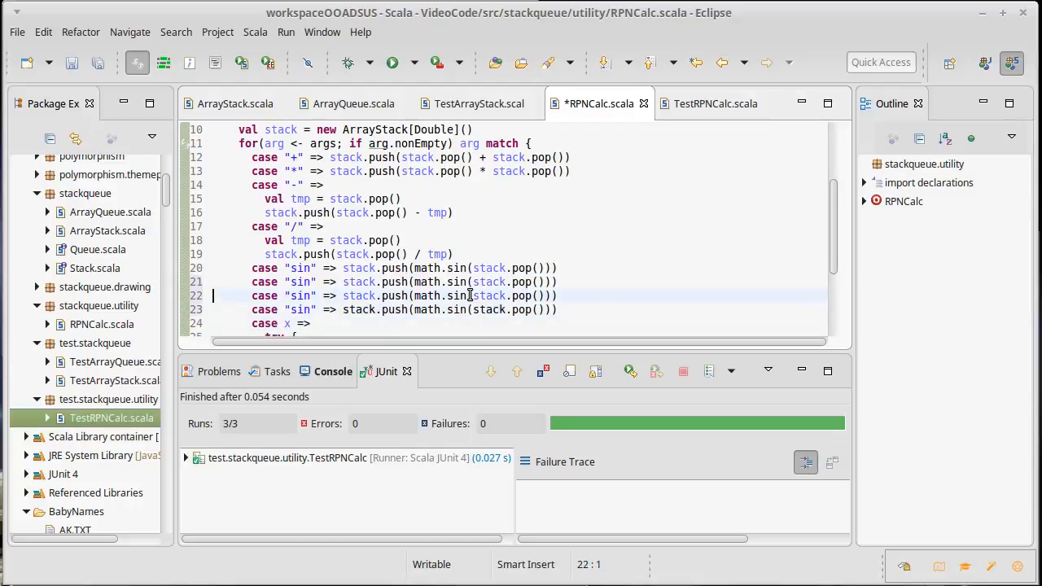
# Rename duplicated sin cases to cos, tan and sqrt with matching math functions, then rerun the tests
pyautogui.doubleClick(299, 281)
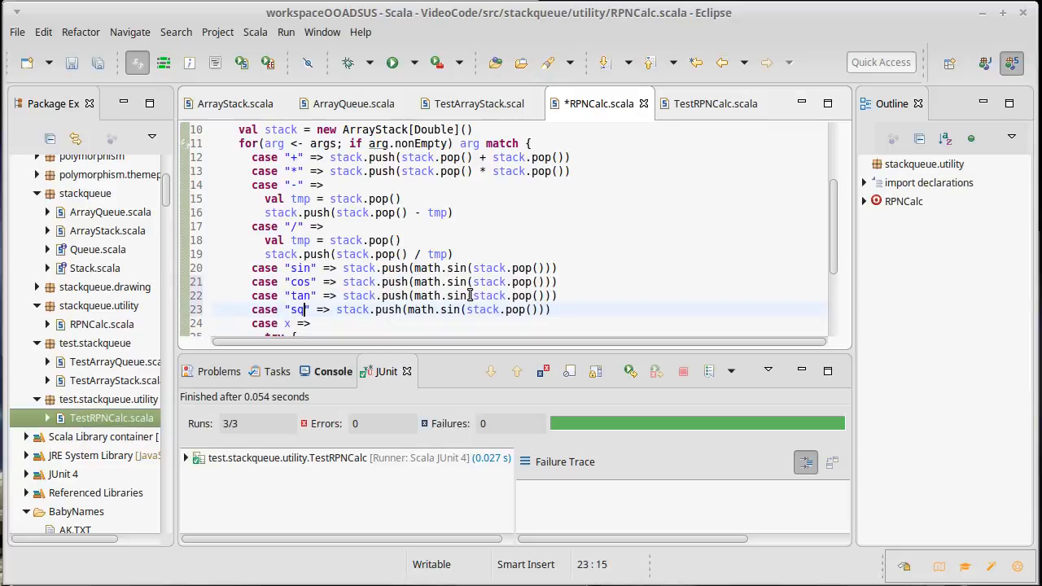
pyautogui.write('rt')
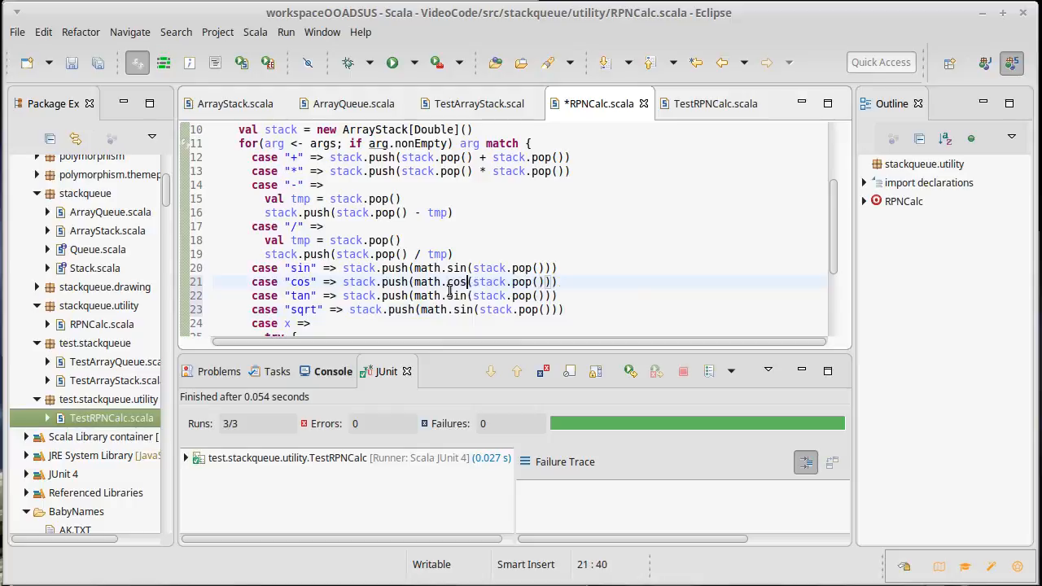
pyautogui.click(456, 296)
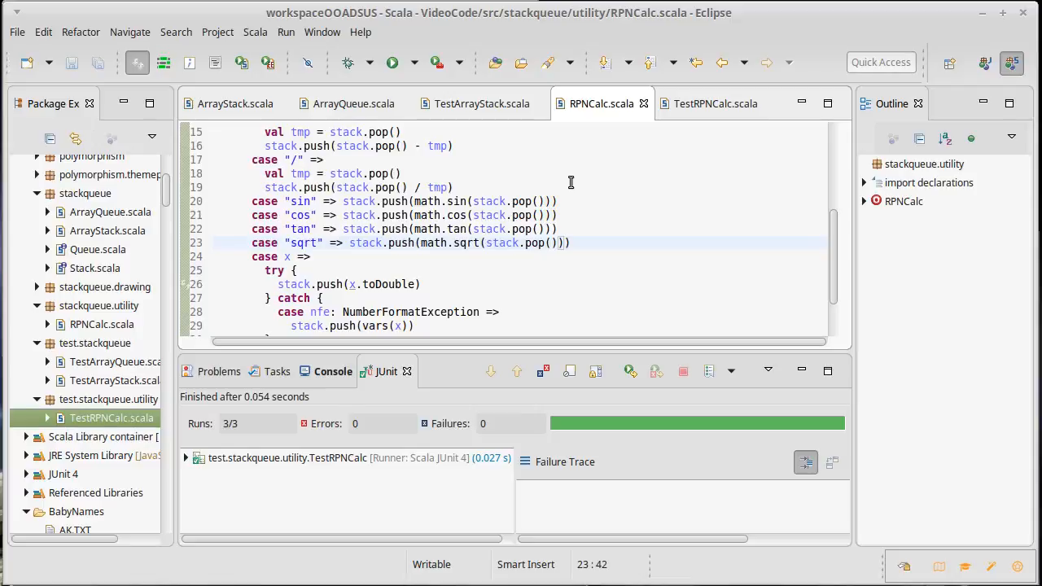
pyautogui.moveTo(145, 298)
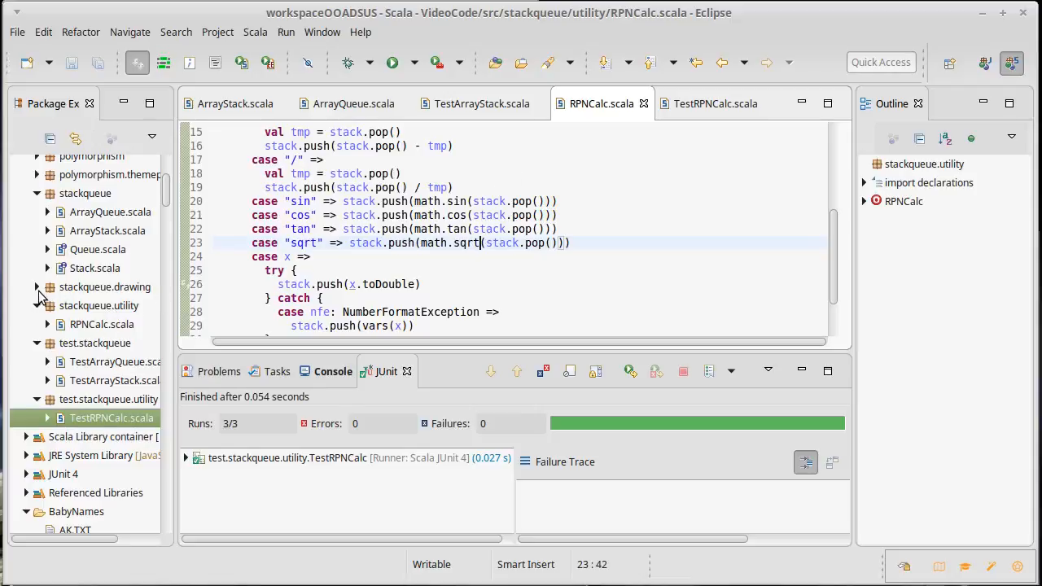
# Expand the stackqueue.drawing package and open Commands.scala in the editor
pyautogui.click(36, 286)
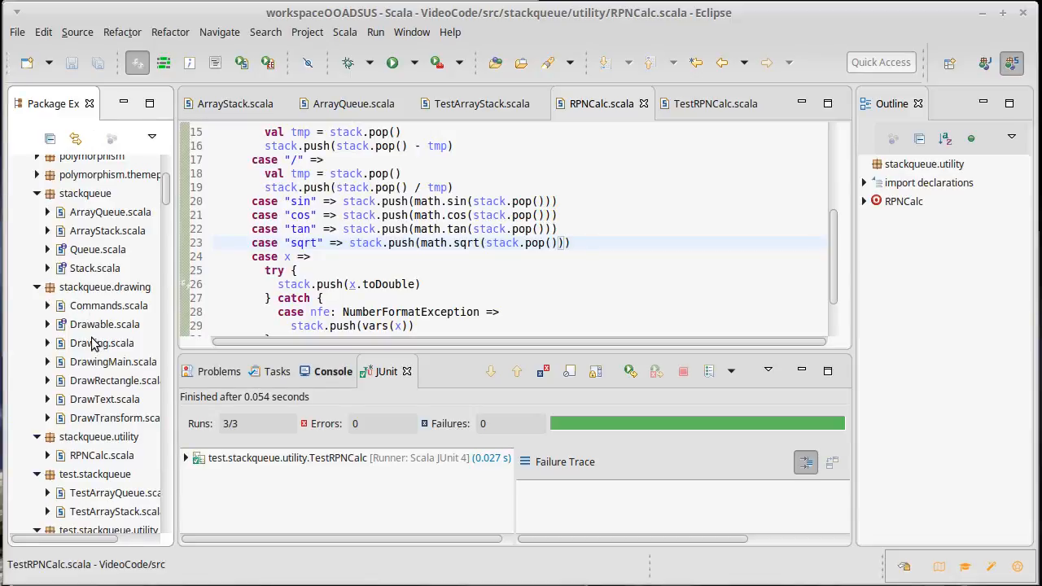
pyautogui.moveTo(95, 345)
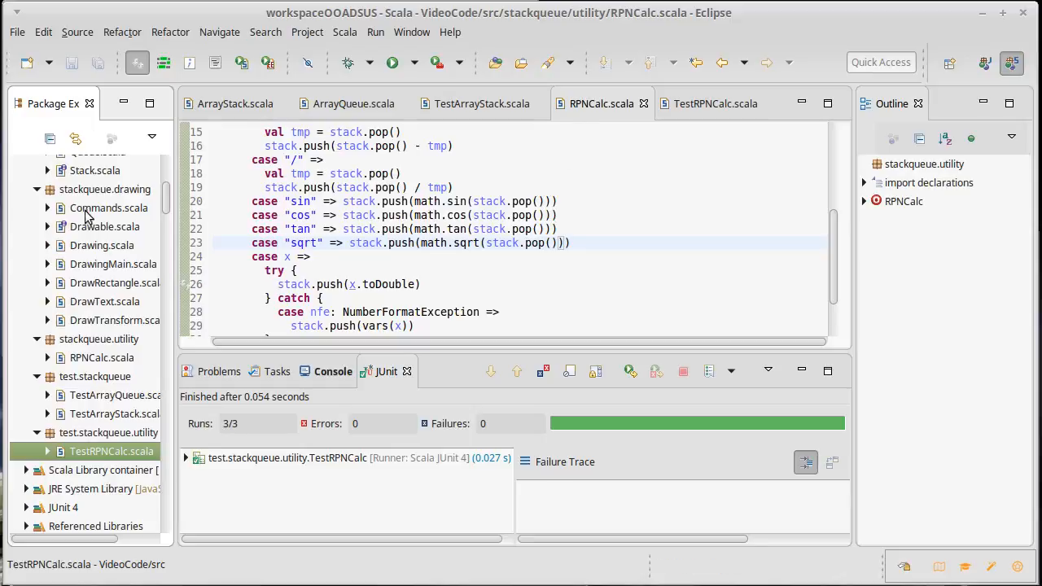
pyautogui.doubleClick(107, 209)
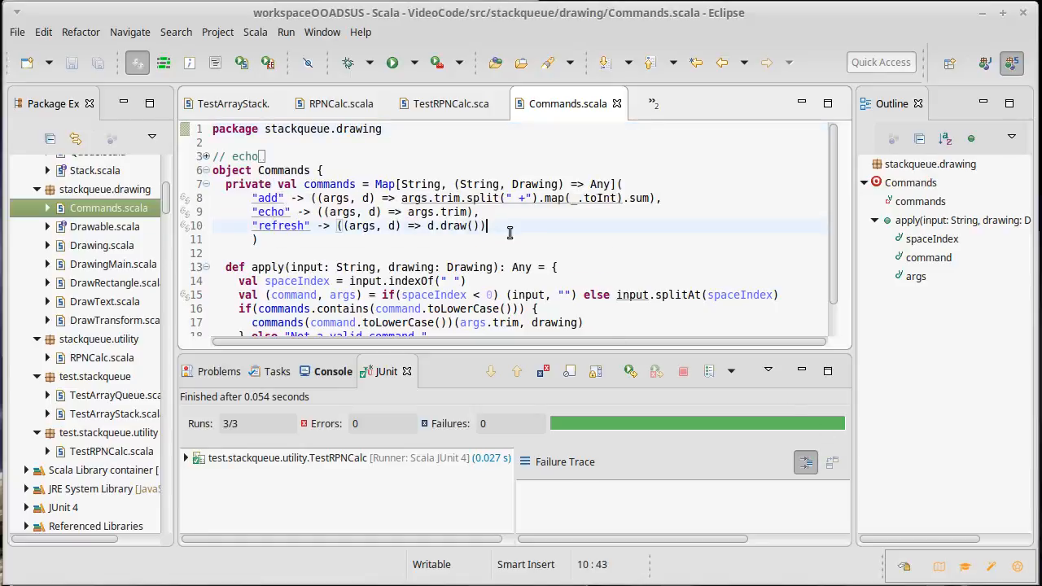
# Add an "rpn" -> ((args, d) => RPNCalc()) entry to the commands Map, auto-importing stackqueue.utility.RPNCalc
pyautogui.press('Return')
pyautogui.write('"rpn')
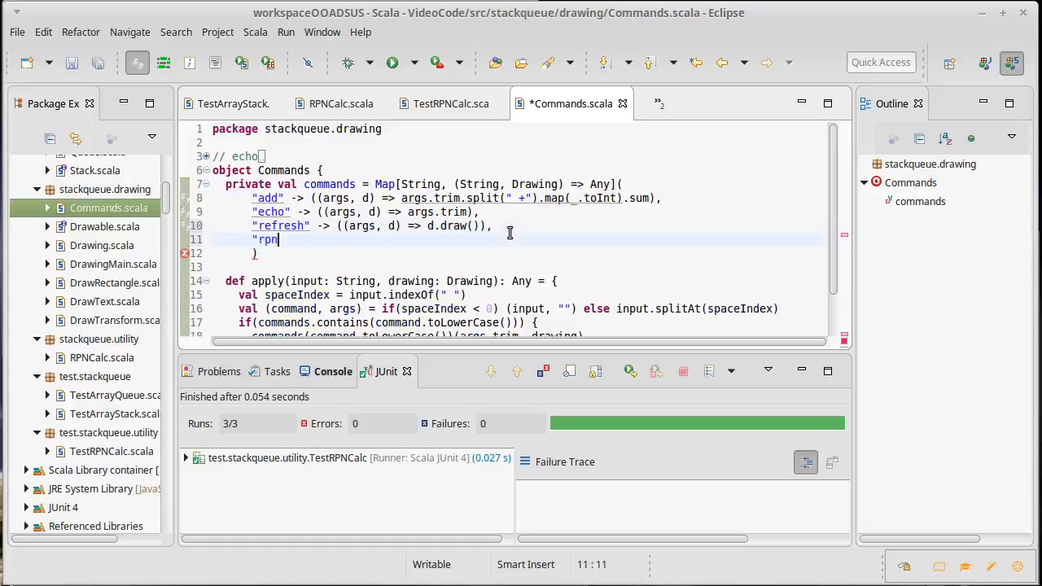
pyautogui.write('-> (')
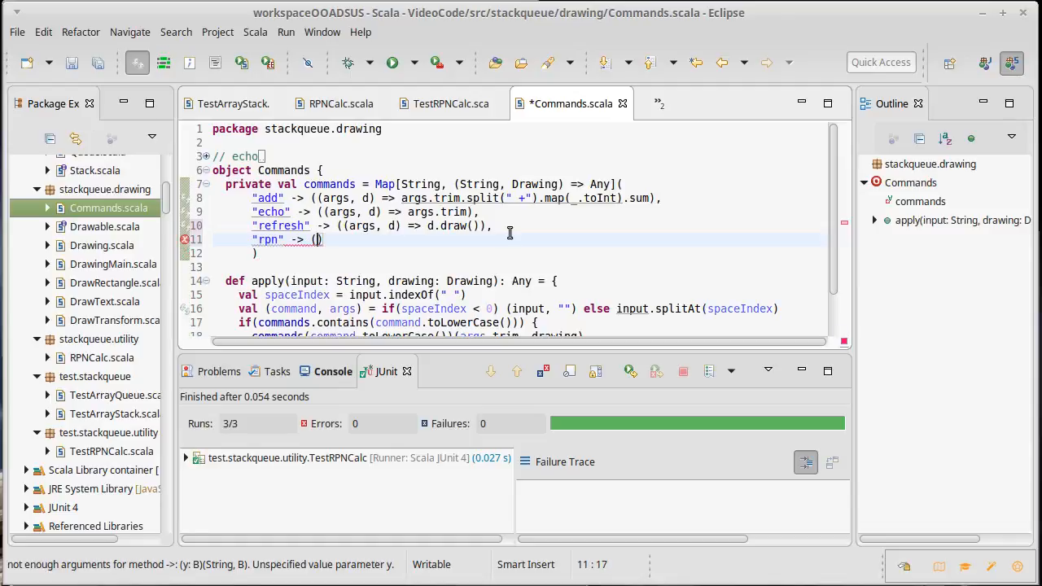
pyautogui.write('(args,')
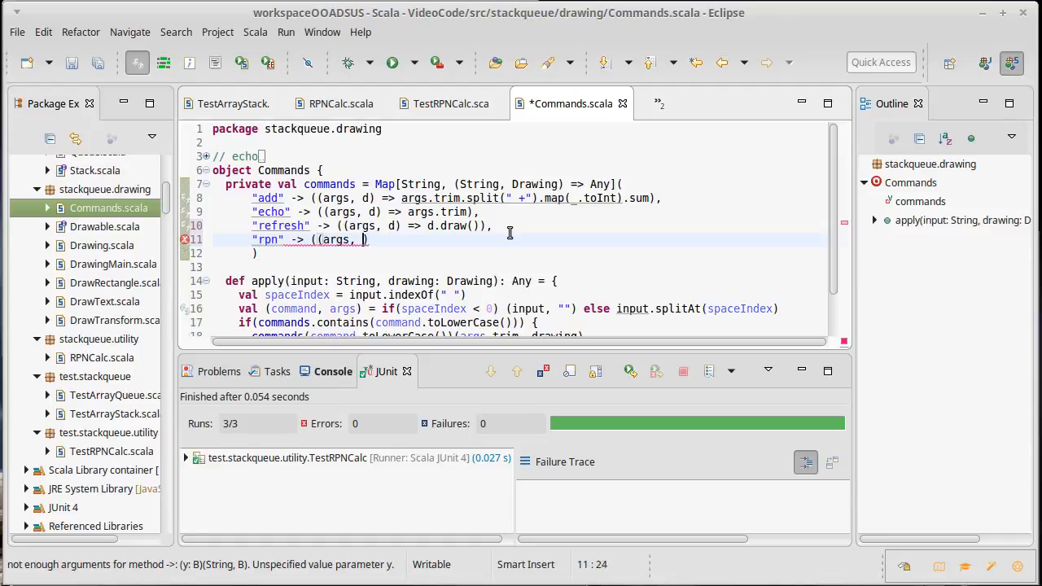
pyautogui.write('d)')
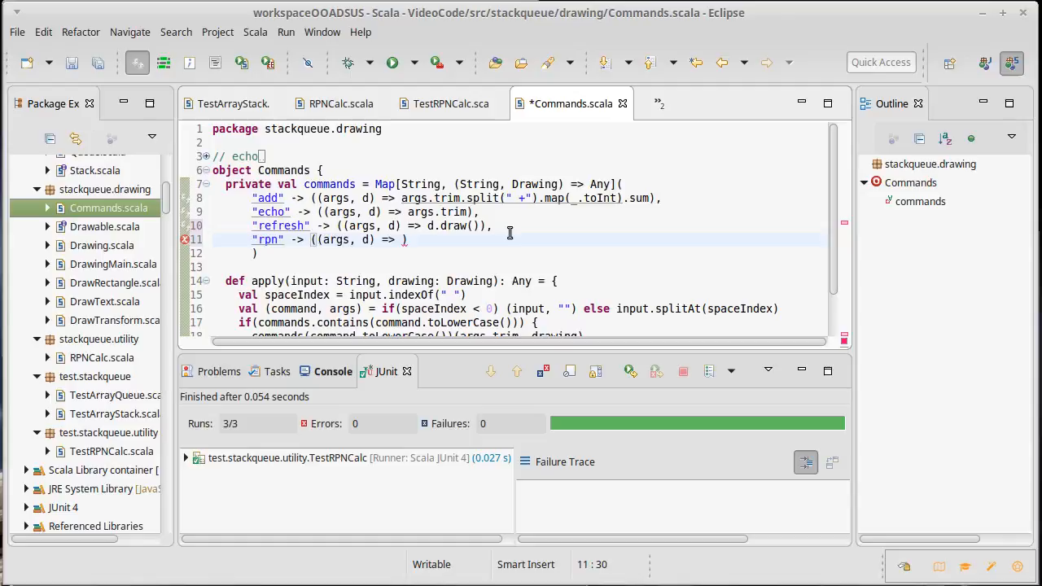
pyautogui.write('PNCalc')
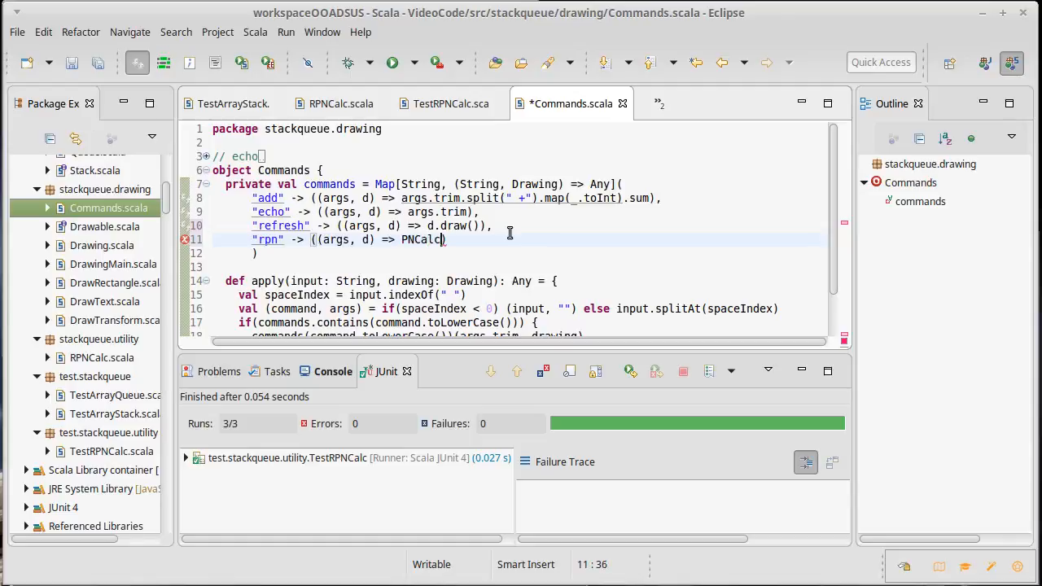
pyautogui.write('()')
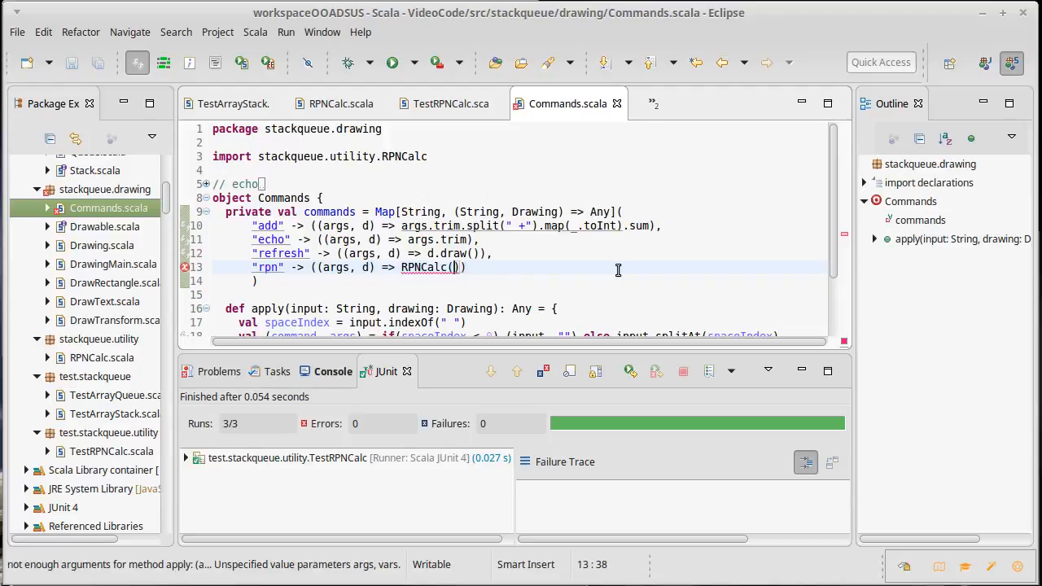
pyautogui.click(449, 104)
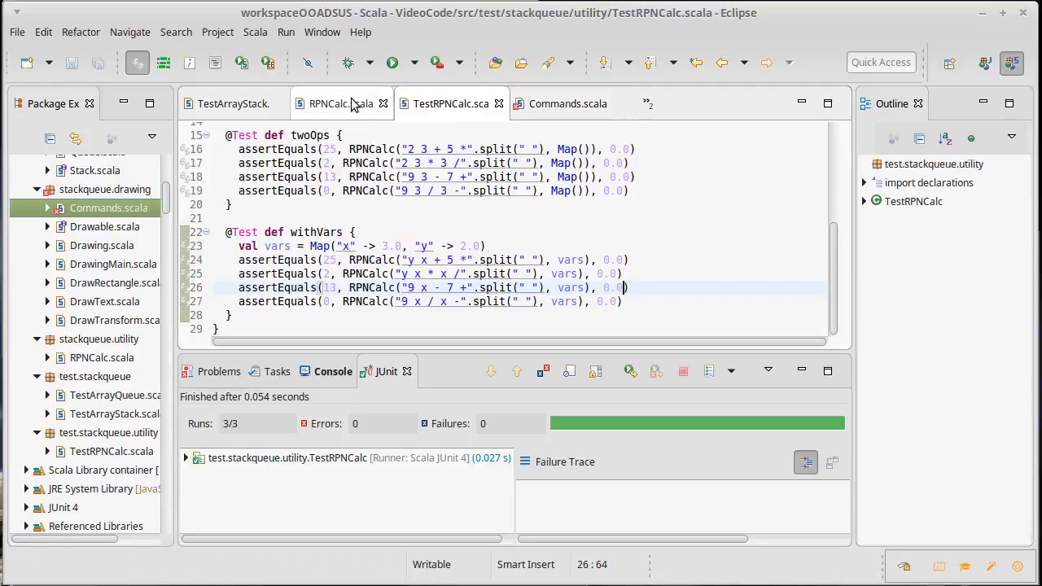
pyautogui.click(342, 104)
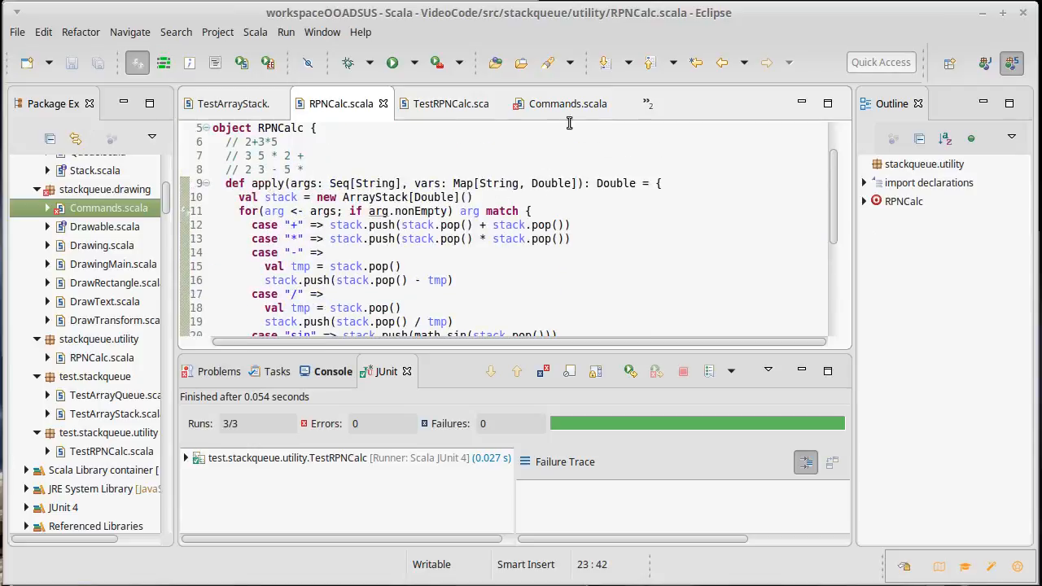
pyautogui.click(566, 104)
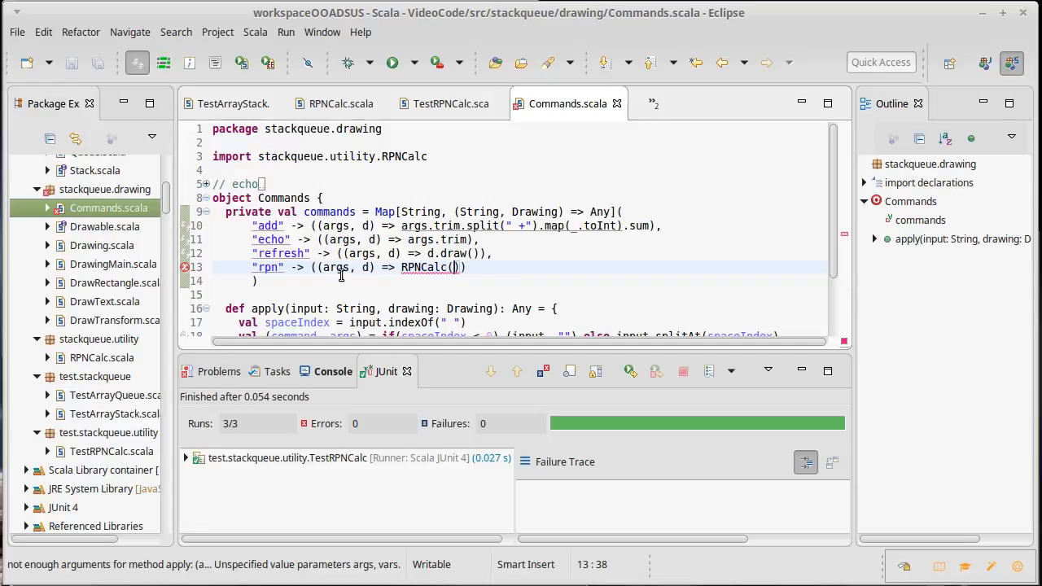
pyautogui.moveTo(340, 267)
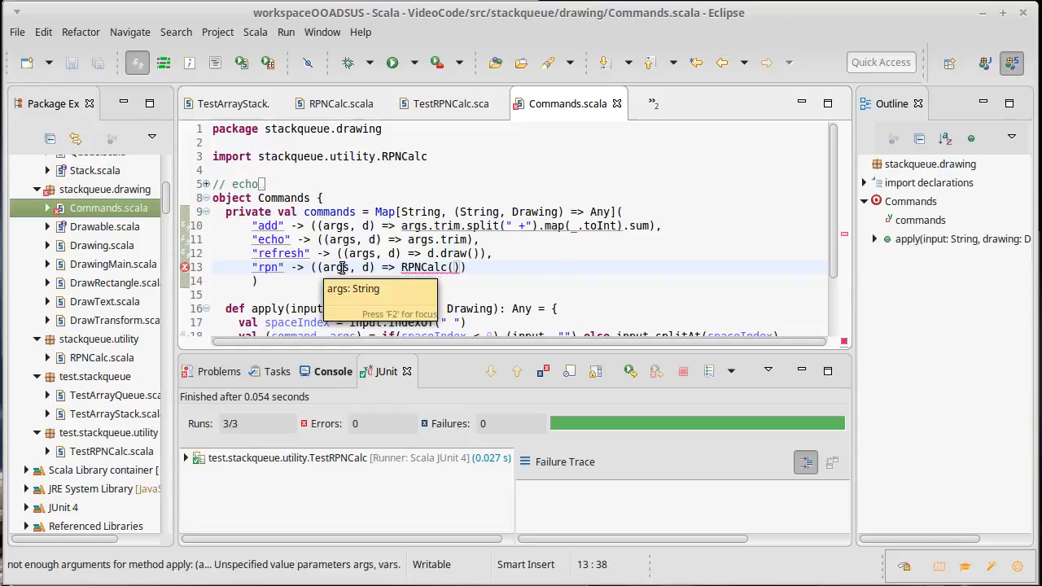
pyautogui.moveTo(577, 244)
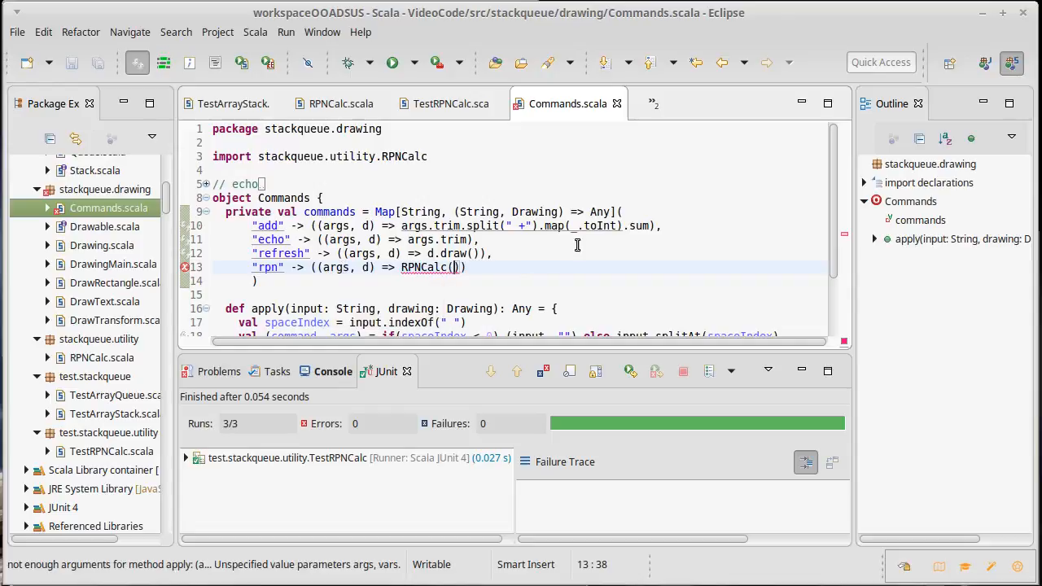
# Make the rpn entry call RPNCalc(args.trim.split(" +"), d.vars) and save Commands.scala
pyautogui.write('args.trim.')
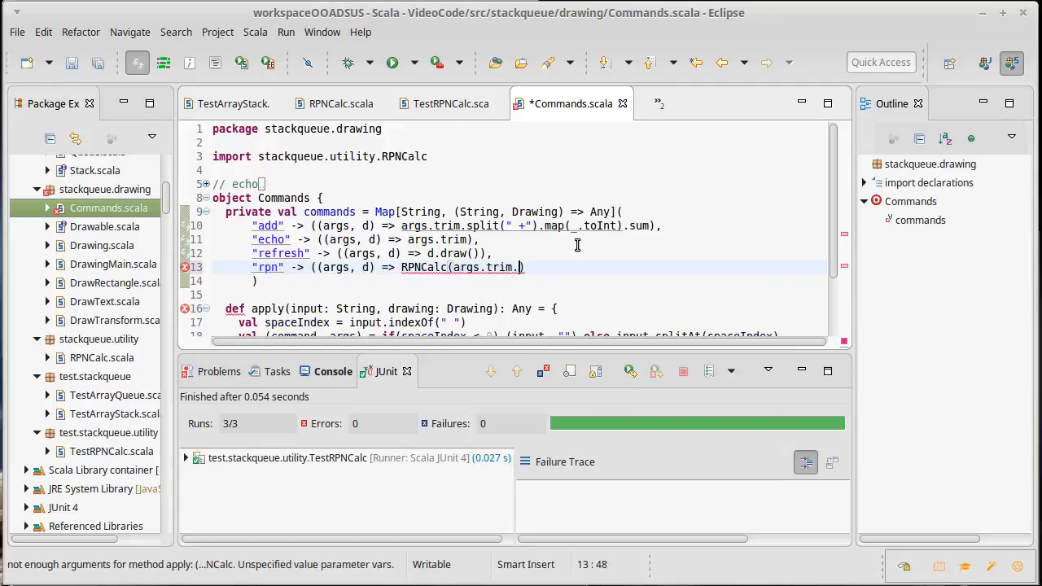
pyautogui.write('apl')
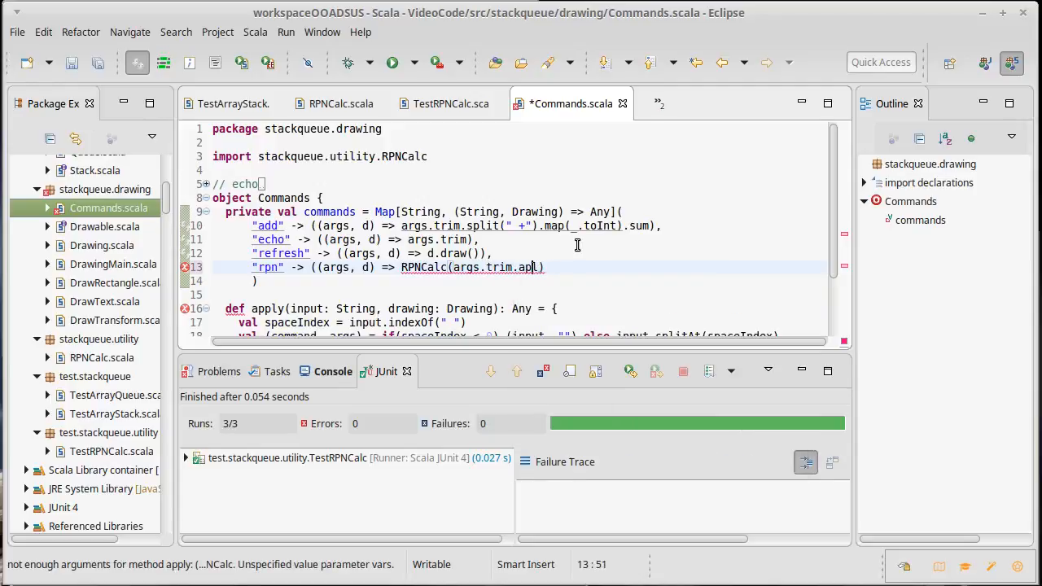
pyautogui.write('split()')
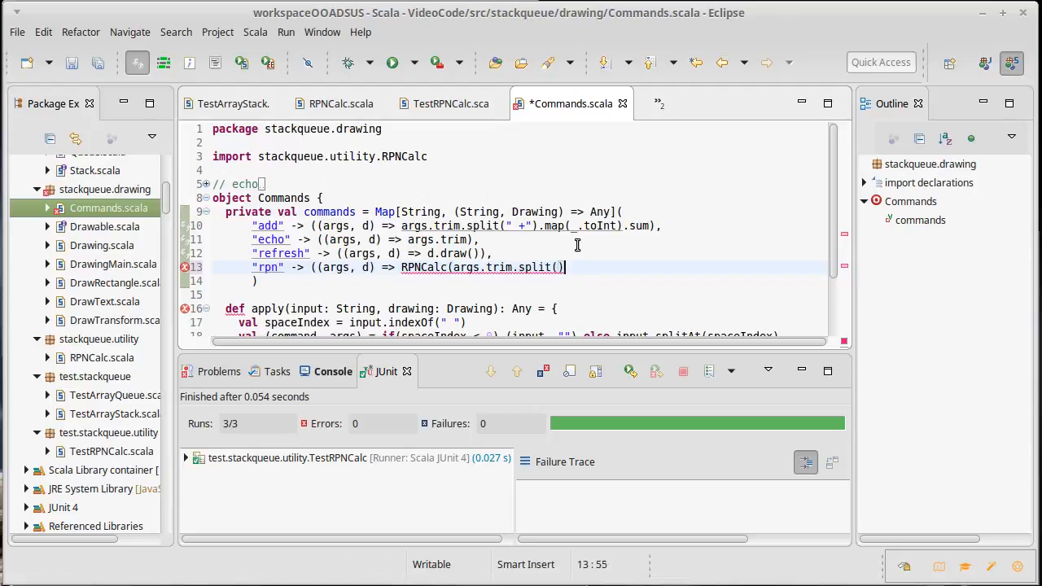
pyautogui.write('" "')
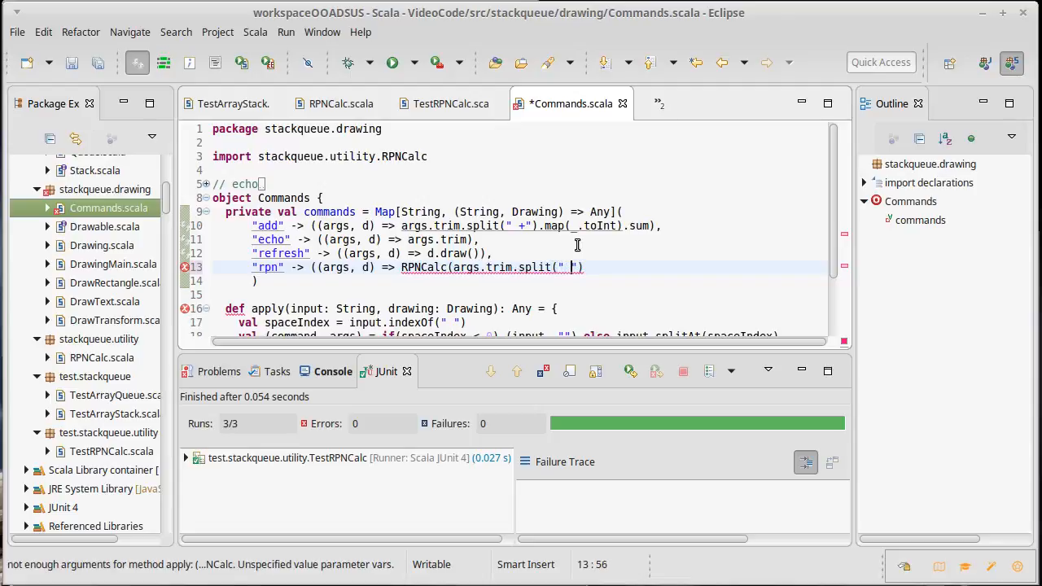
pyautogui.write('+)')
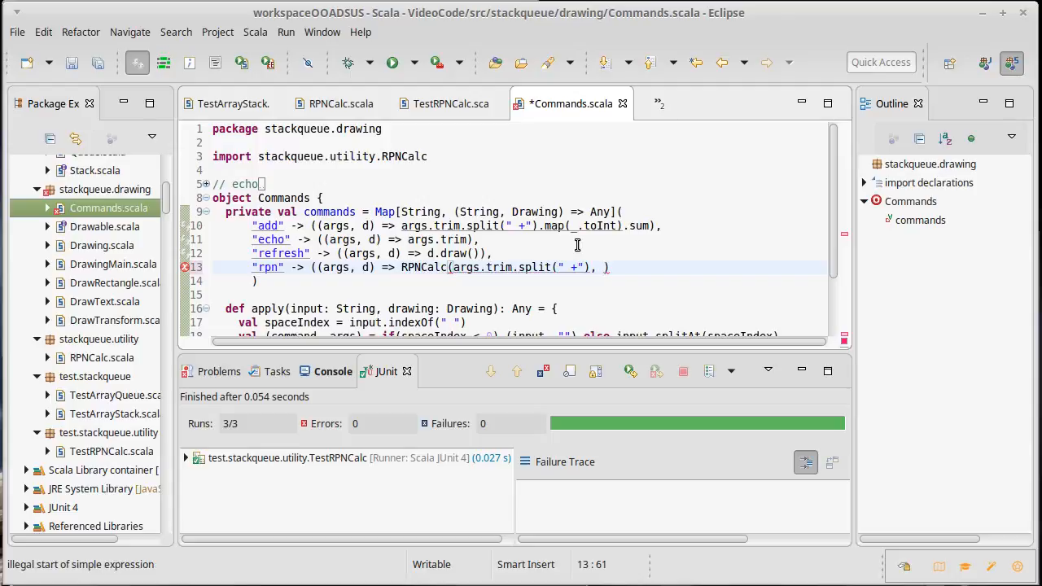
pyautogui.moveTo(638, 248)
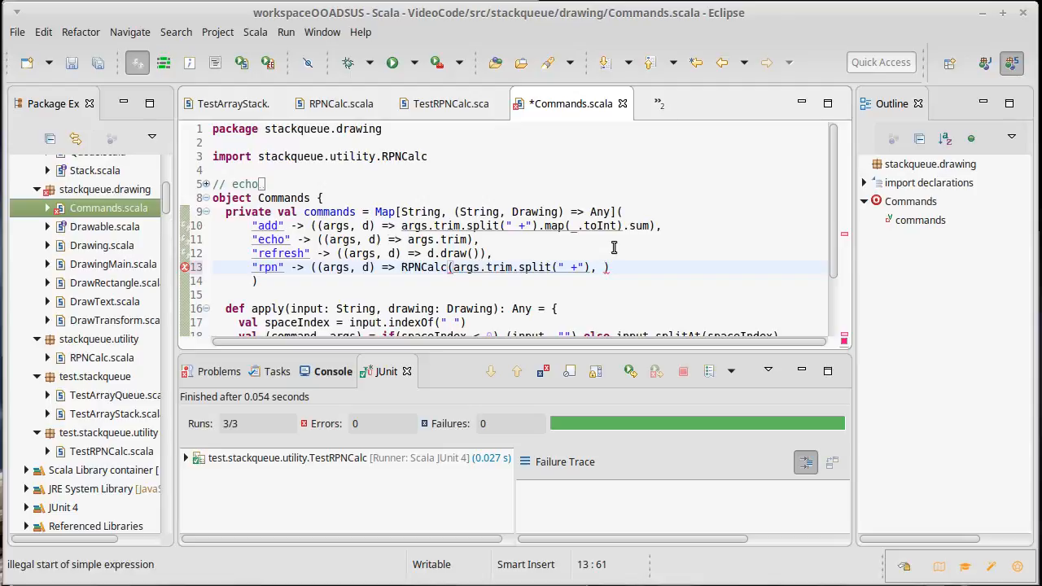
pyautogui.write('d.vars')
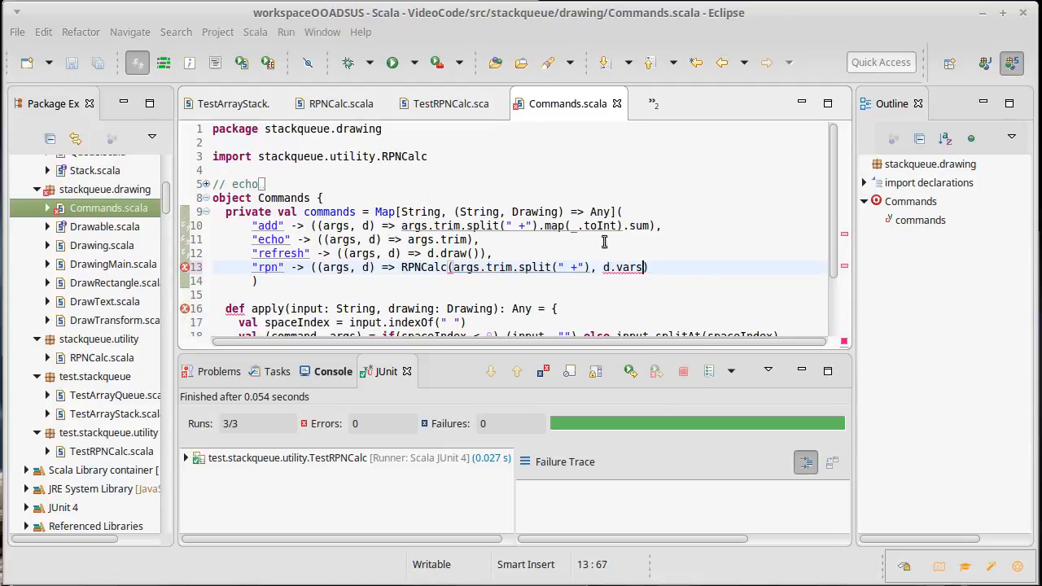
pyautogui.moveTo(101, 244)
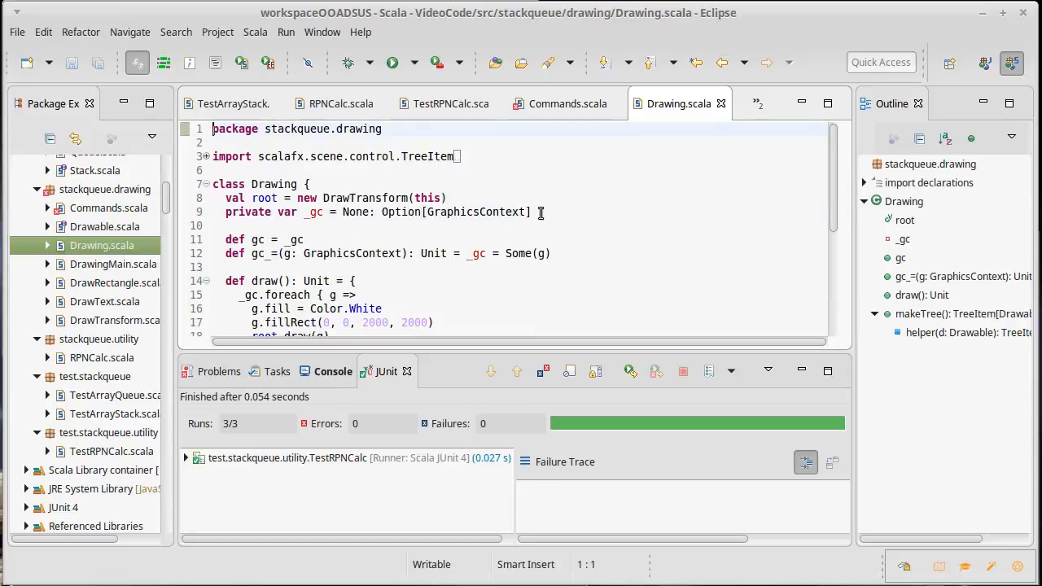
# Declare a private _vars Map[String, Double] field in the Drawing class
pyautogui.write('private var _')
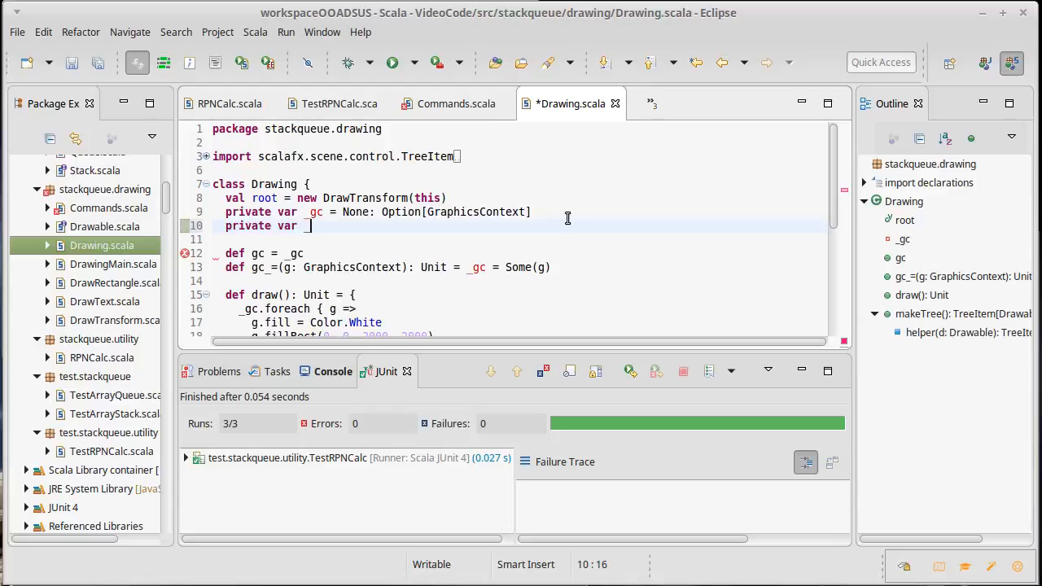
pyautogui.write('vars')
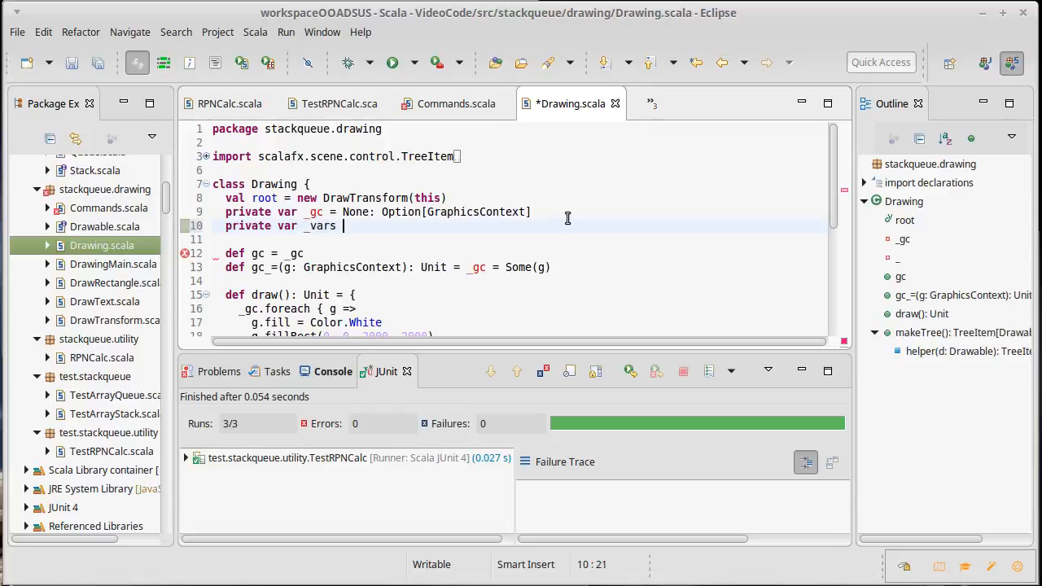
pyautogui.write('= Map[String, Double](')
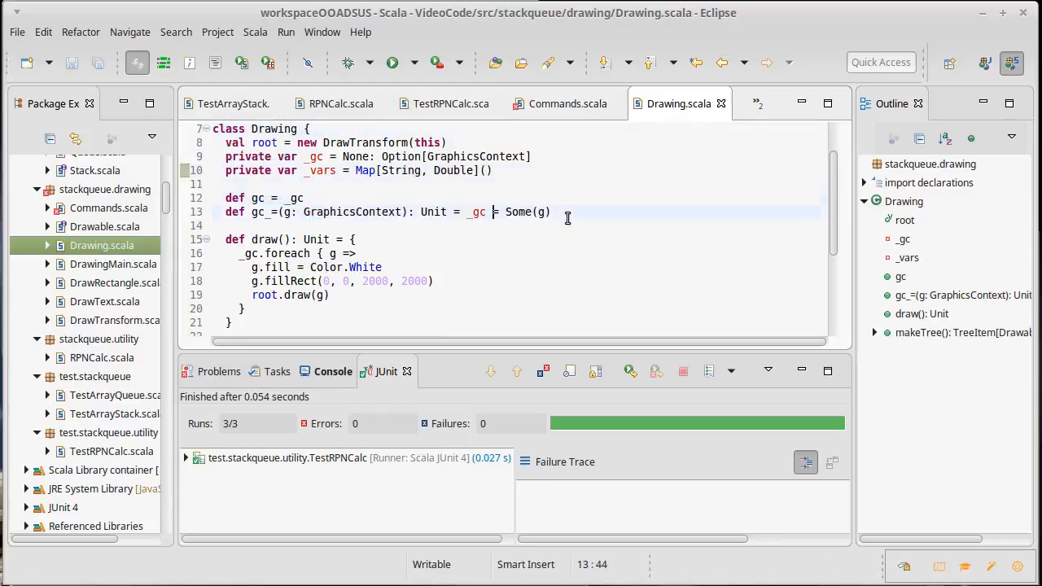
# Add the public accessor 'def vars = _vars', save, and return to Commands.scala
pyautogui.write('def')
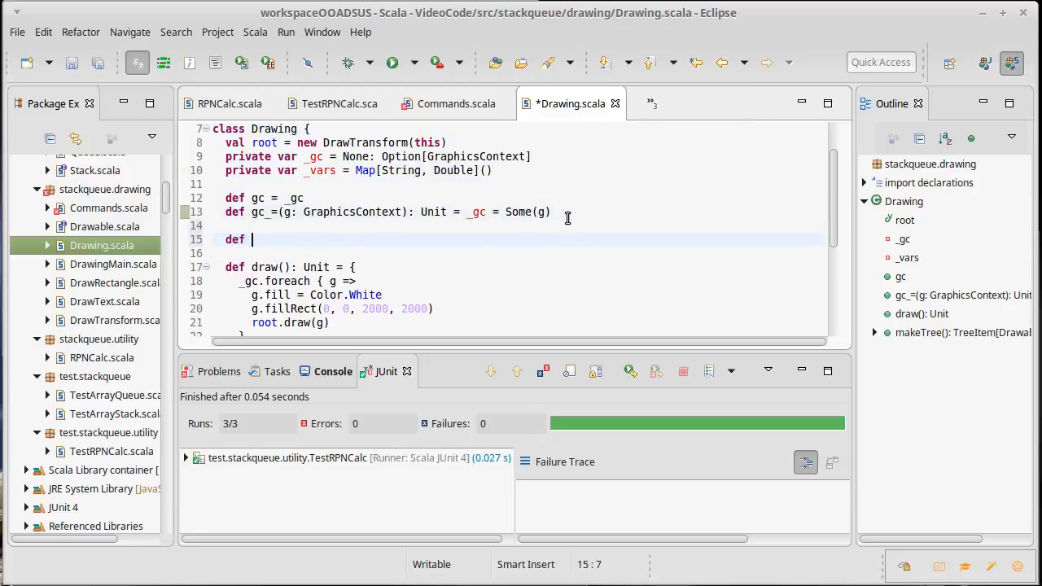
pyautogui.write('vasr')
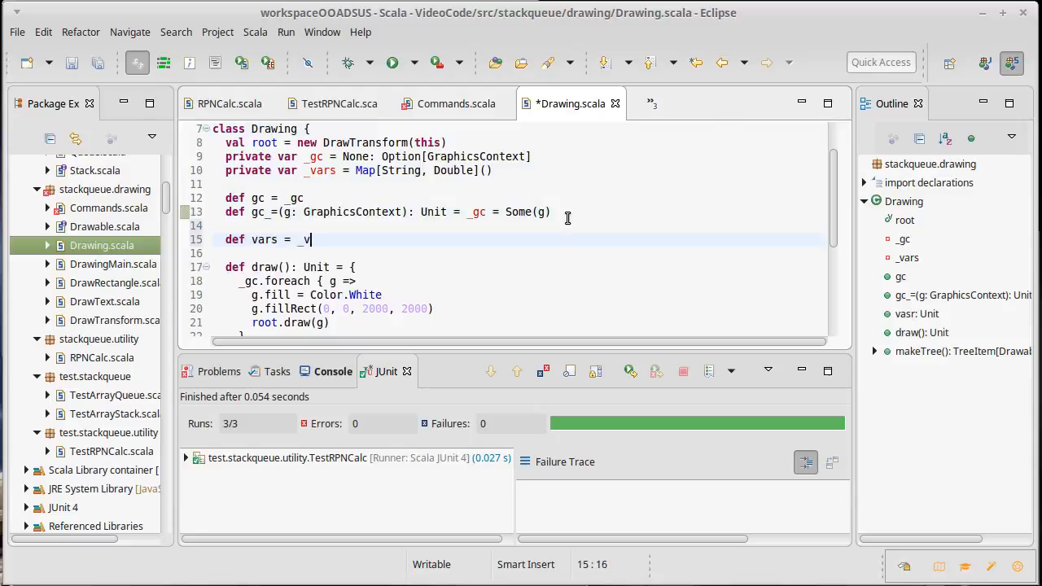
pyautogui.write('ars')
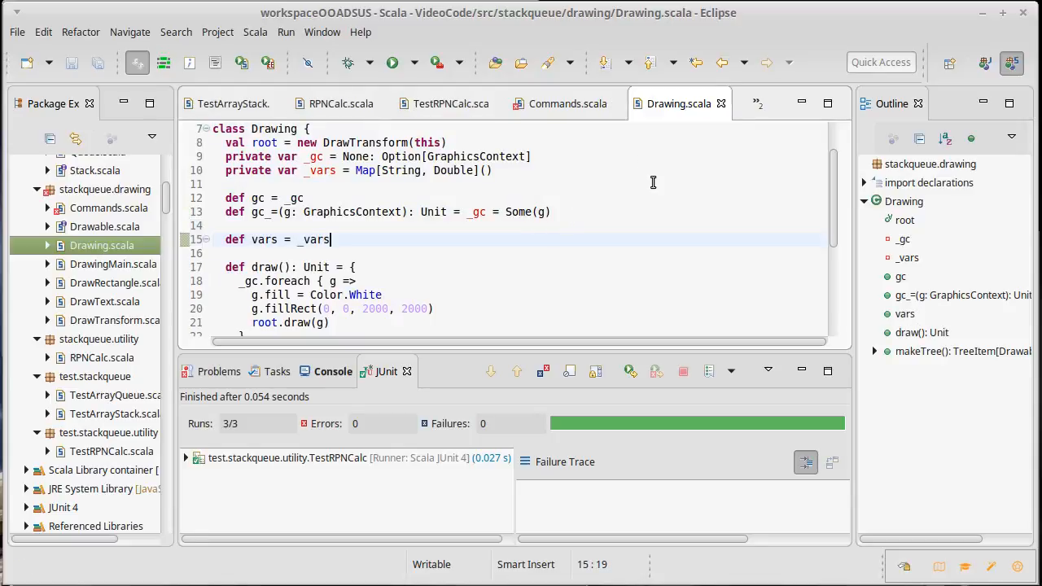
pyautogui.click(566, 104)
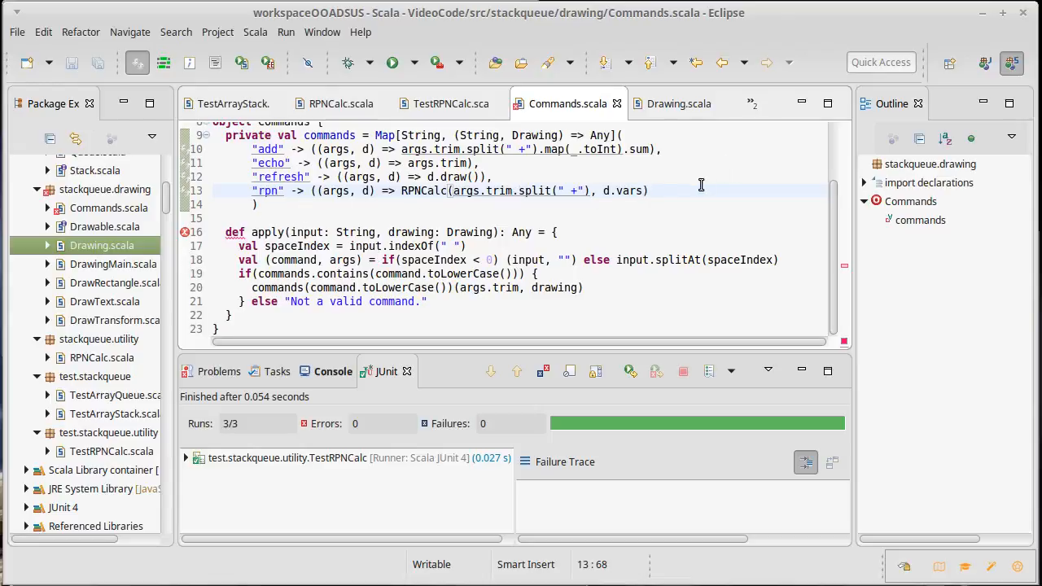
# Close the rpn call and add a "set" -> ((args, d) => { }) entry to the commands map
pyautogui.write('),')
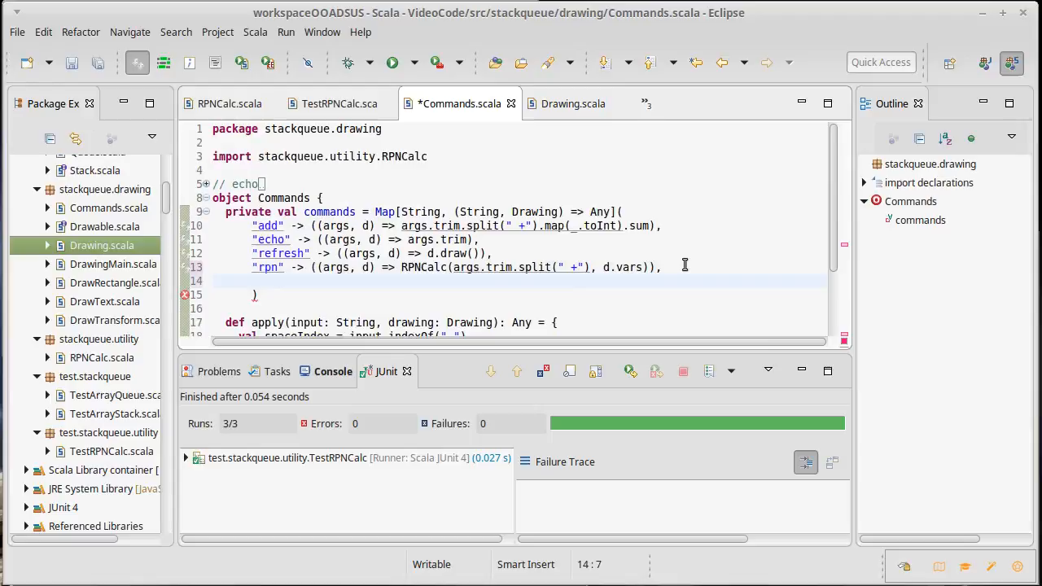
pyautogui.write('"set "')
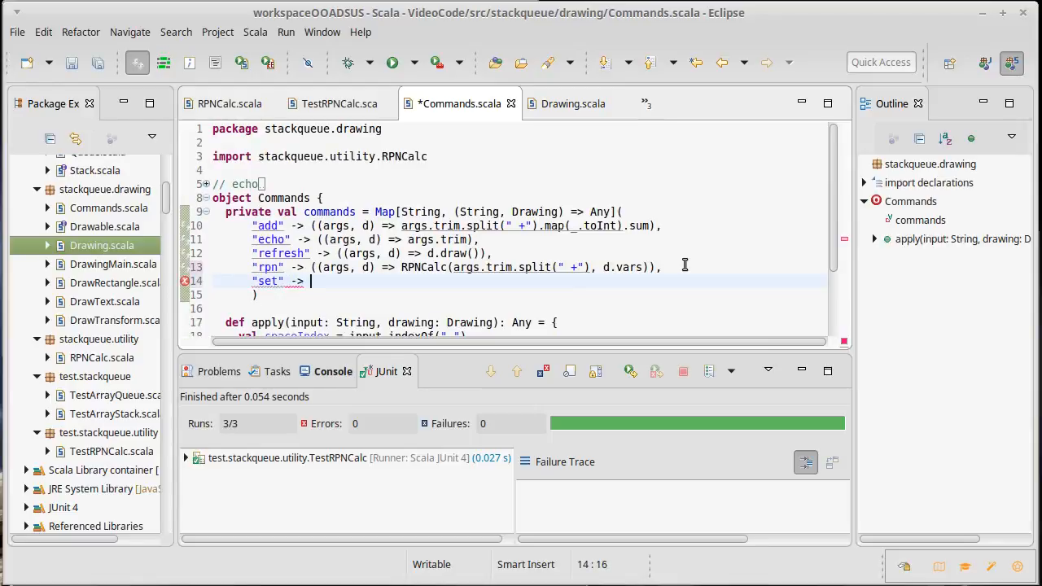
pyautogui.write('(')
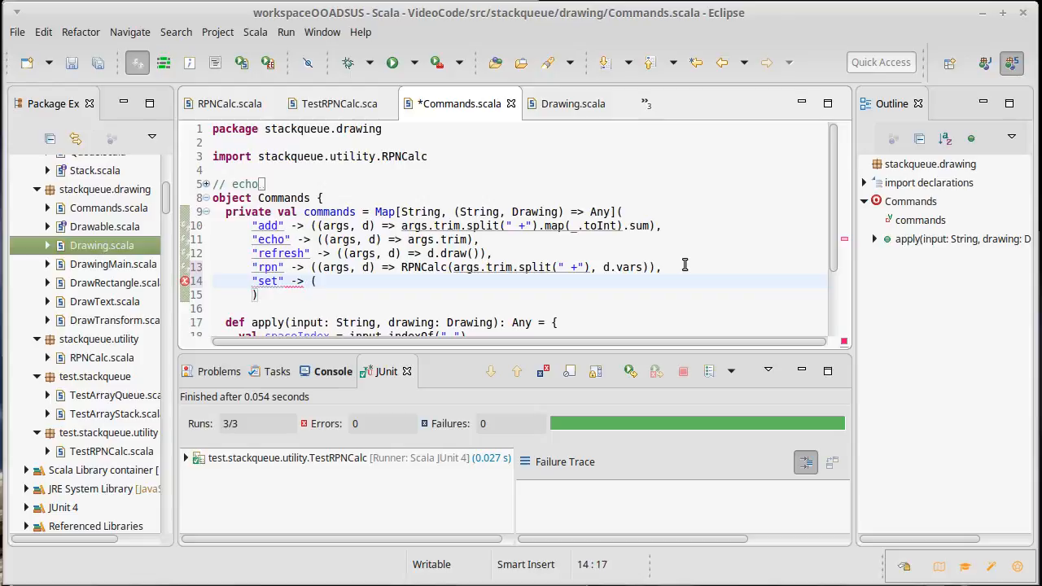
pyautogui.write('((args,')
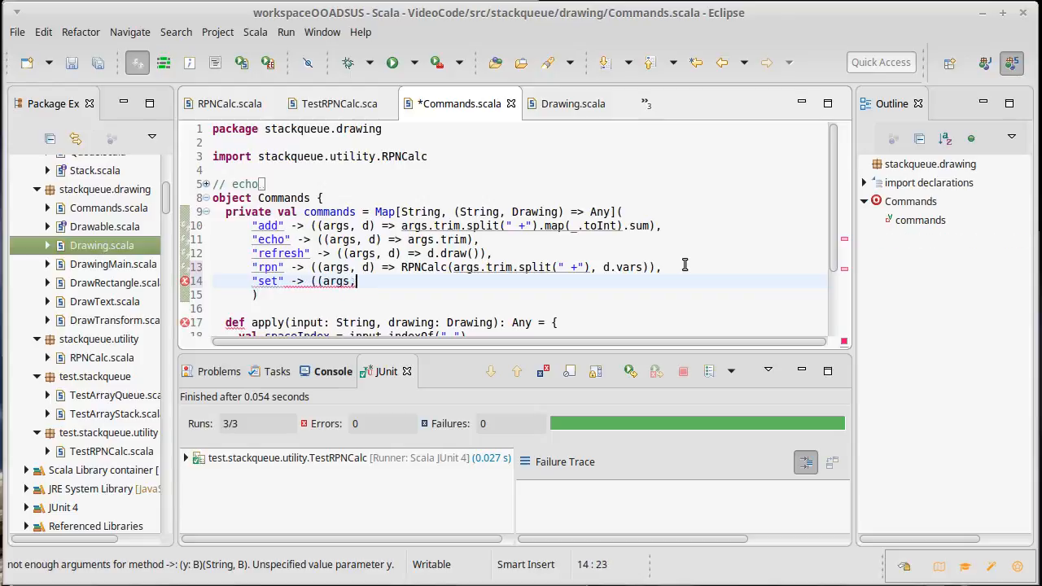
pyautogui.write('d) =>')
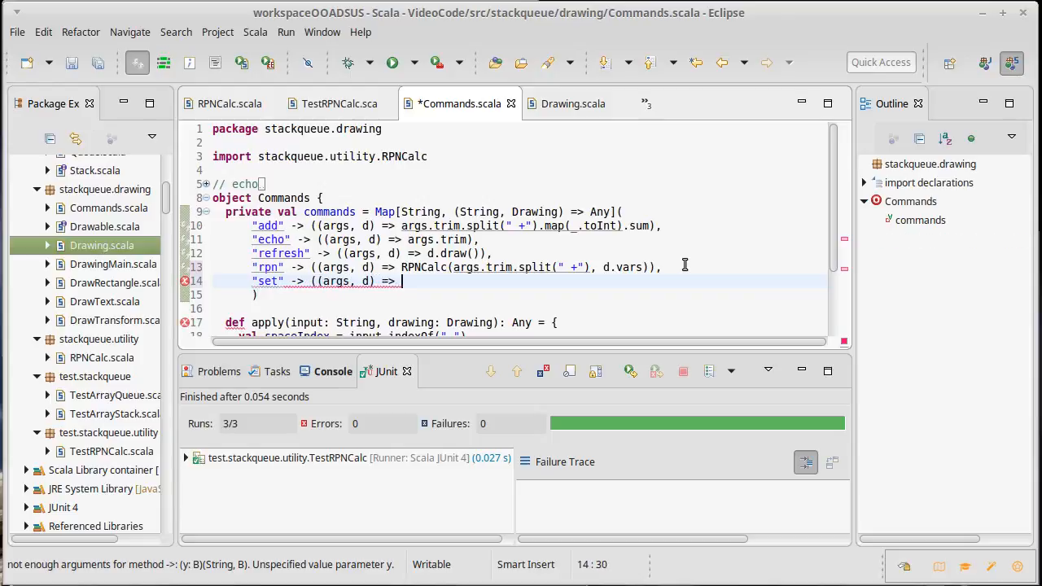
pyautogui.write(')')
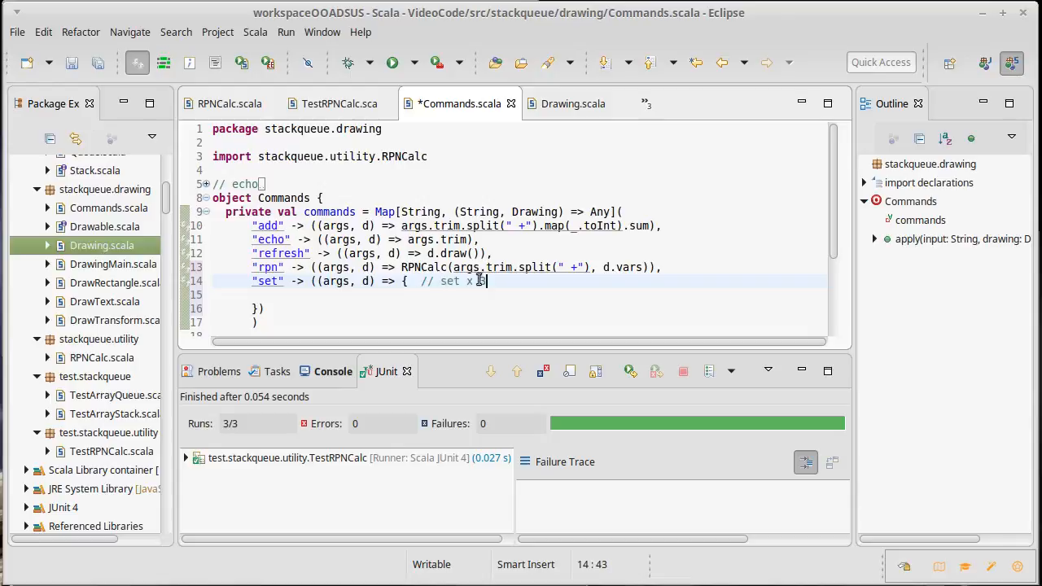
# Comment the set body with the example 'set x 3' and switch to Drawing.scala
pyautogui.write('3')
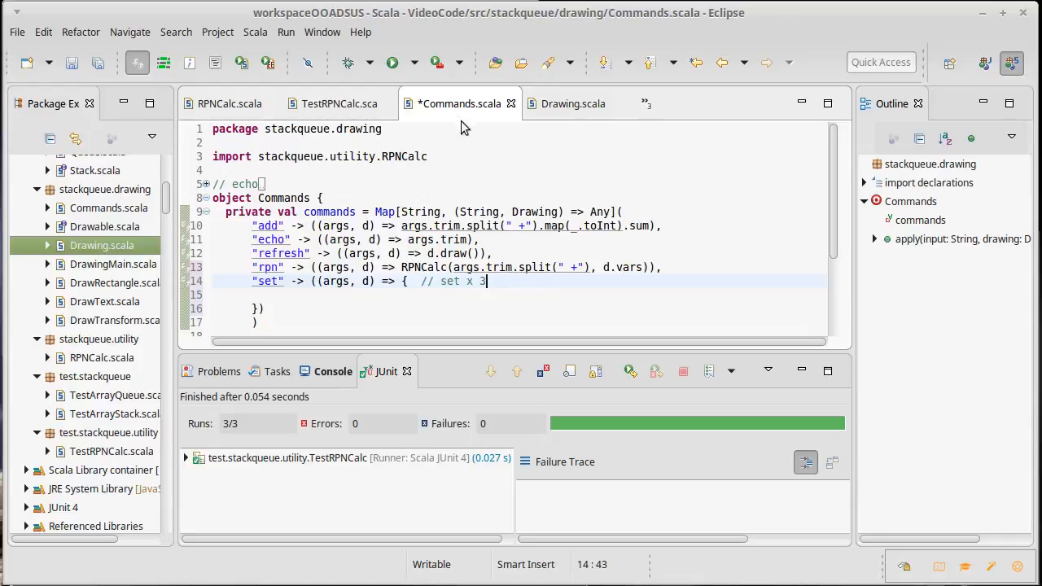
pyautogui.click(573, 104)
pyautogui.write('def')
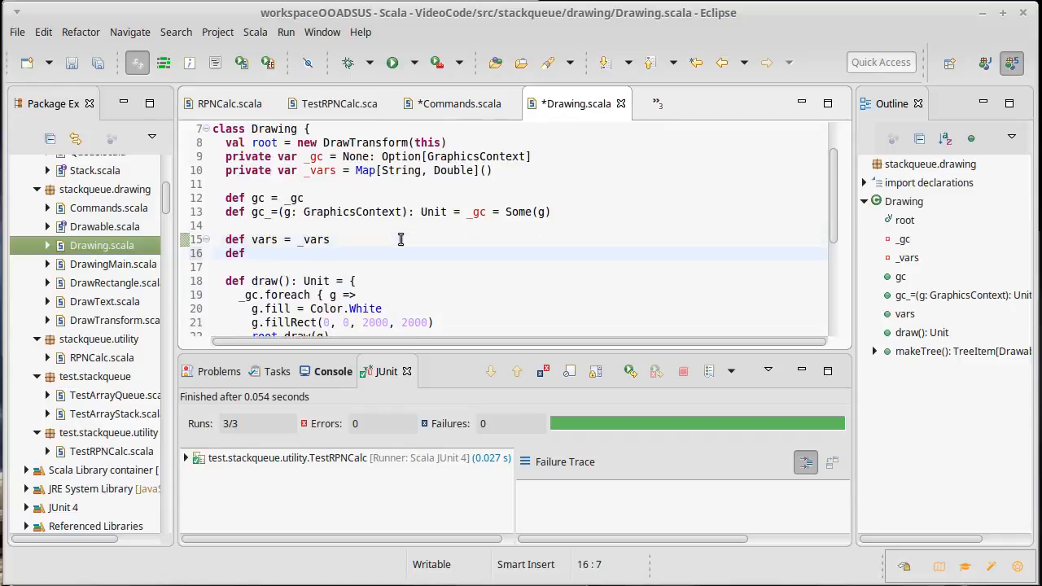
# Declare setVar(varName: String, value: Double): Unit in the Drawing class
pyautogui.write('setVar')
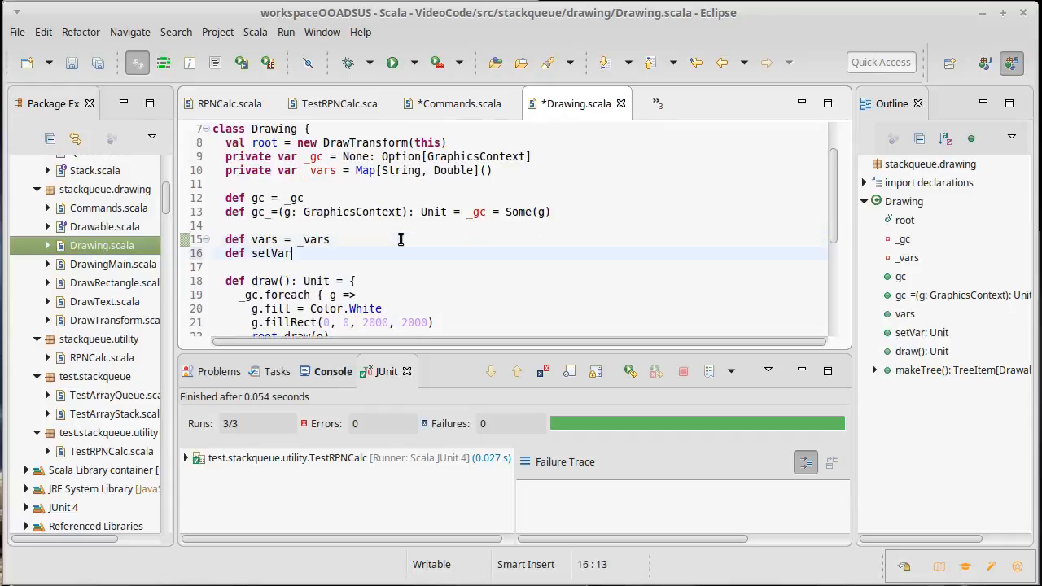
pyautogui.write('(')
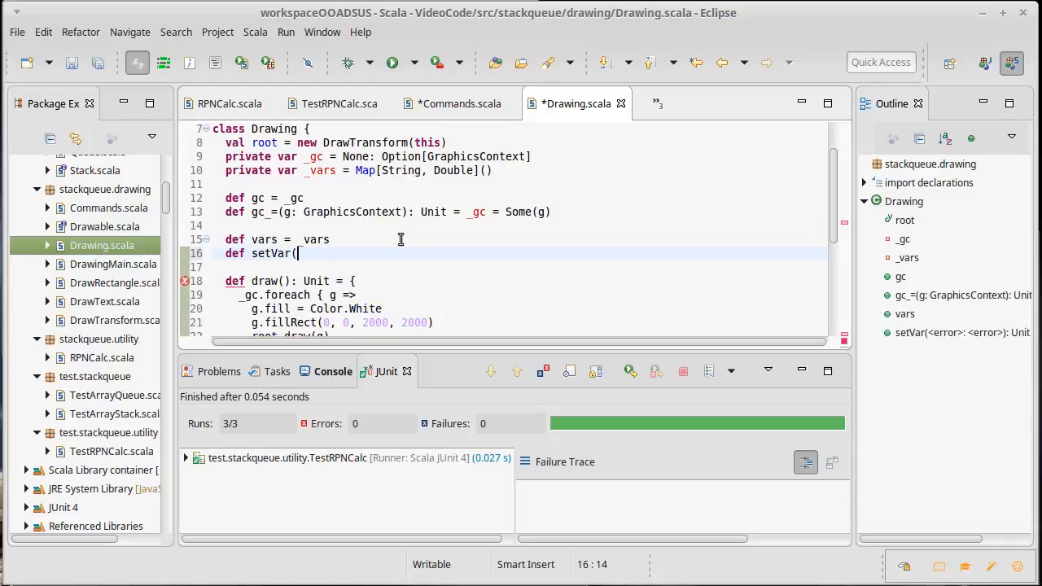
pyautogui.write('varName: String,')
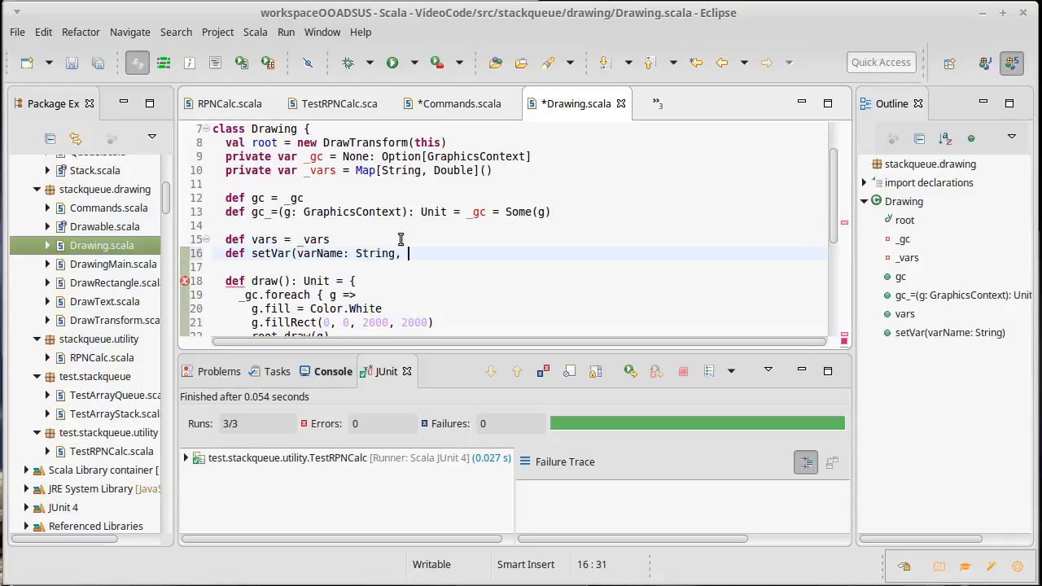
pyautogui.write('value')
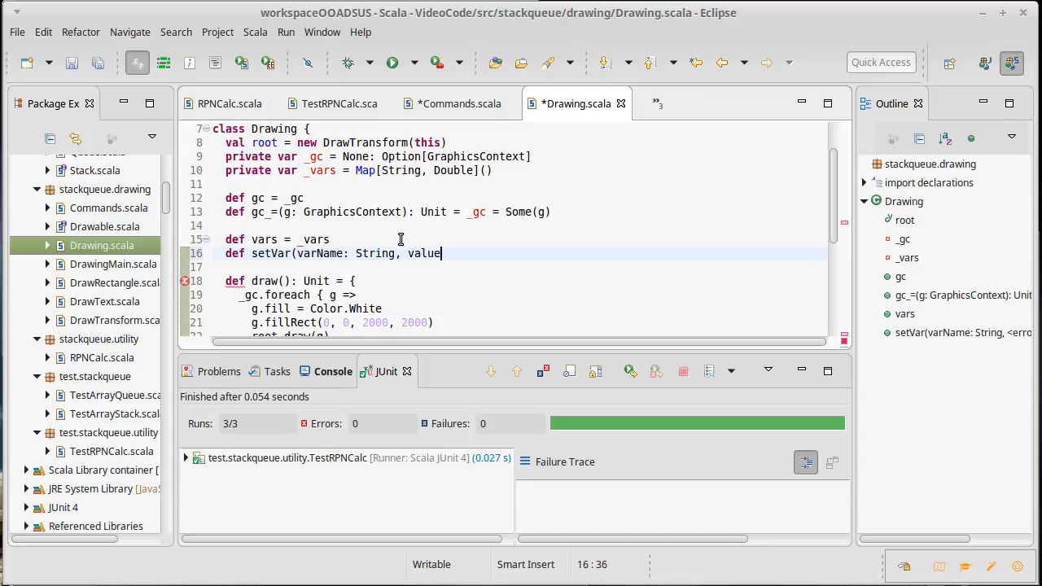
pyautogui.write(': Double)')
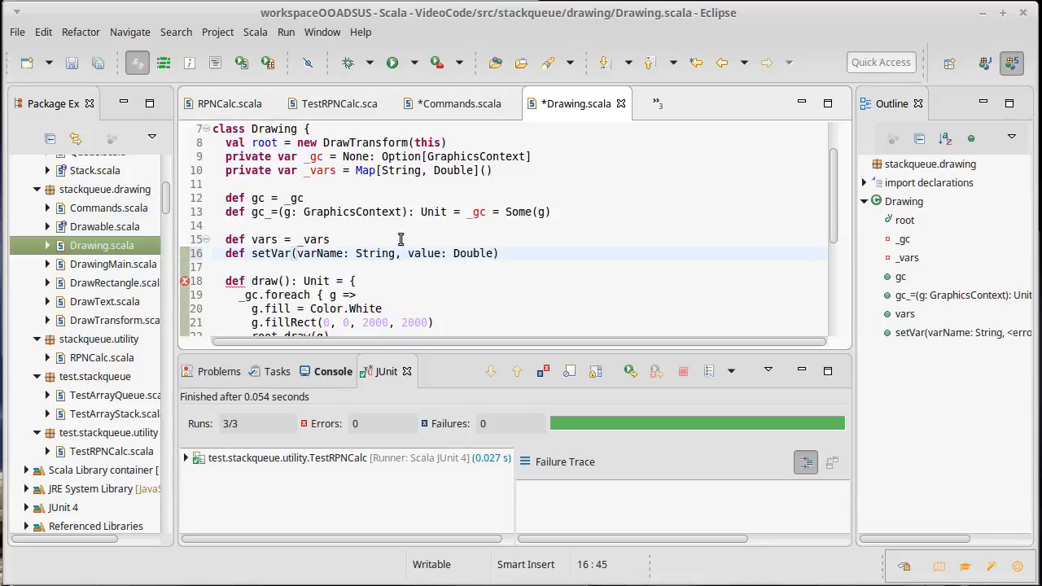
pyautogui.write(': Unit =')
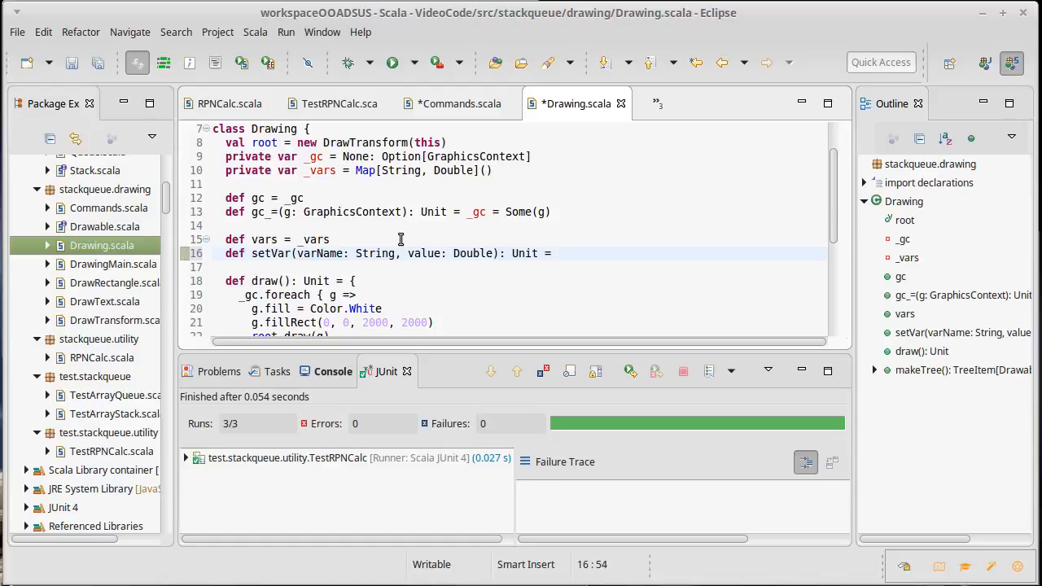
# Implement setVar as _vars = _vars + (varName -> value), save, and return to Commands.scala
pyautogui.write('_vars')
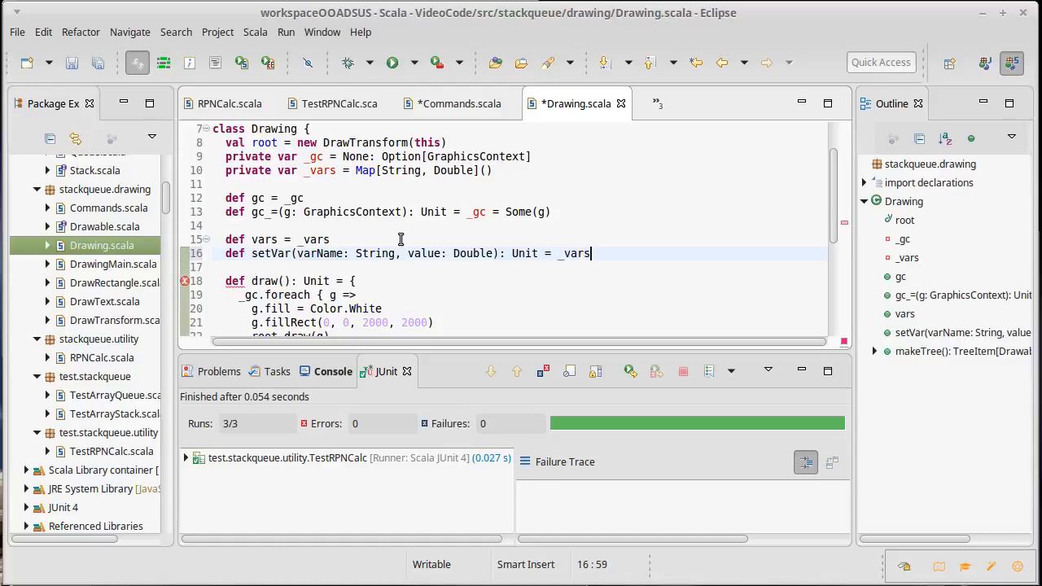
pyautogui.write('= v')
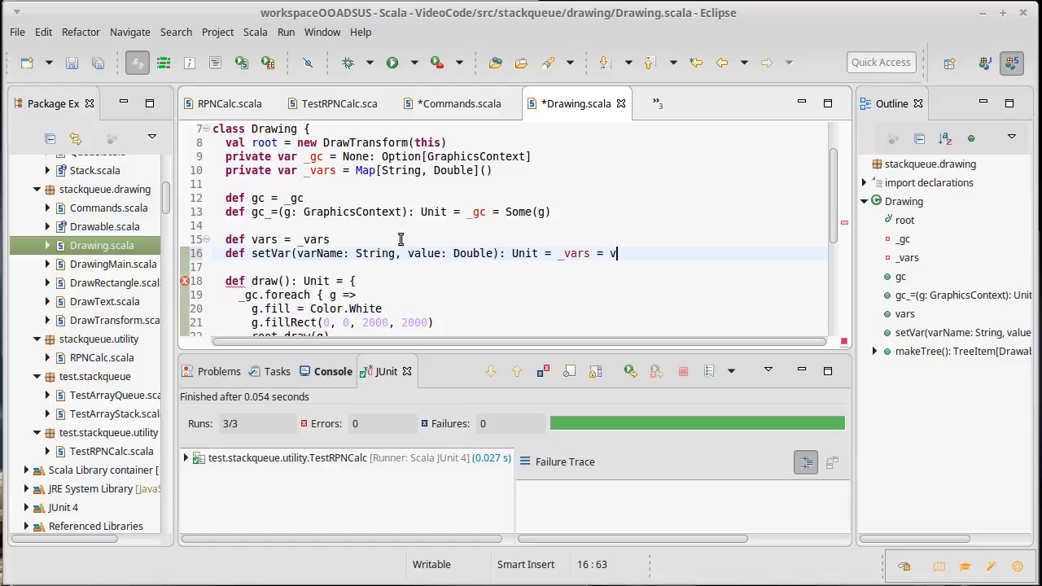
pyautogui.write('ars + (')
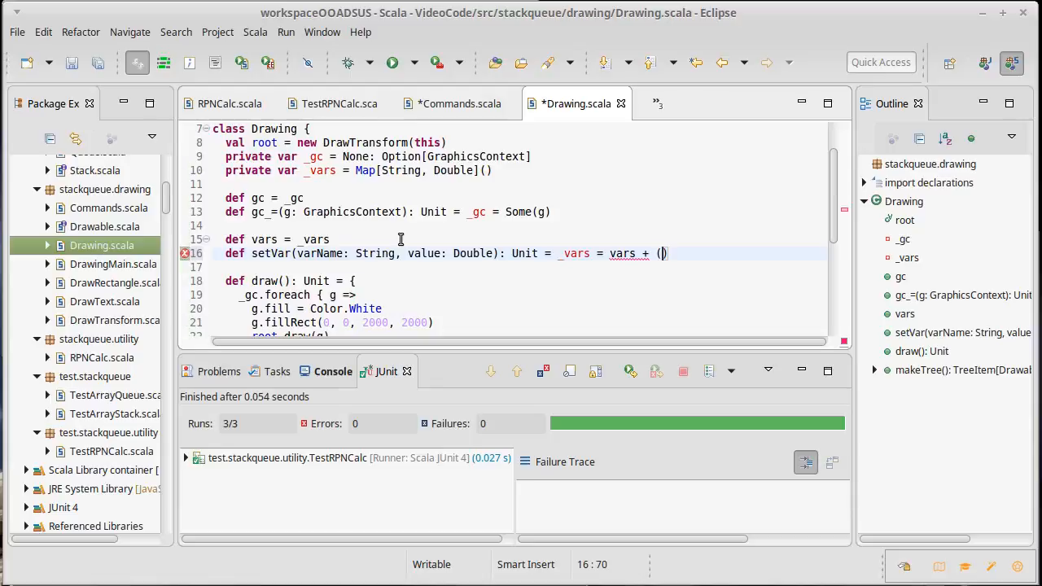
pyautogui.write('varName -> value')
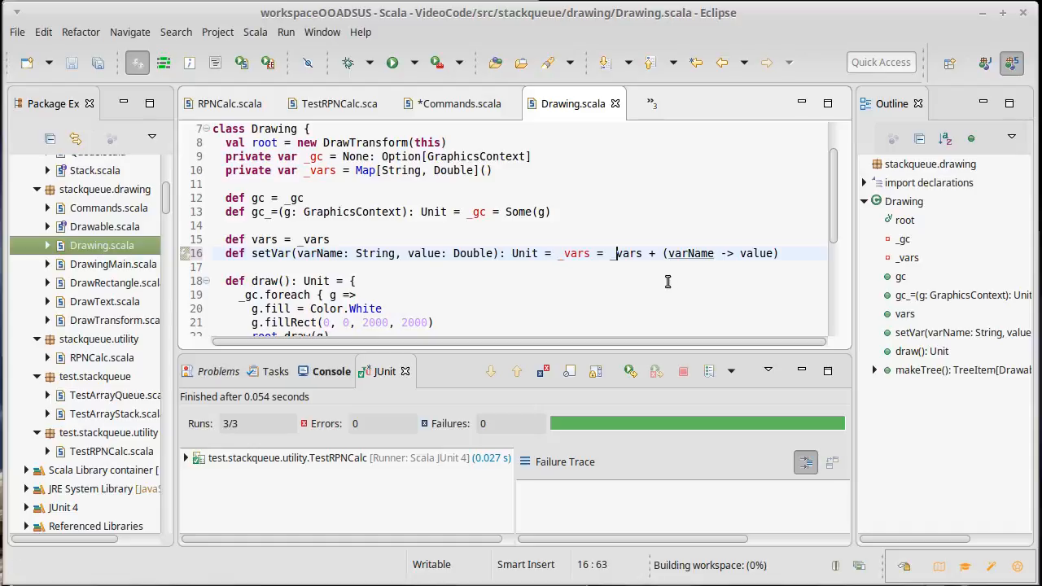
pyautogui.moveTo(740, 314)
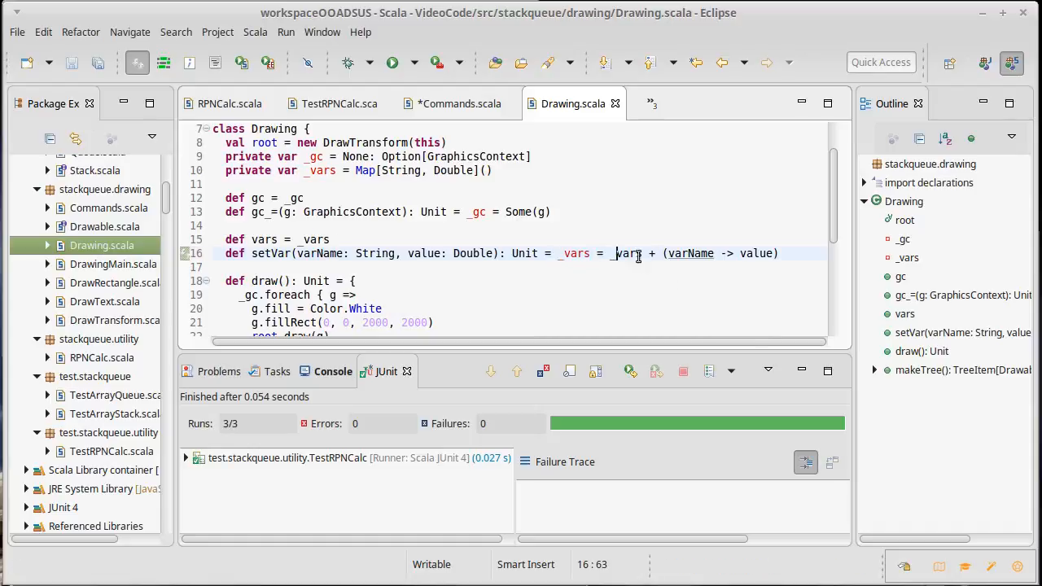
pyautogui.click(459, 104)
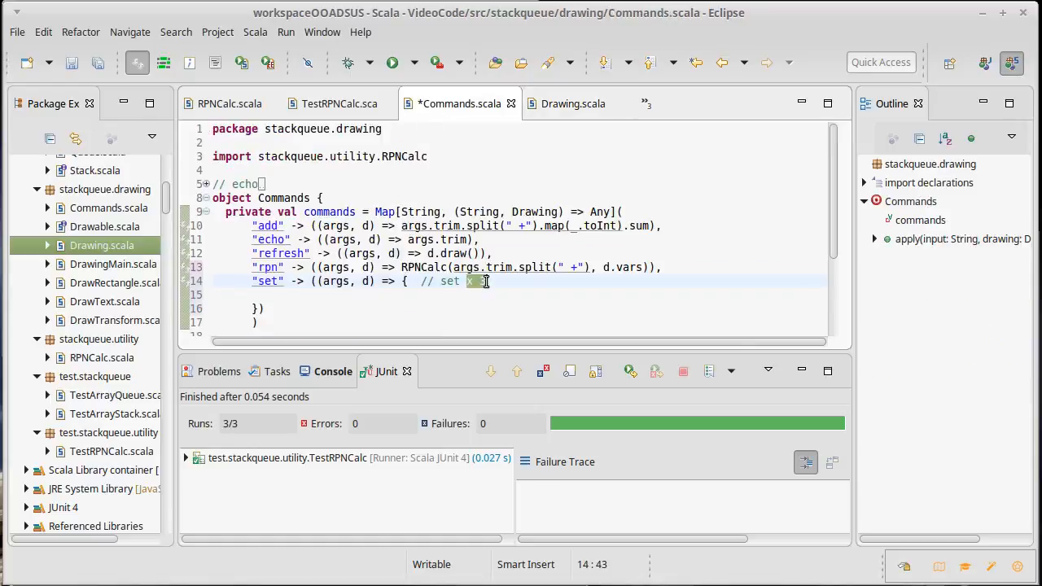
# In the set entry, split the arguments with val parts = args.trim.split(" +")
pyautogui.write('3')
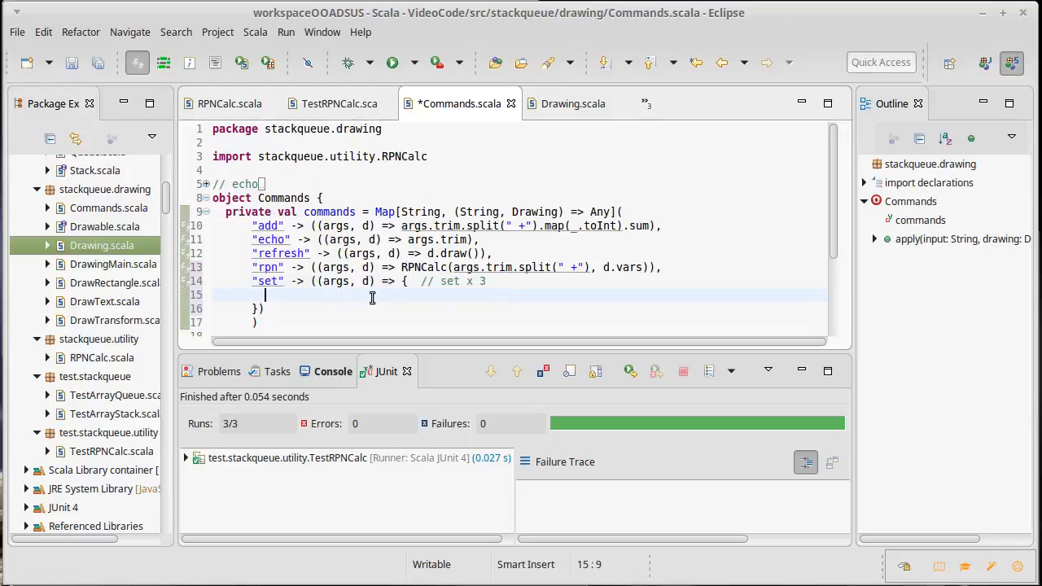
pyautogui.moveTo(493, 298)
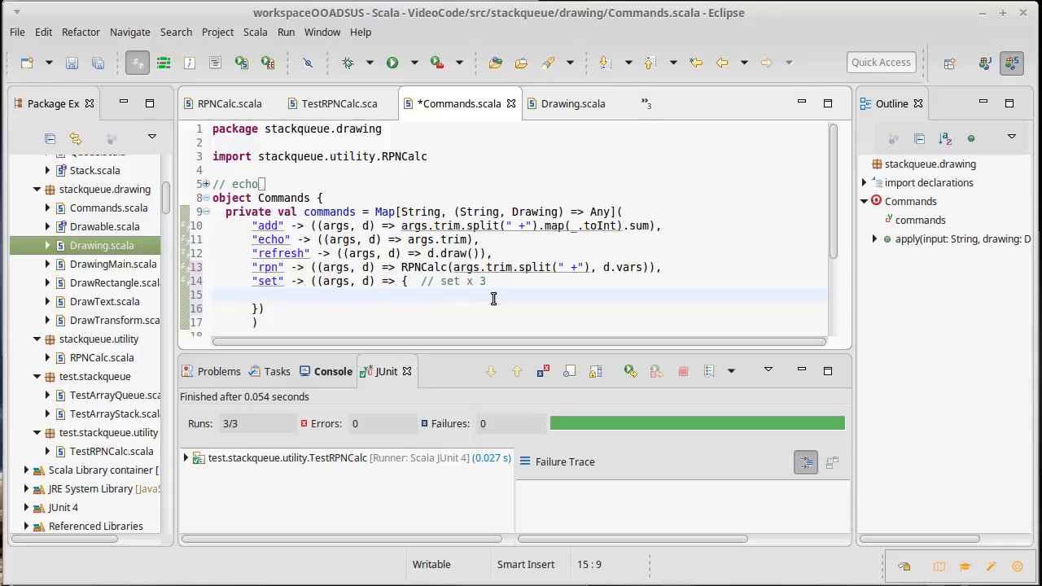
pyautogui.write('val parts =')
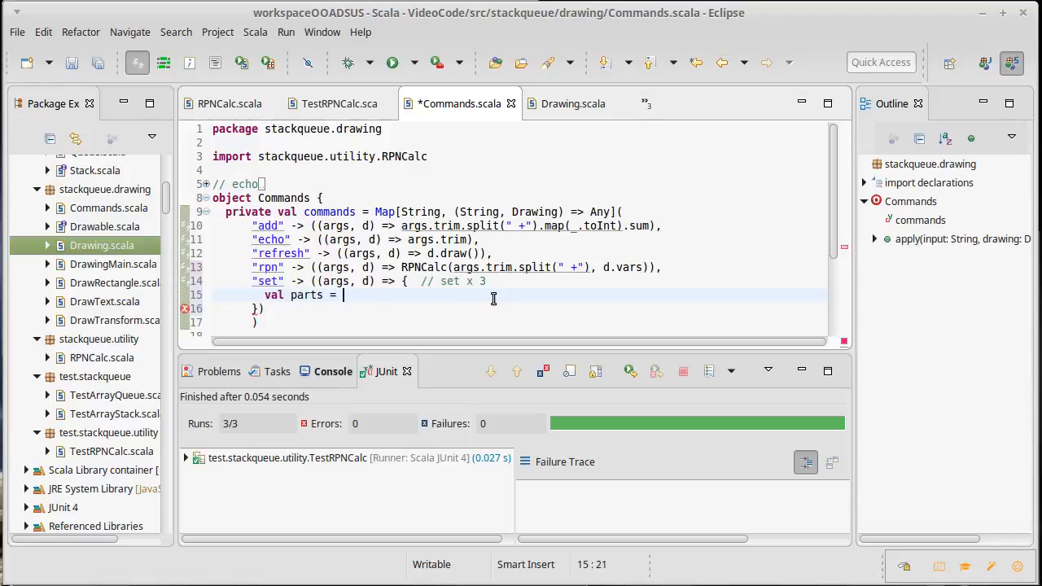
pyautogui.write('args.trim.split(')
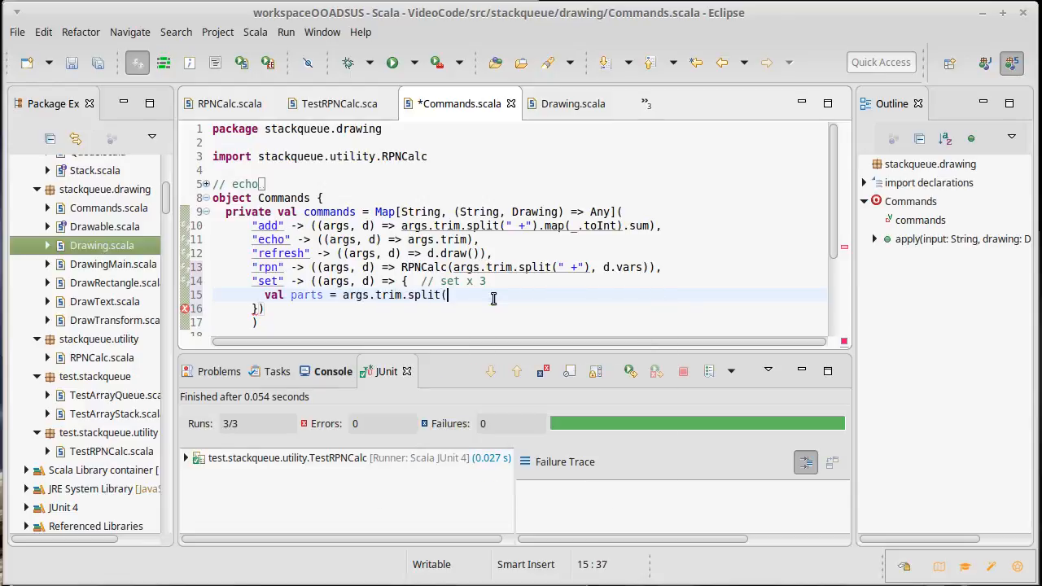
pyautogui.write('" +")')
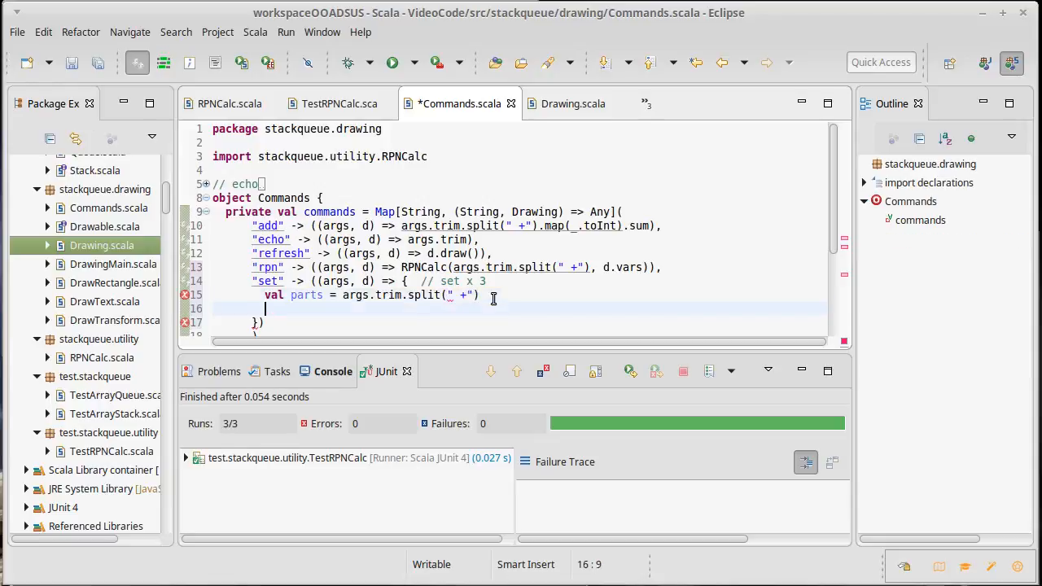
# Store the variable with d.setVar(parts(0), parts(1).toDouble)
pyautogui.write('d.setVar(varName, value')
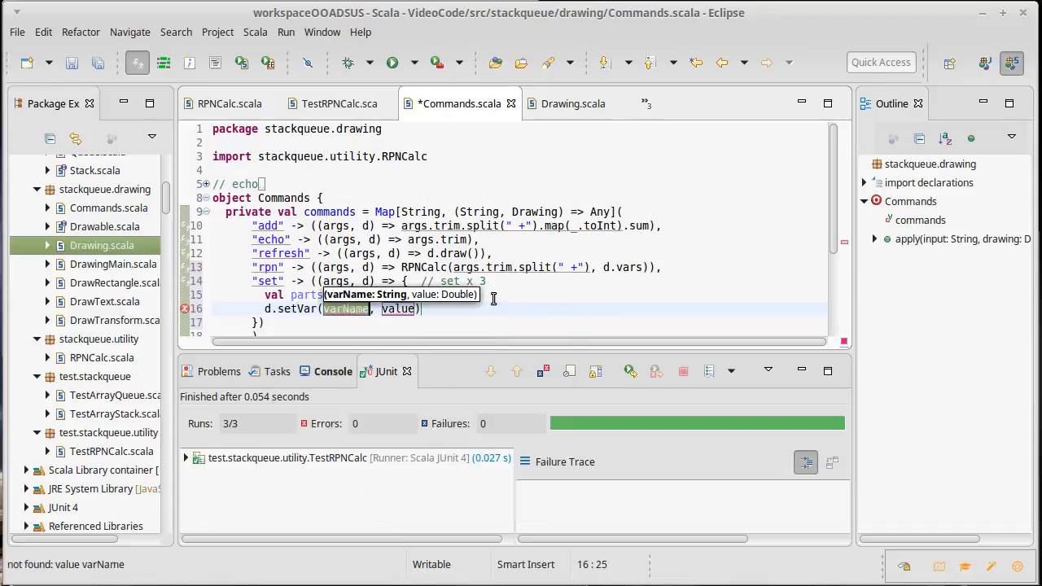
pyautogui.write('parts(0')
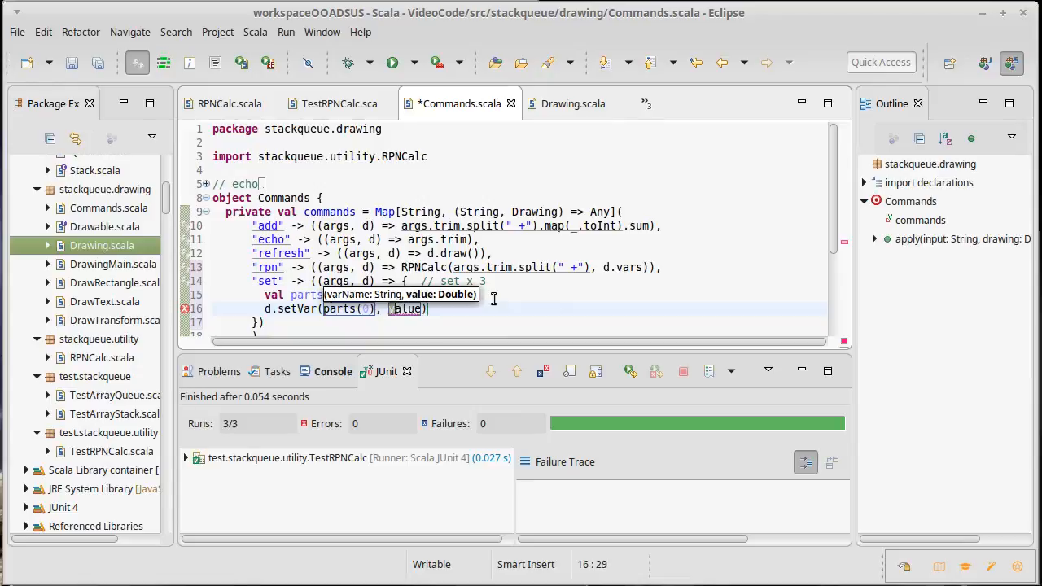
pyautogui.write('parts(1)')
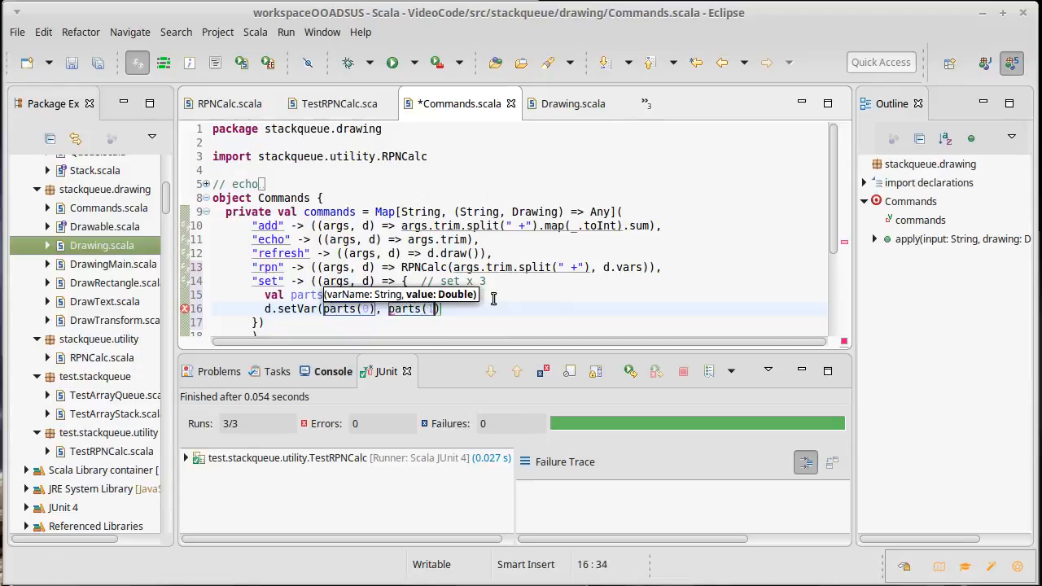
pyautogui.write('.toDouble)')
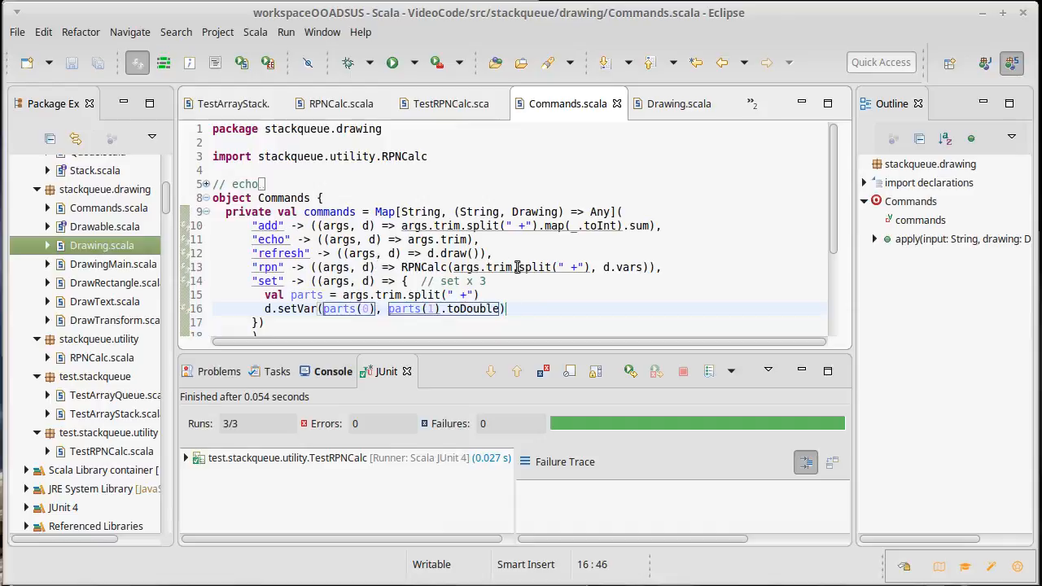
pyautogui.moveTo(312, 310)
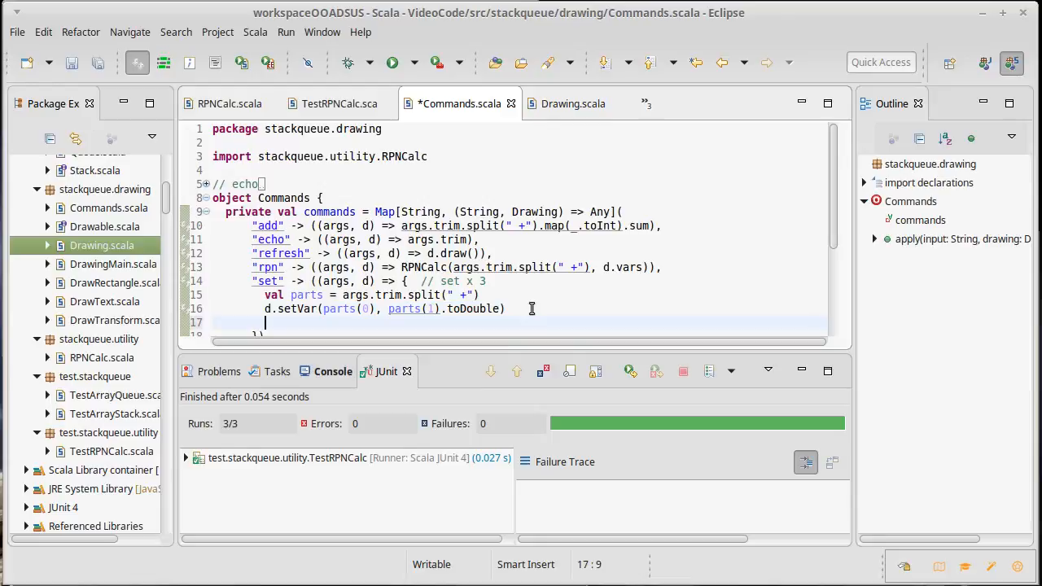
# Return parts(0)+" = "+parts(1) as the command's result and bring up the run options
pyautogui.write('parts')
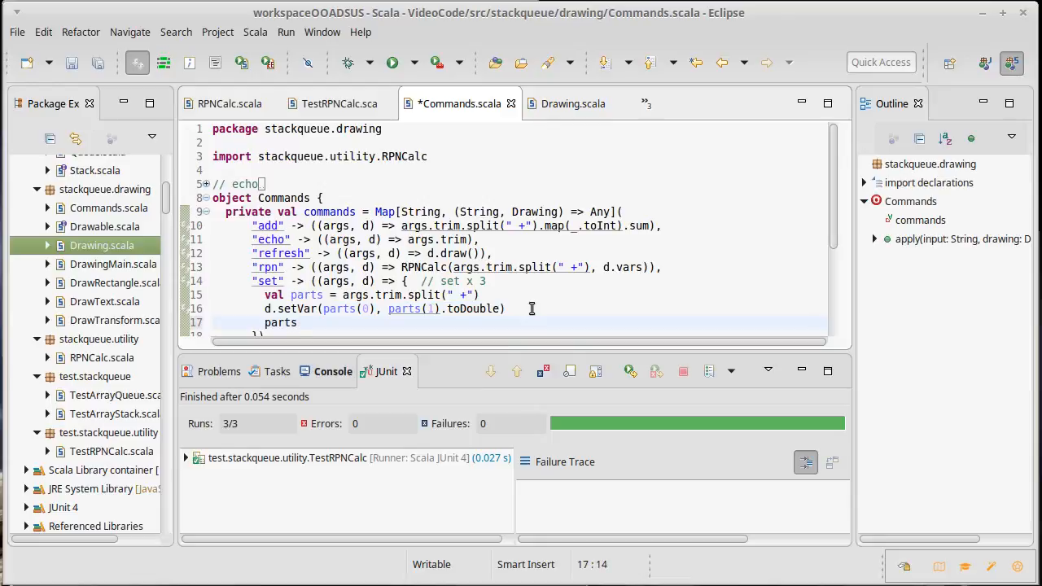
pyautogui.write('(0)+" =')
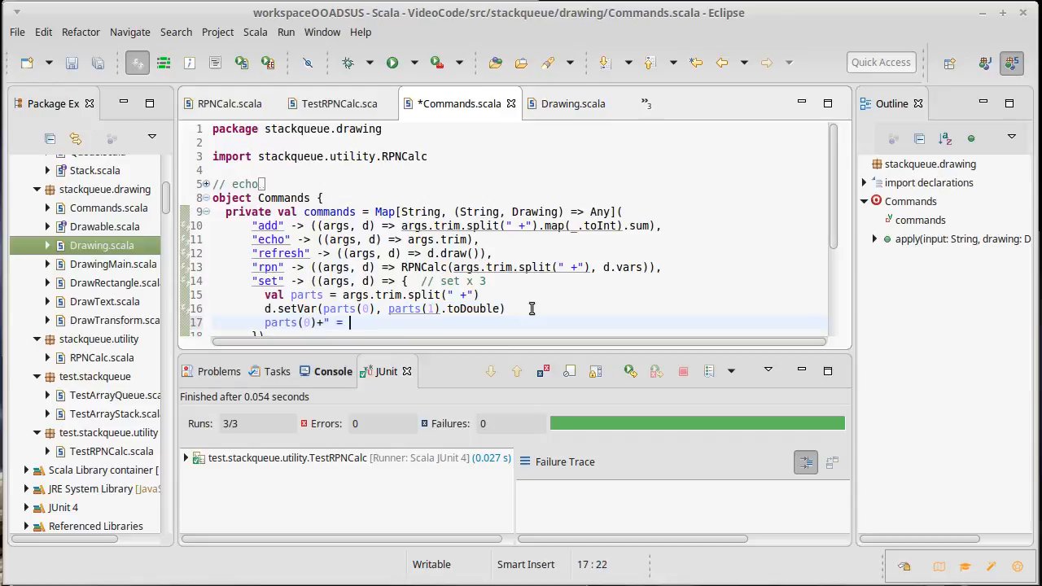
pyautogui.write('"+p')
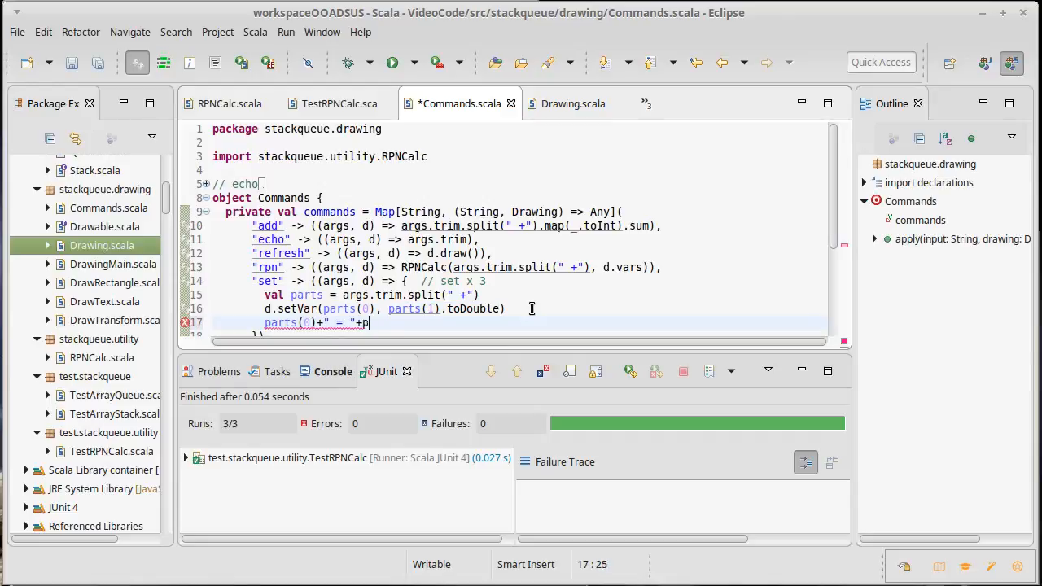
pyautogui.write('arts(1)')
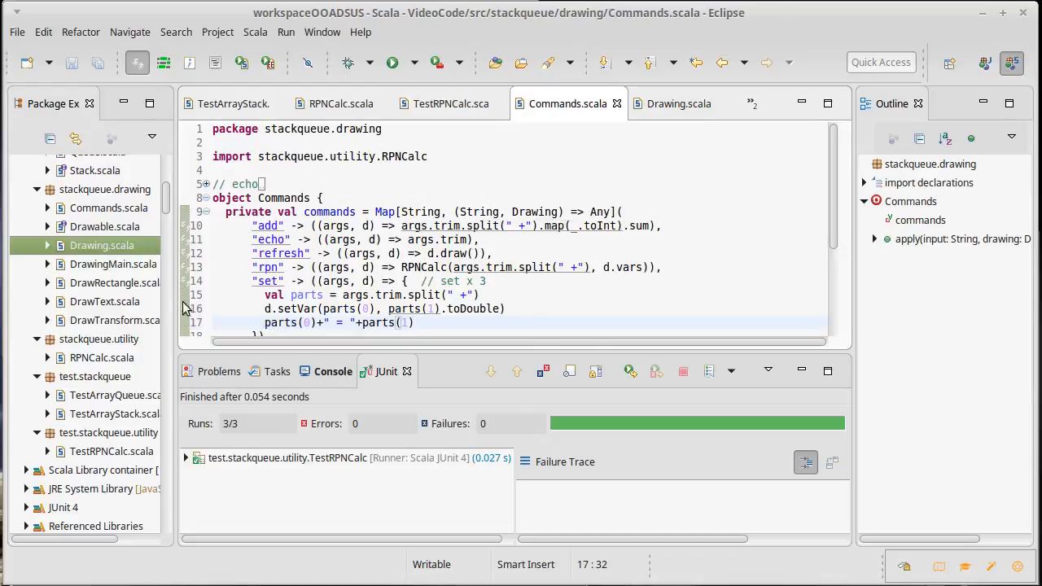
pyautogui.rightClick(114, 264)
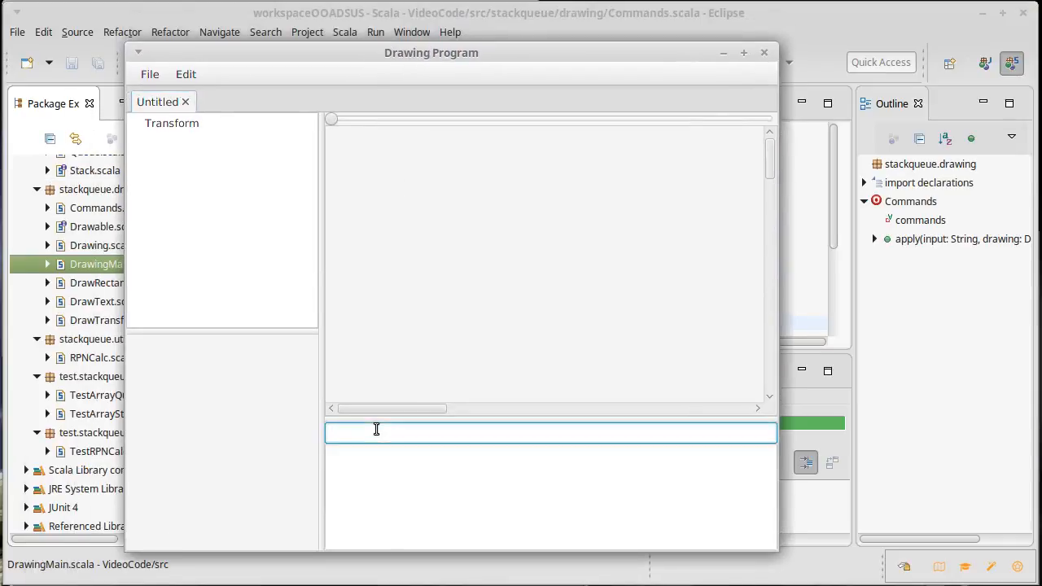
# Try an rpn command, look through Commands.scala, and open DrawingMain.scala from the Package Explorer
pyautogui.write('rpn')
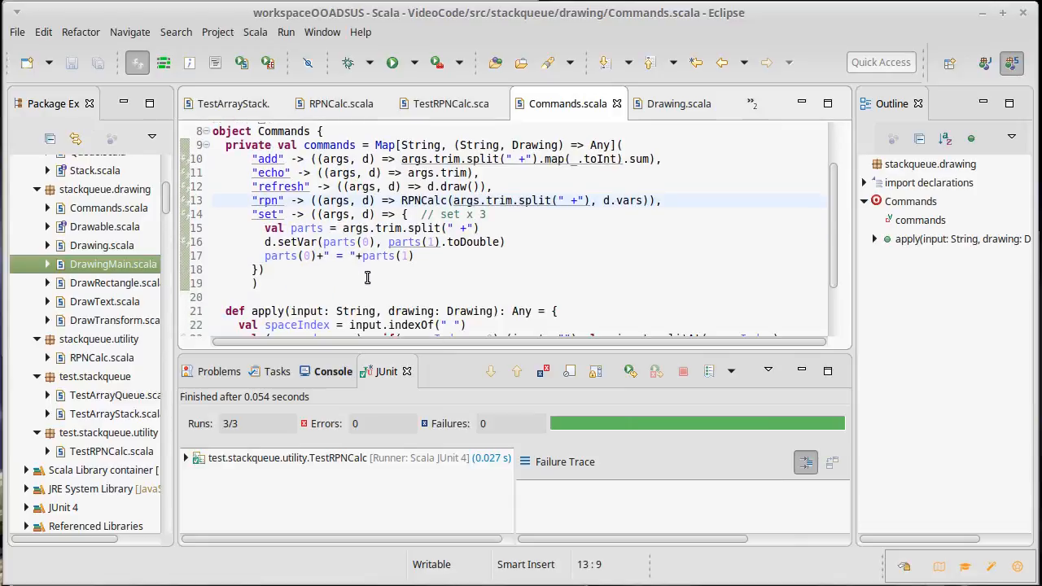
pyautogui.scroll(-3)
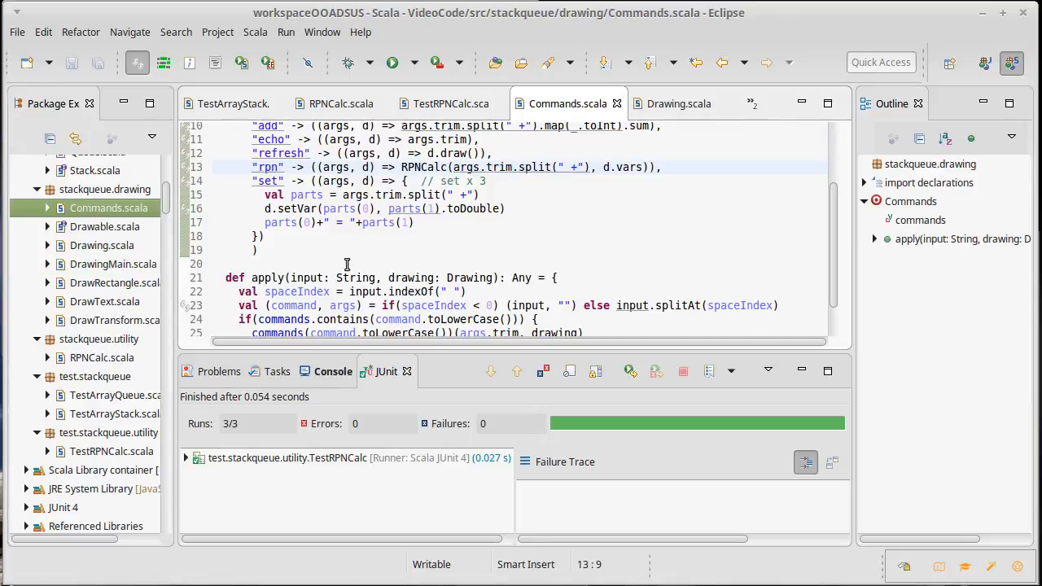
pyautogui.scroll(-3)
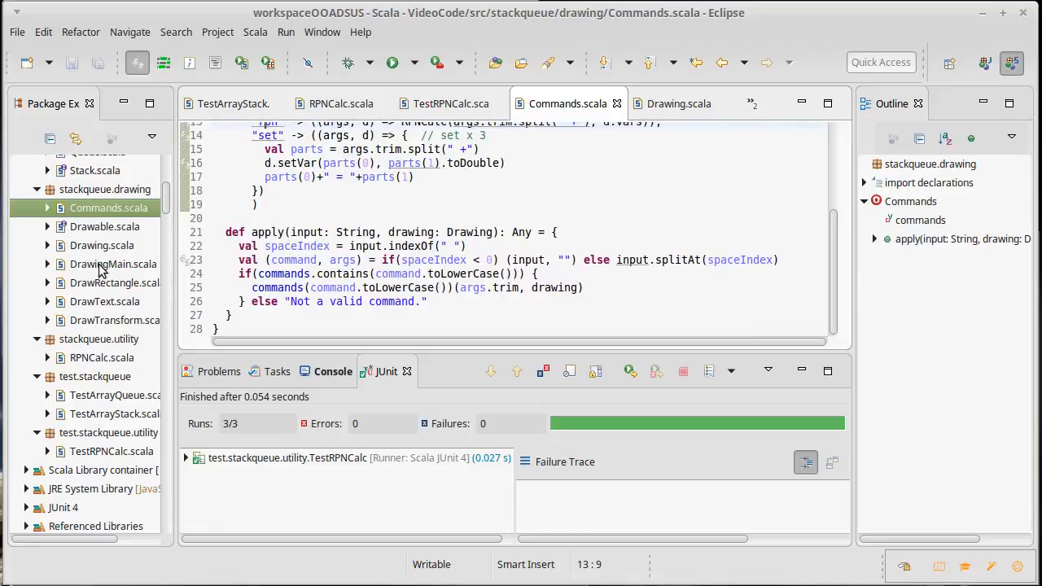
pyautogui.doubleClick(114, 264)
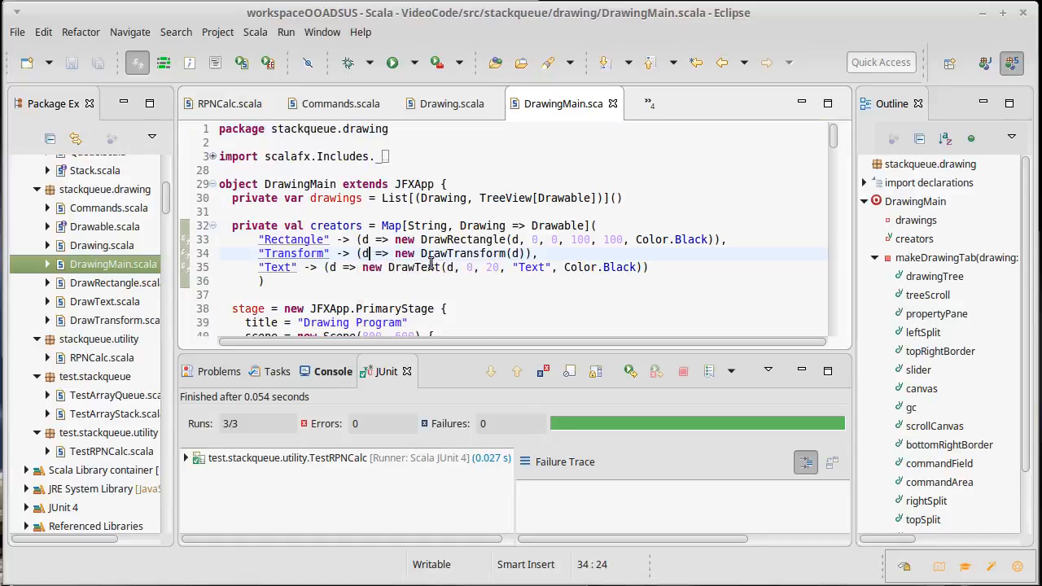
# Run DrawingMain and enter 'echo hi', 'rpn 2 3 +', 'set x 3' and 'rpn 2 x +' to get 5.0
pyautogui.click(390, 62)
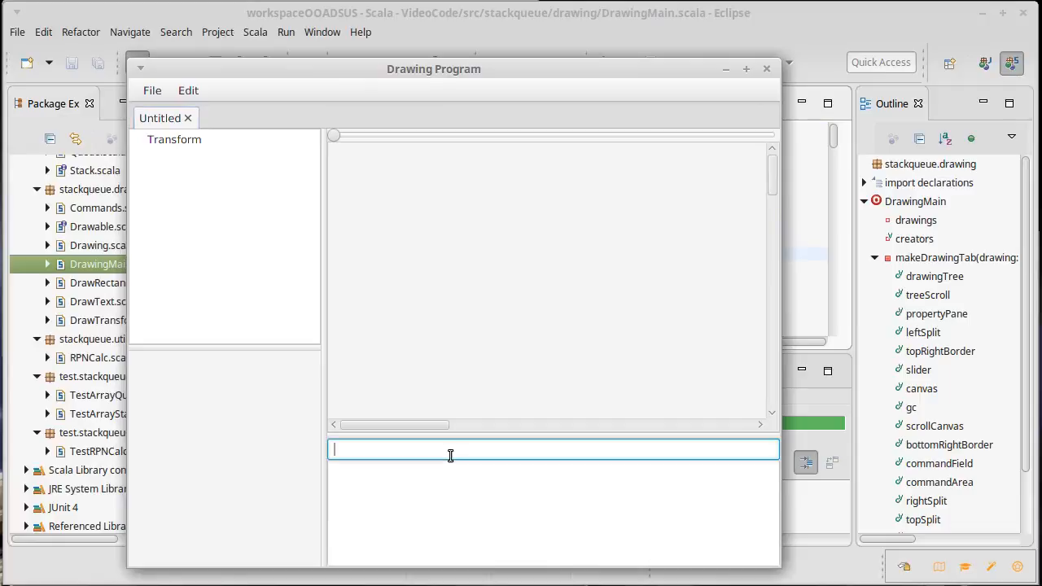
pyautogui.write('echo hi')
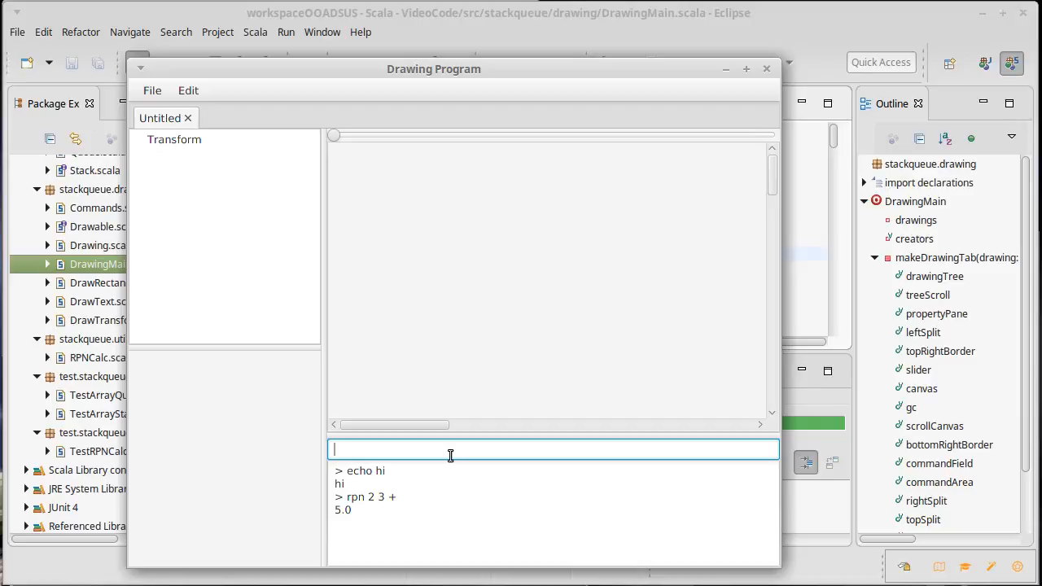
pyautogui.write('se')
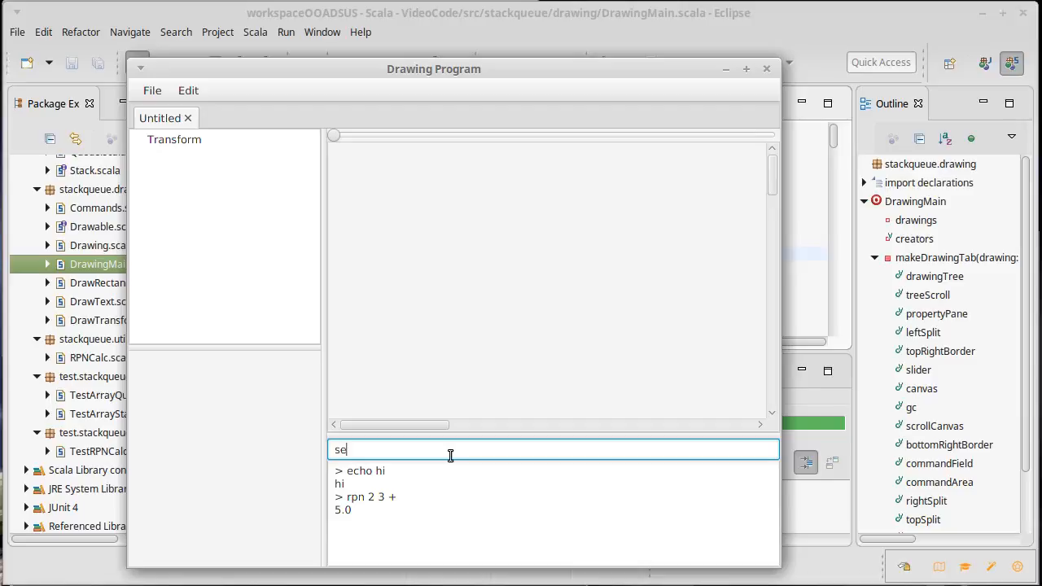
pyautogui.write('set x 3')
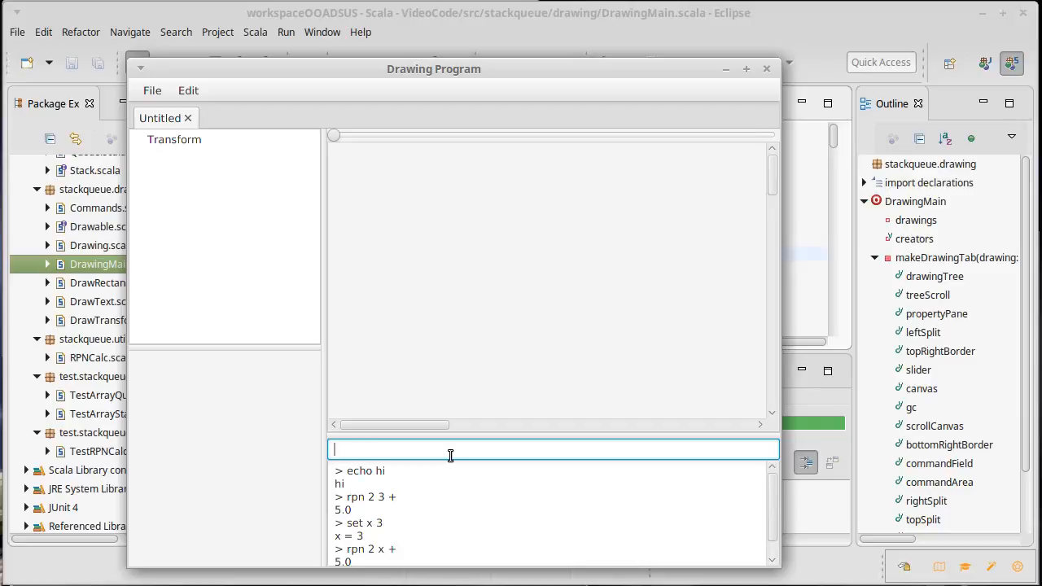
pyautogui.moveTo(475, 527)
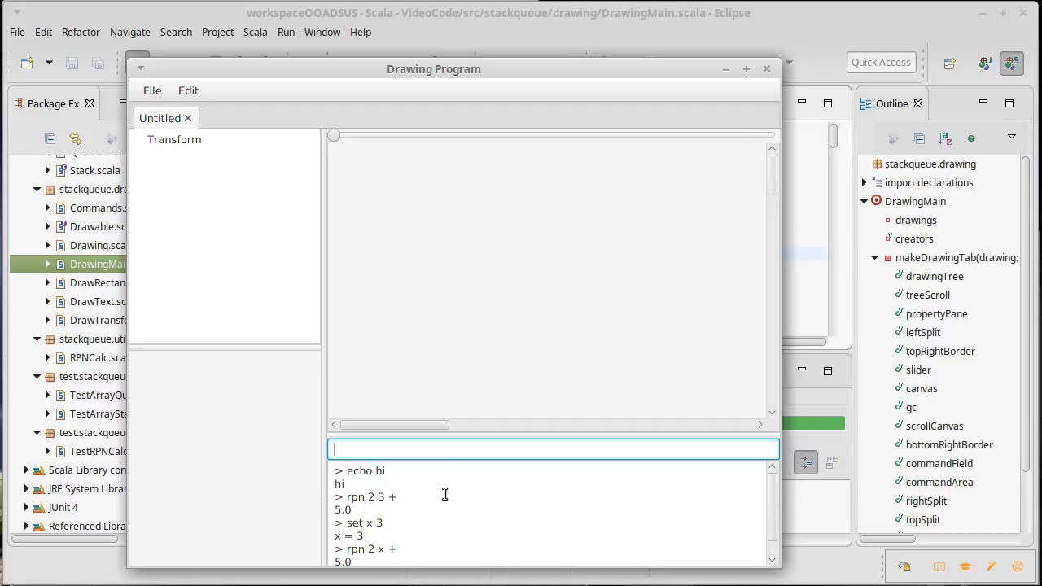
pyautogui.moveTo(470, 482)
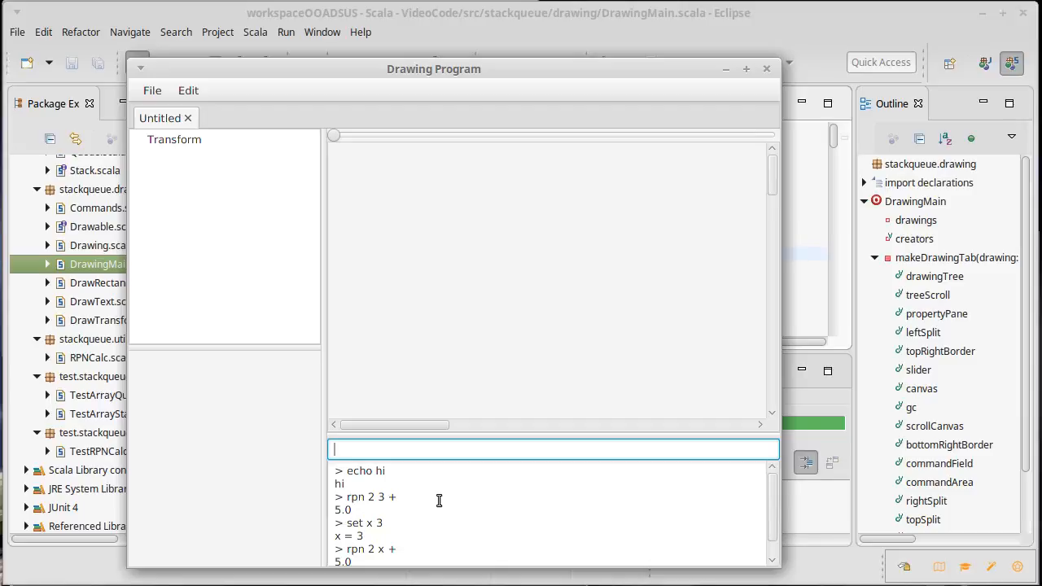
pyautogui.moveTo(459, 503)
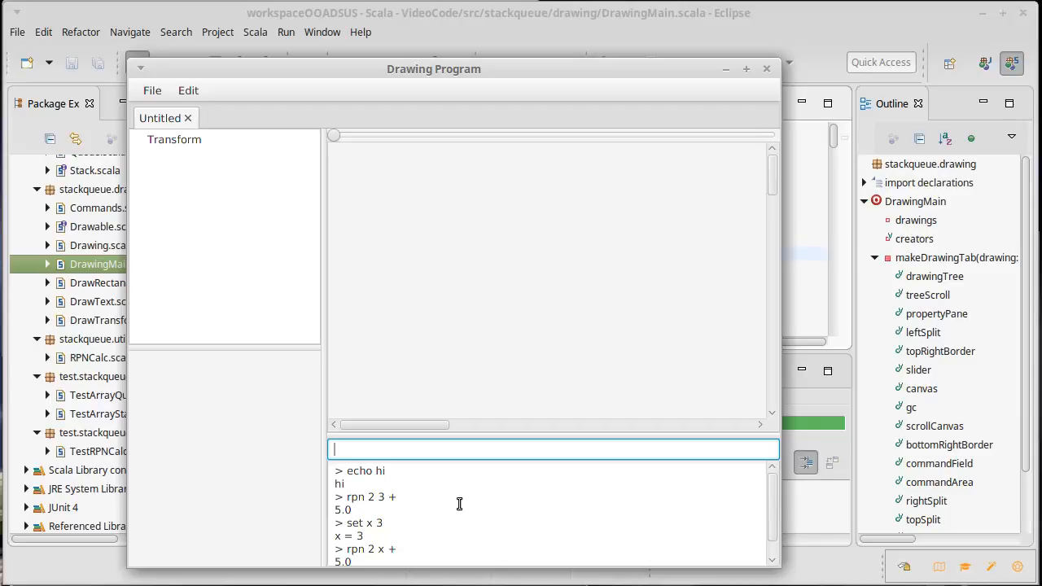